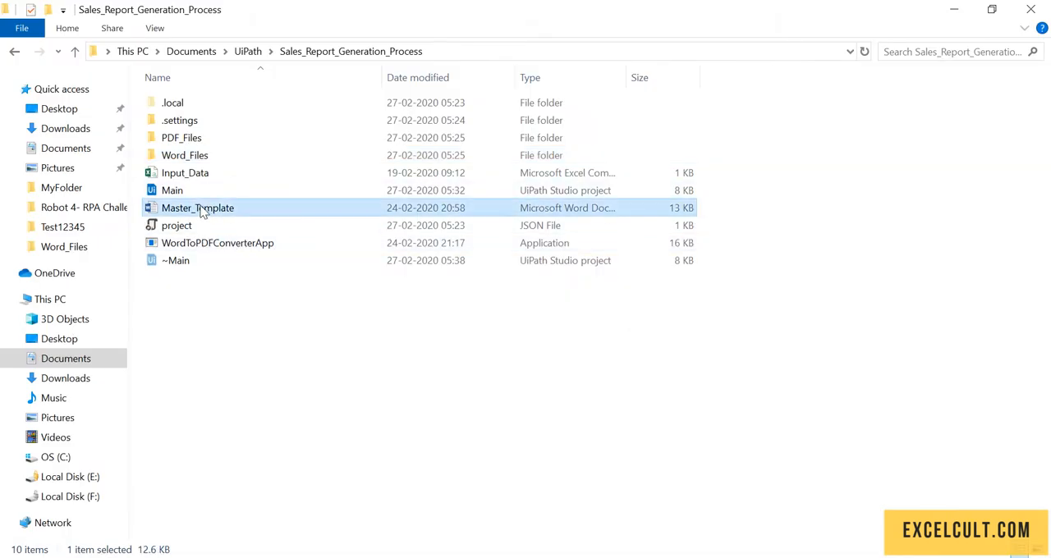
- Inspect the <Name>, <Division> and <Sales> placeholders in Master_Template, then close it
double_click(197, 207)
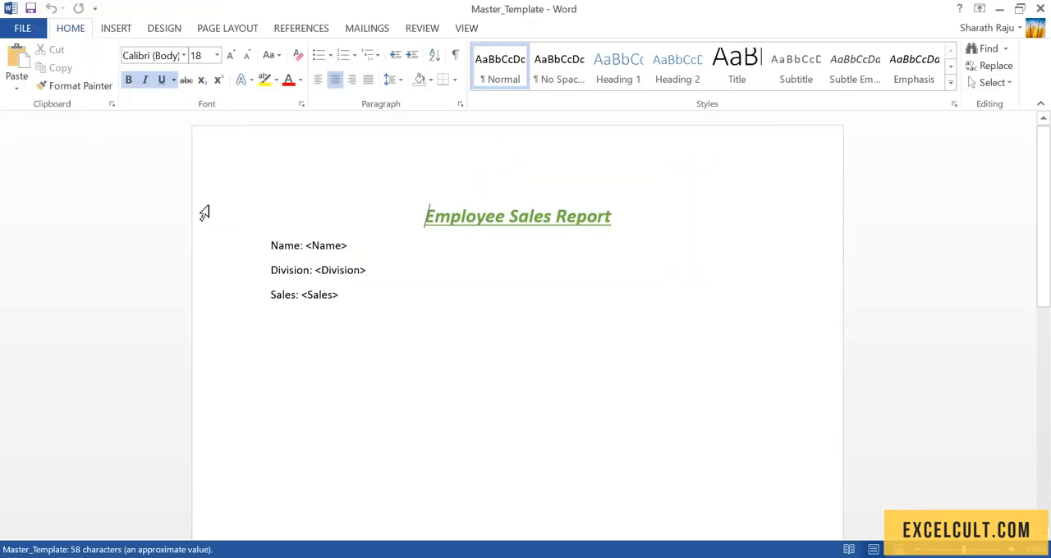
double_click(326, 246)
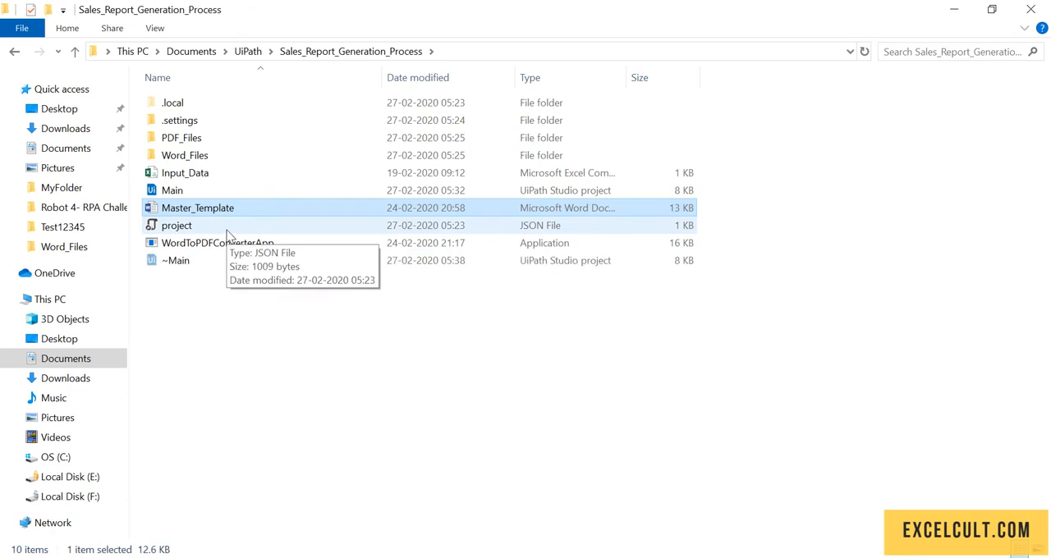
mouse_move(178, 214)
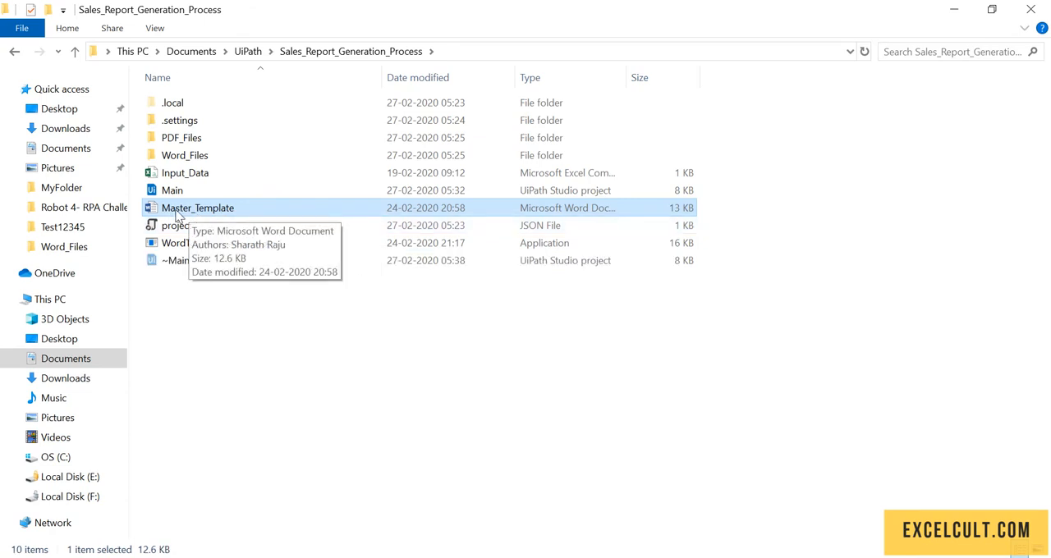
mouse_move(227, 217)
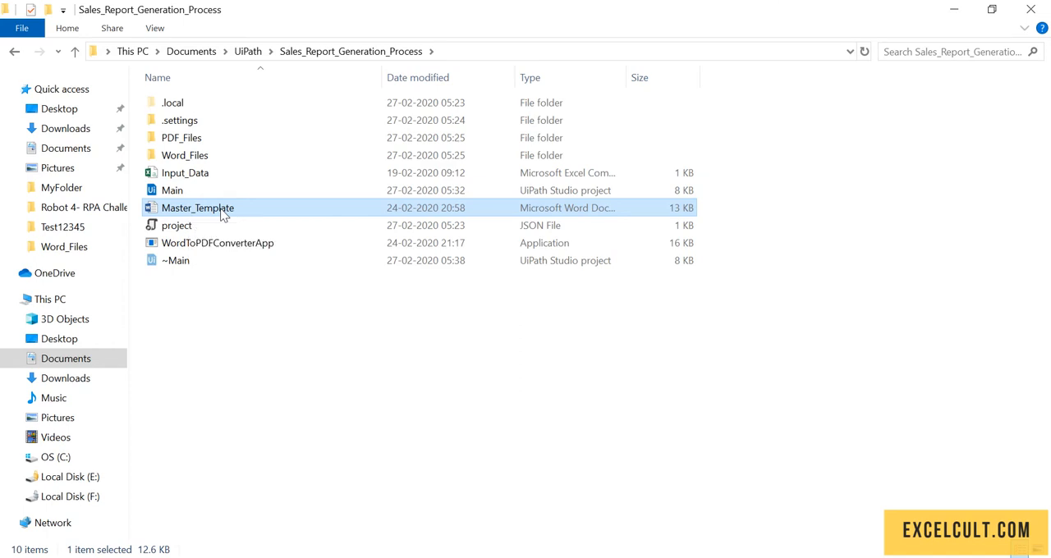
double_click(197, 207)
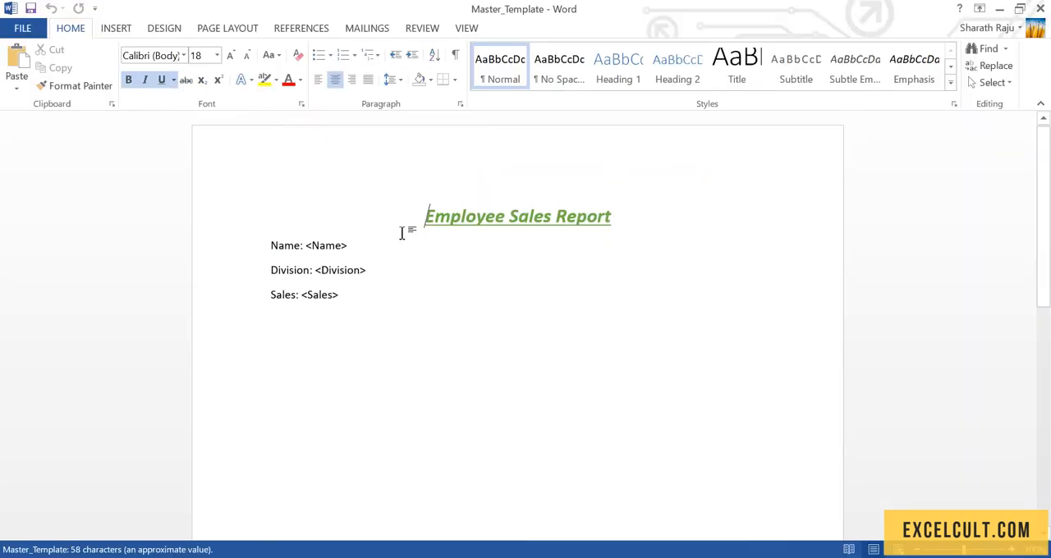
double_click(323, 247)
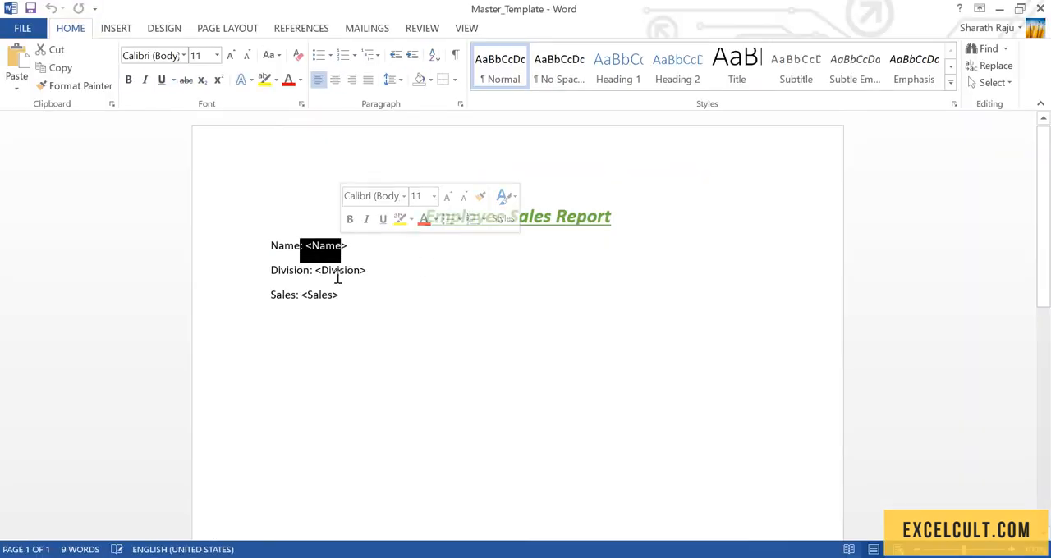
double_click(342, 269)
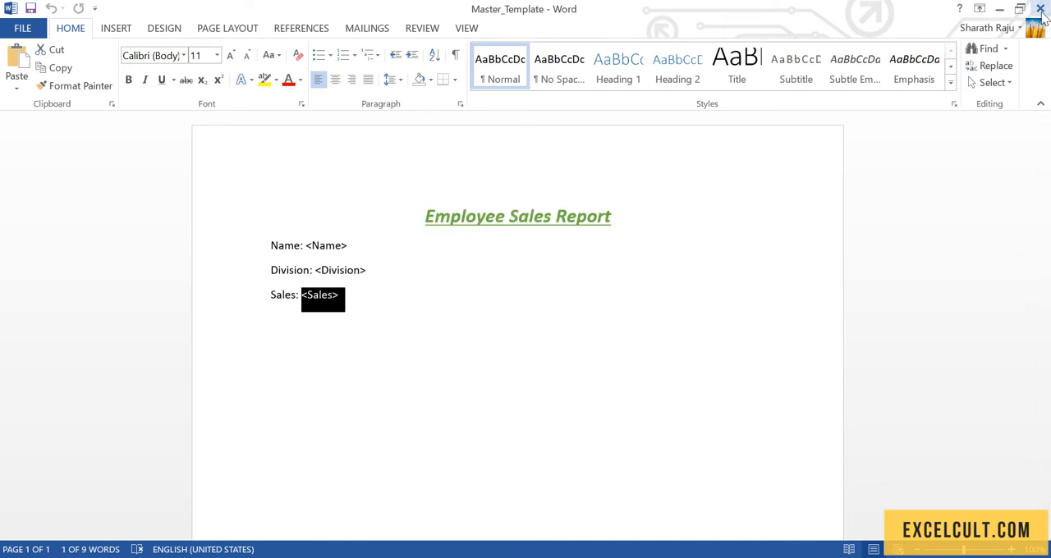
click(1041, 10)
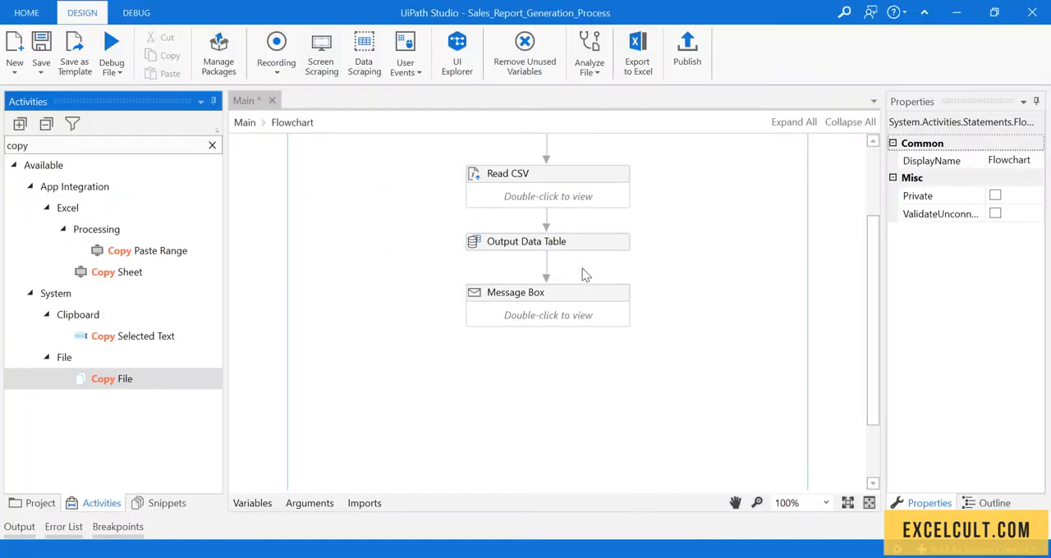
- Find For Each Row in Activities and place it below the Message Box
scroll(down, 3)
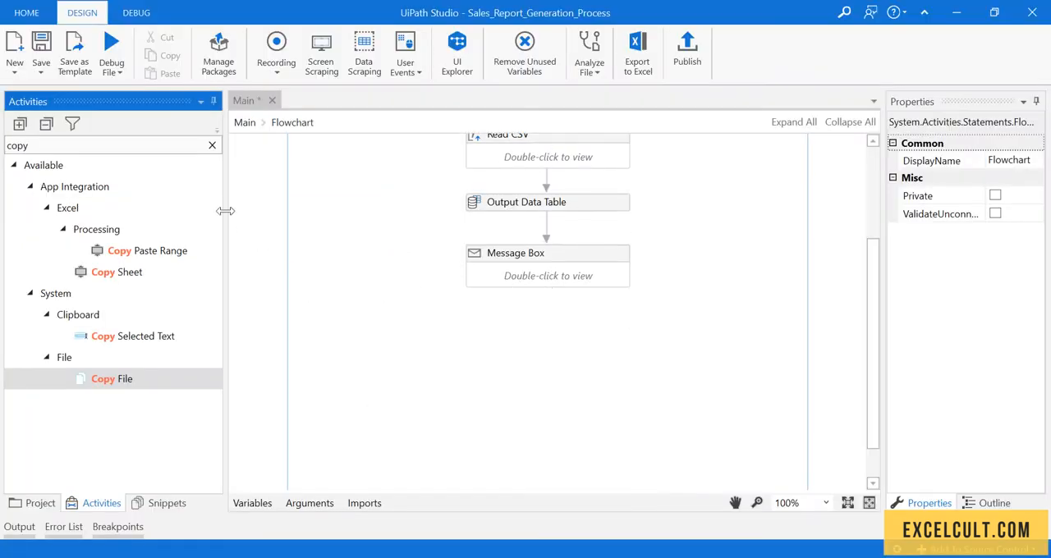
click(211, 145)
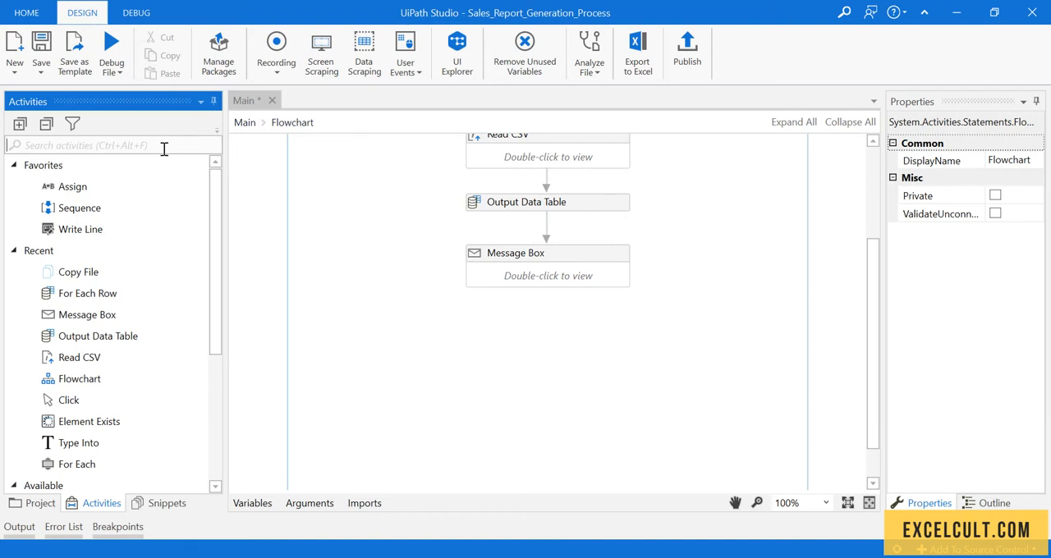
text(for ed)
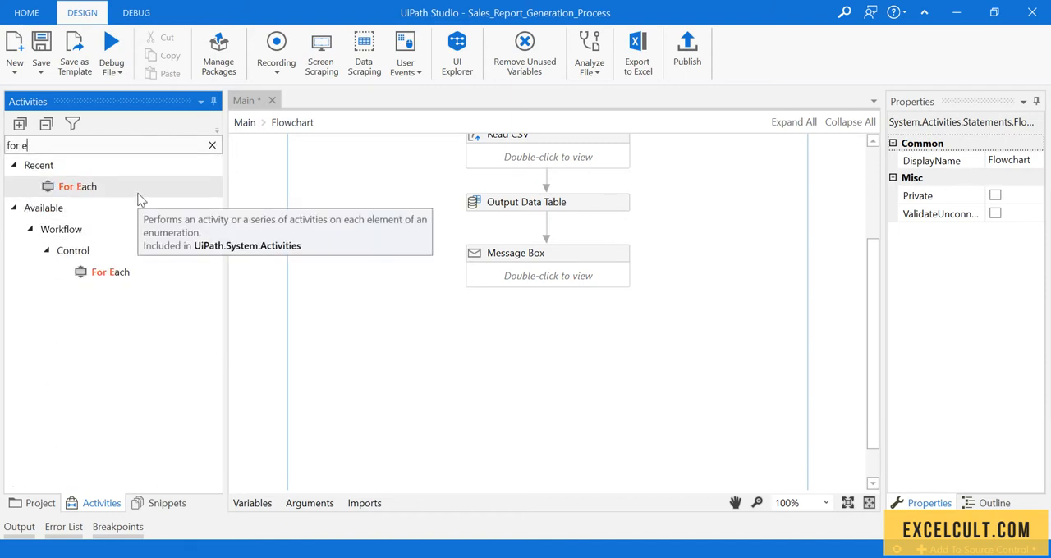
text(c)
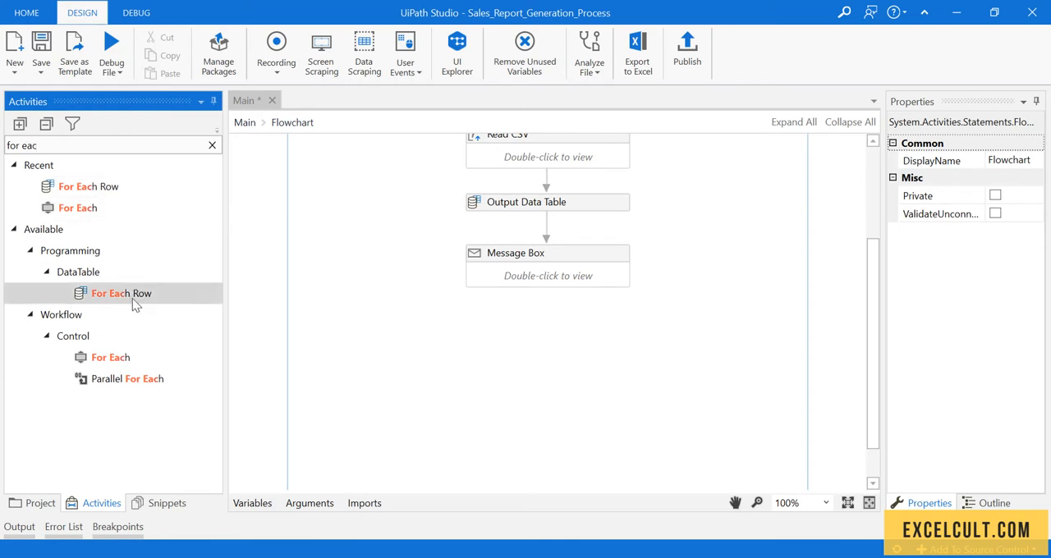
drag(122, 292, 549, 312)
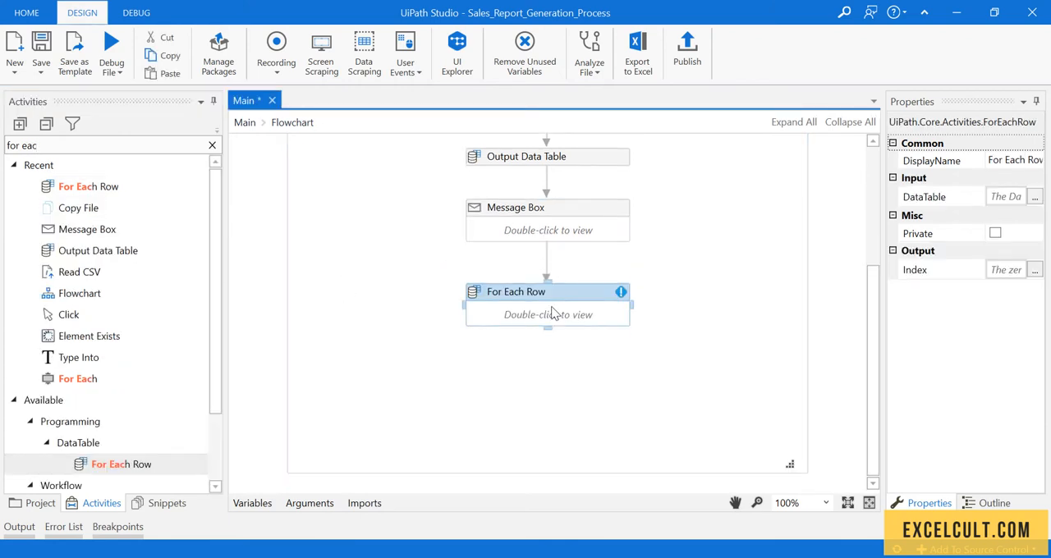
double_click(547, 315)
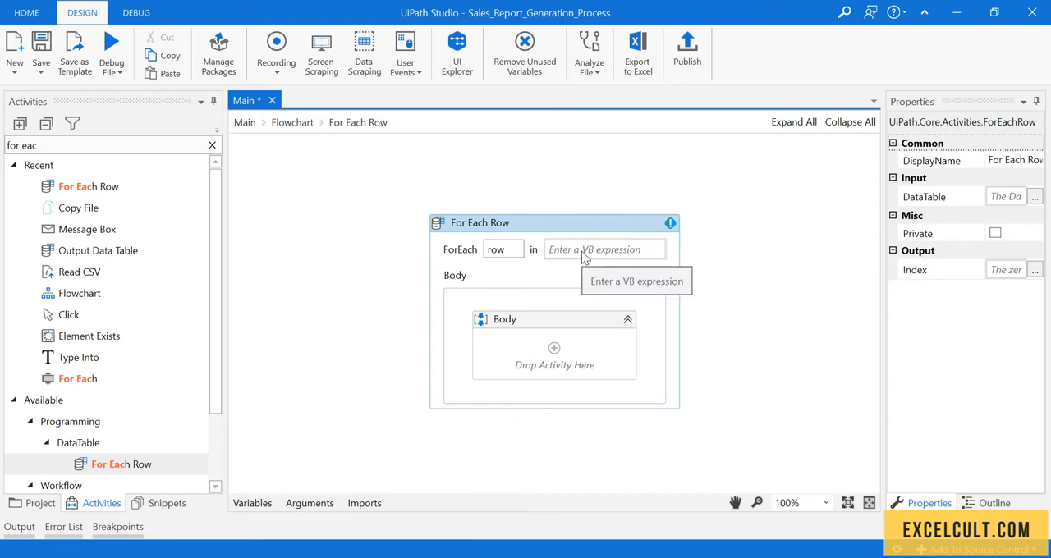
mouse_move(923, 196)
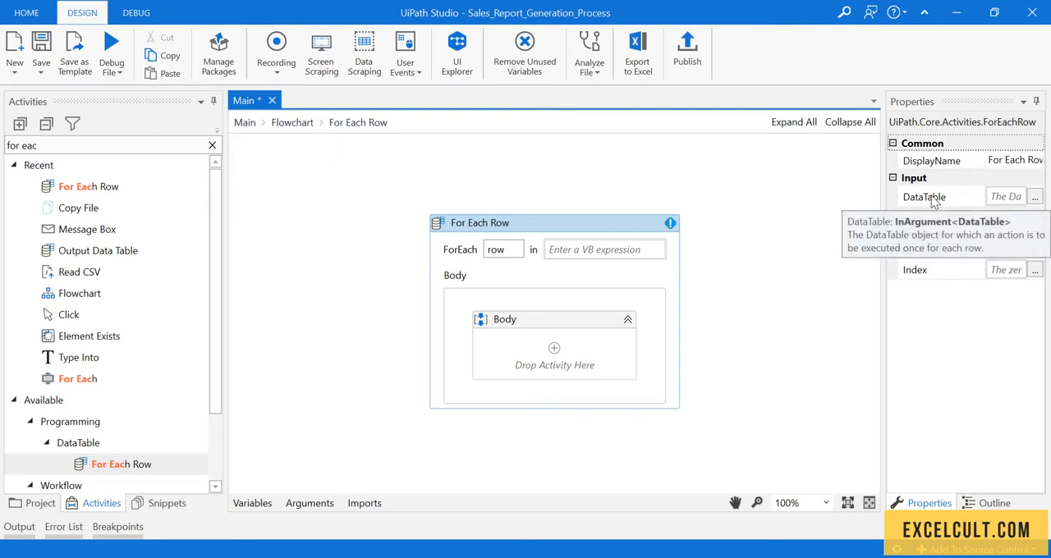
- Set the loop to iterate over the dt data table and save the workflow
click(293, 122)
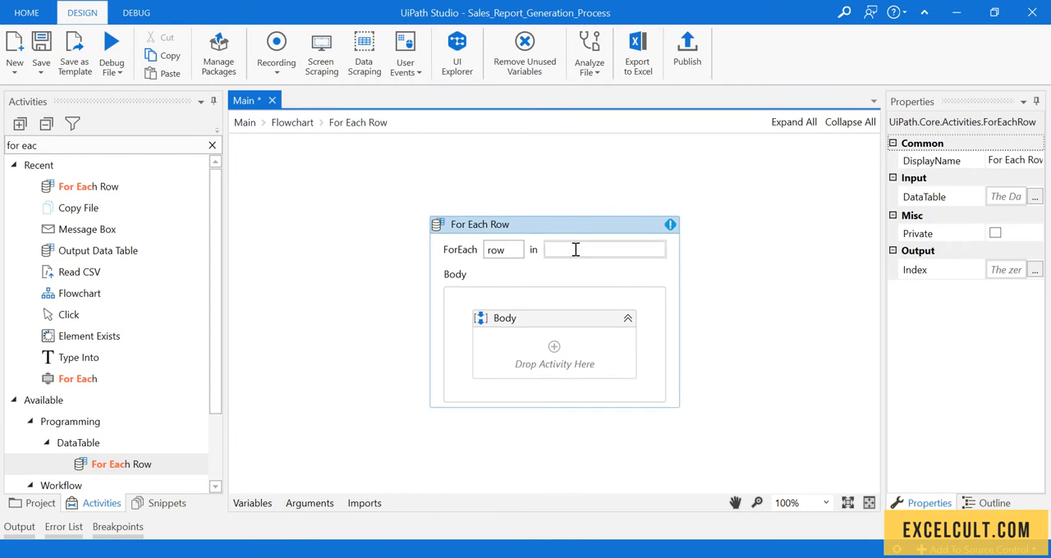
text(dt)
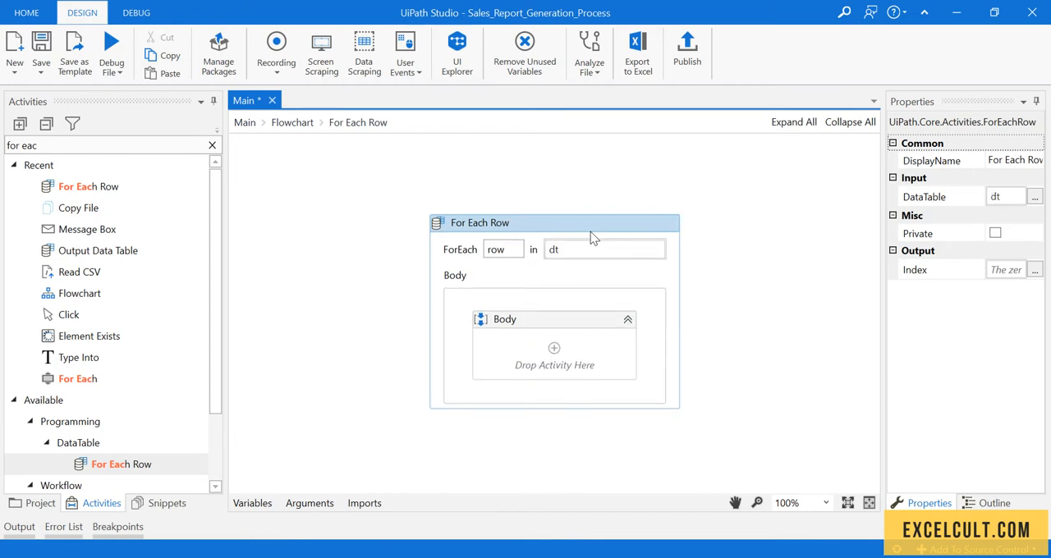
click(41, 50)
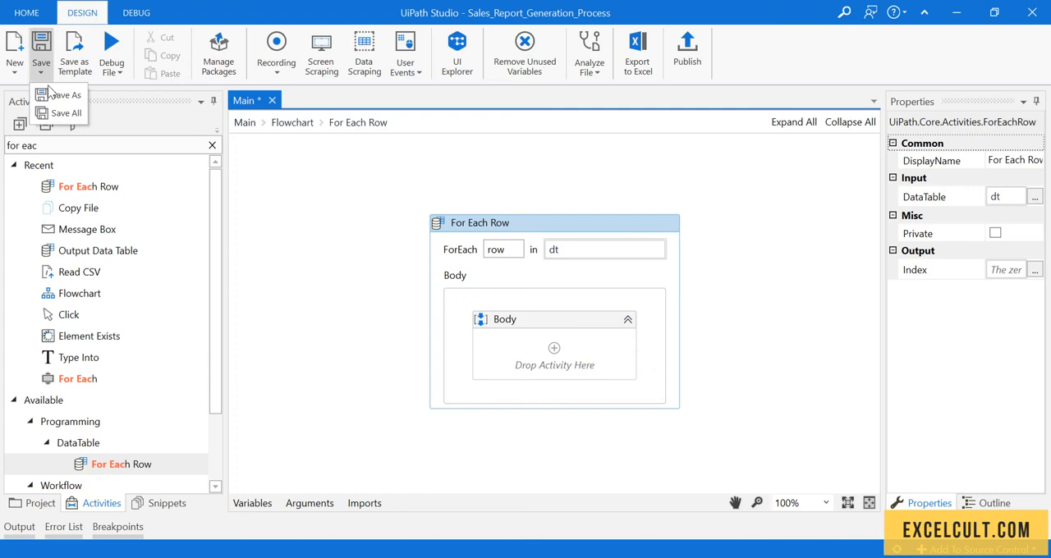
click(588, 312)
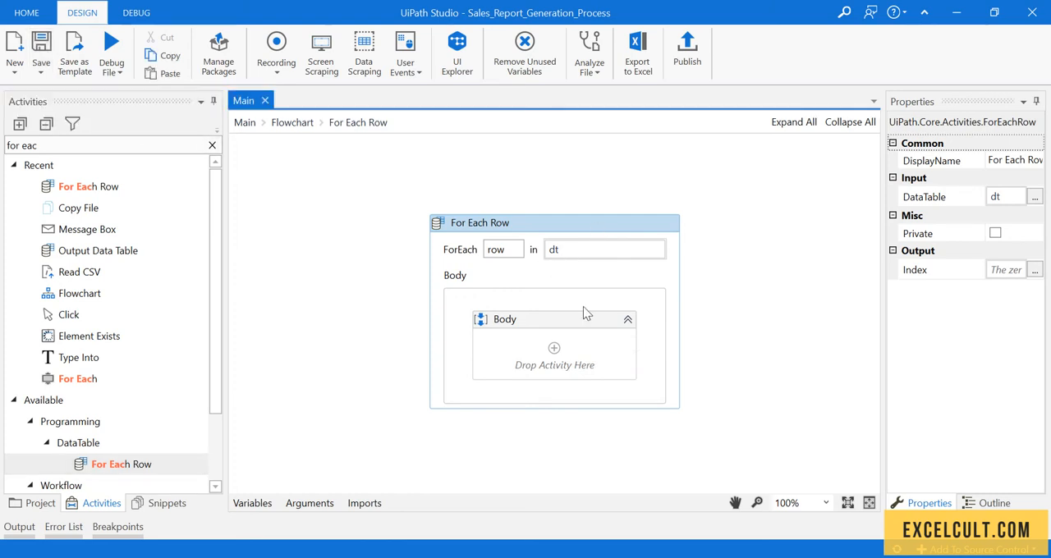
mouse_move(480, 522)
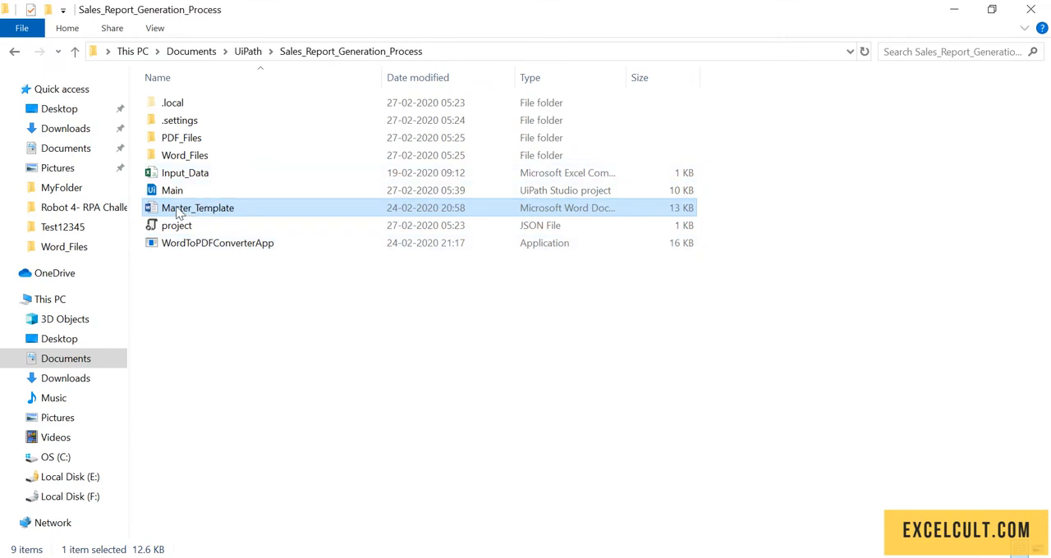
mouse_move(197, 207)
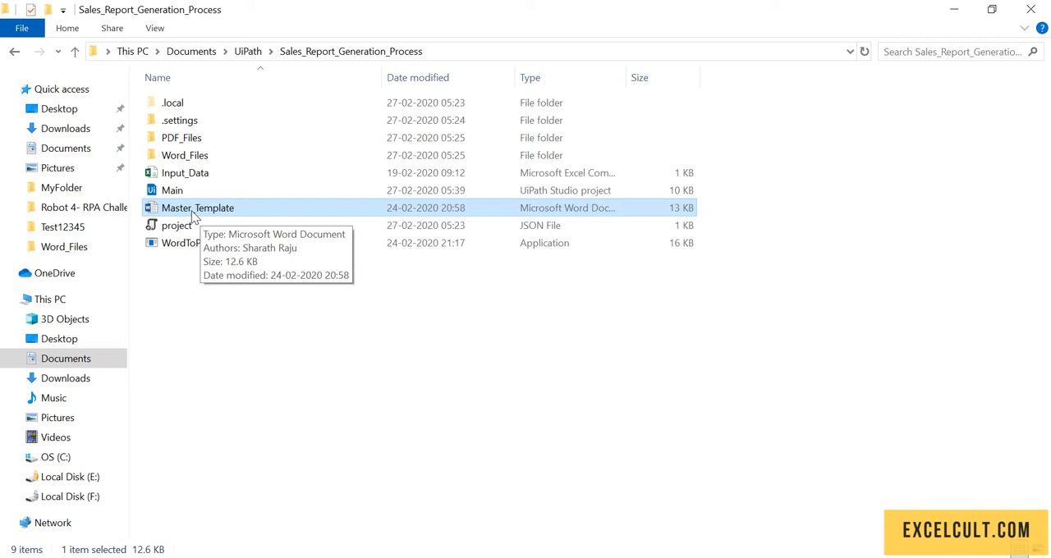
mouse_move(212, 212)
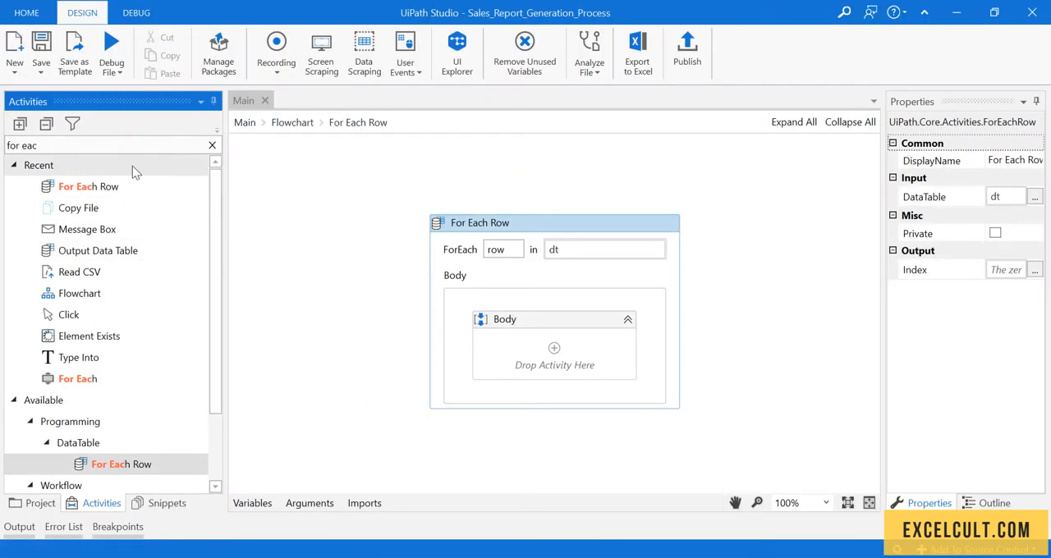
click(212, 144)
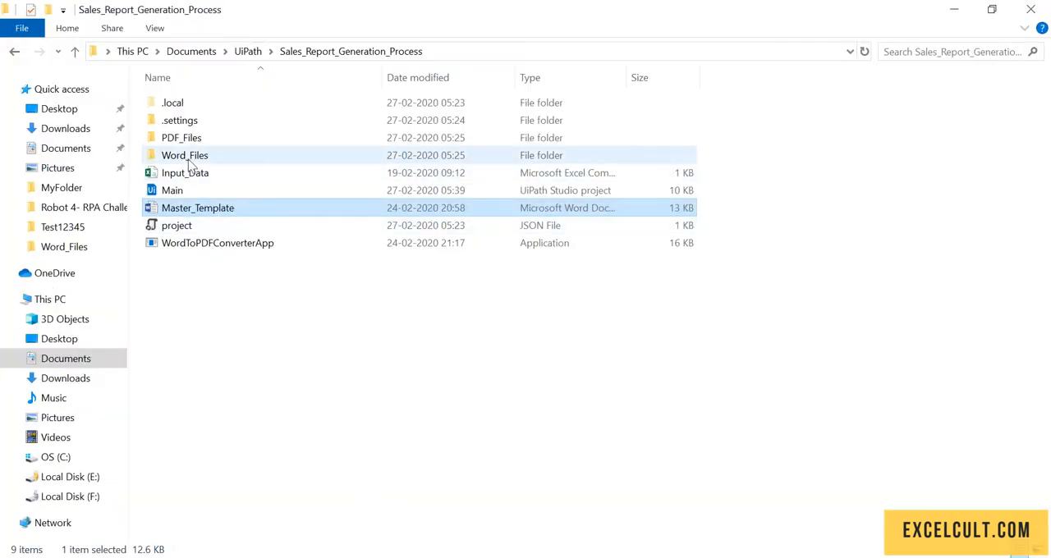
double_click(184, 155)
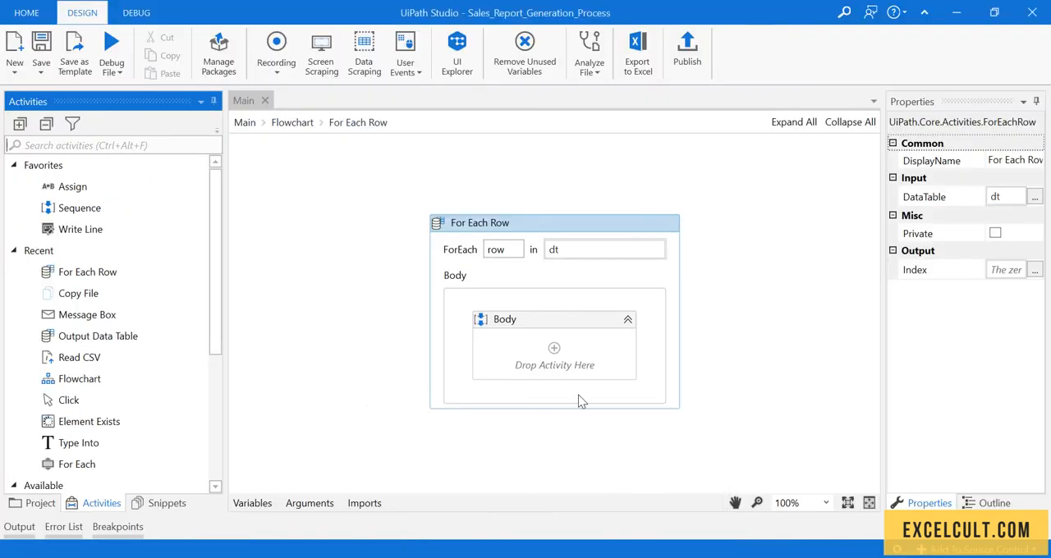
mouse_move(78, 292)
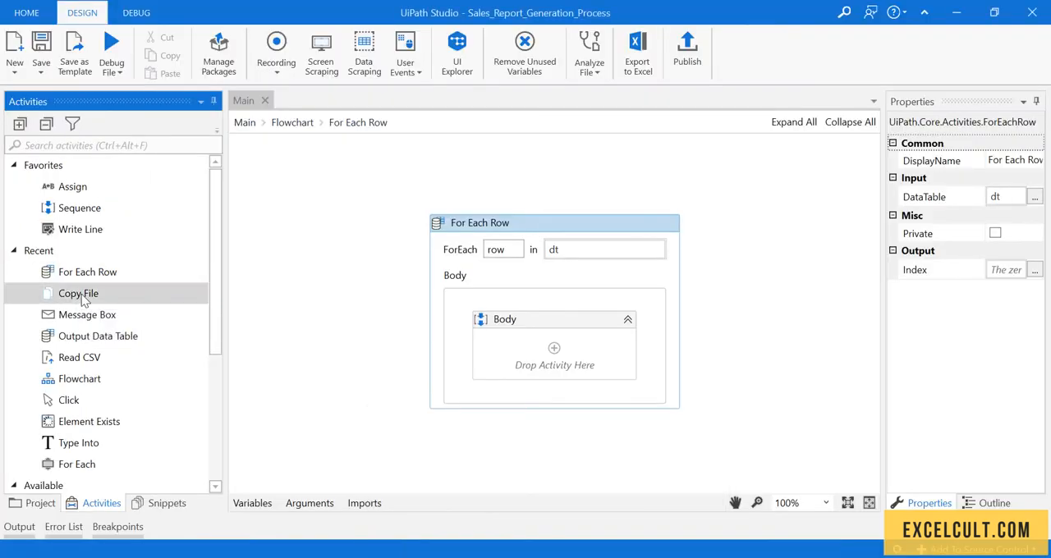
mouse_move(86, 145)
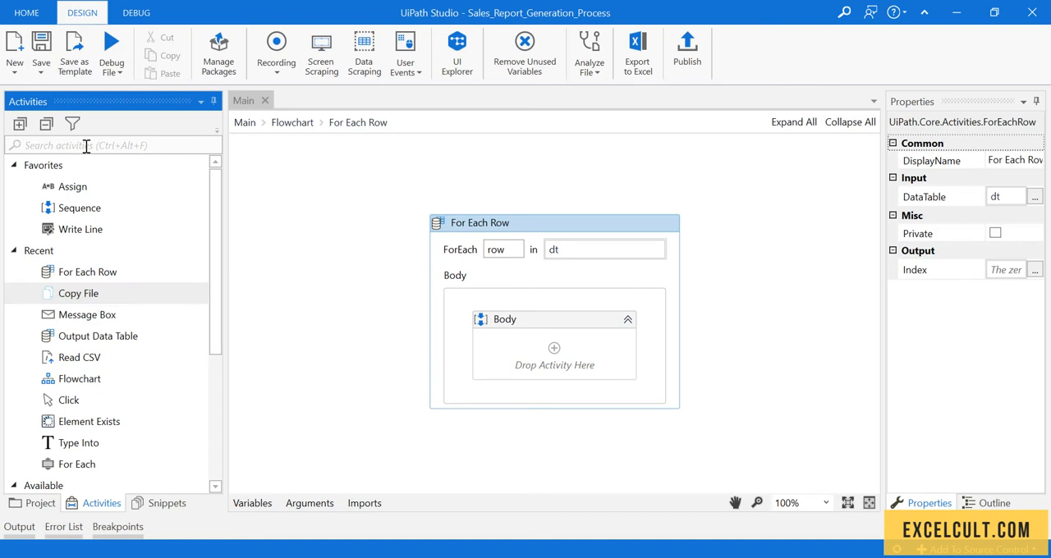
- Search Activities for 'copy' to locate the Copy File activity
text(copy)
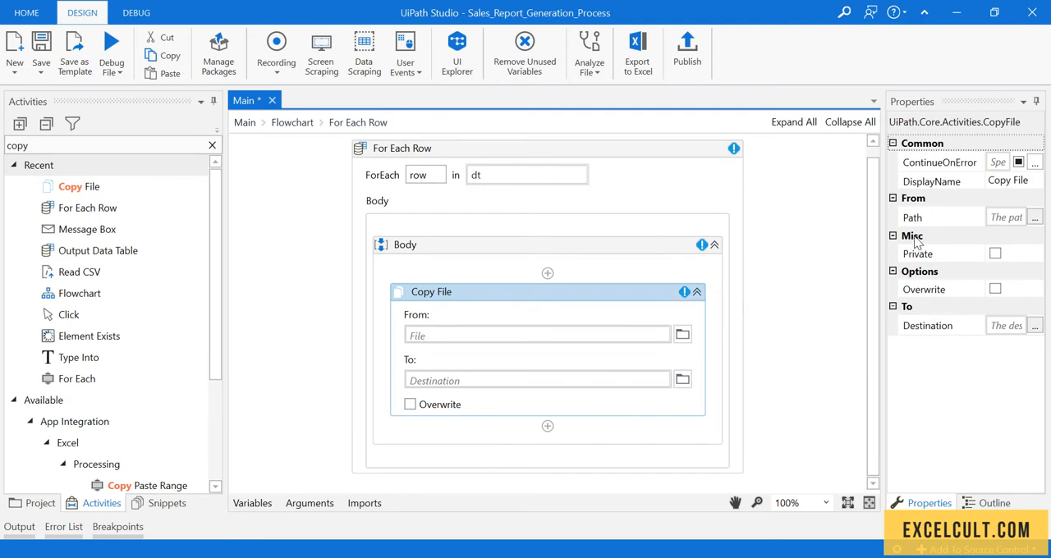
mouse_move(913, 217)
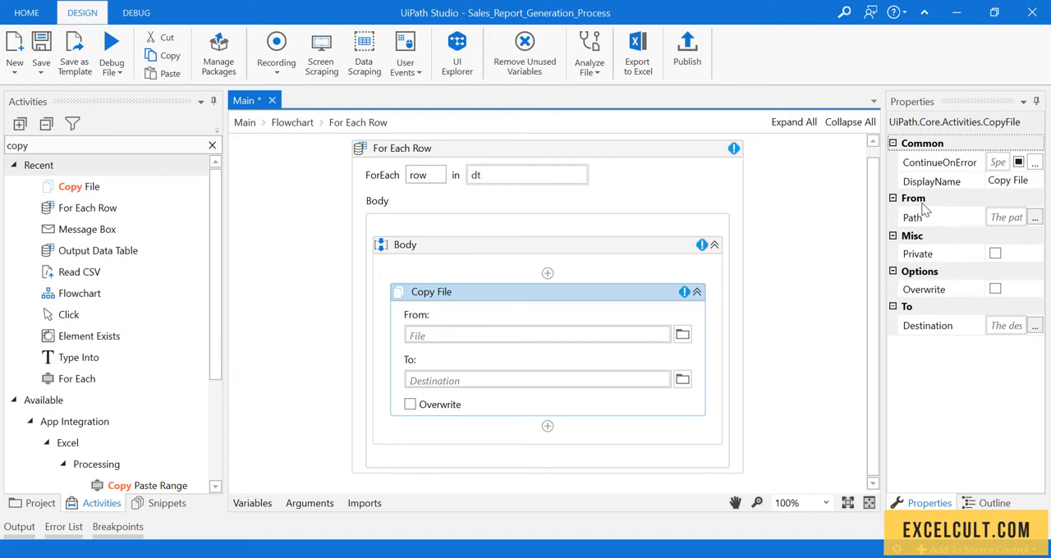
mouse_move(516, 332)
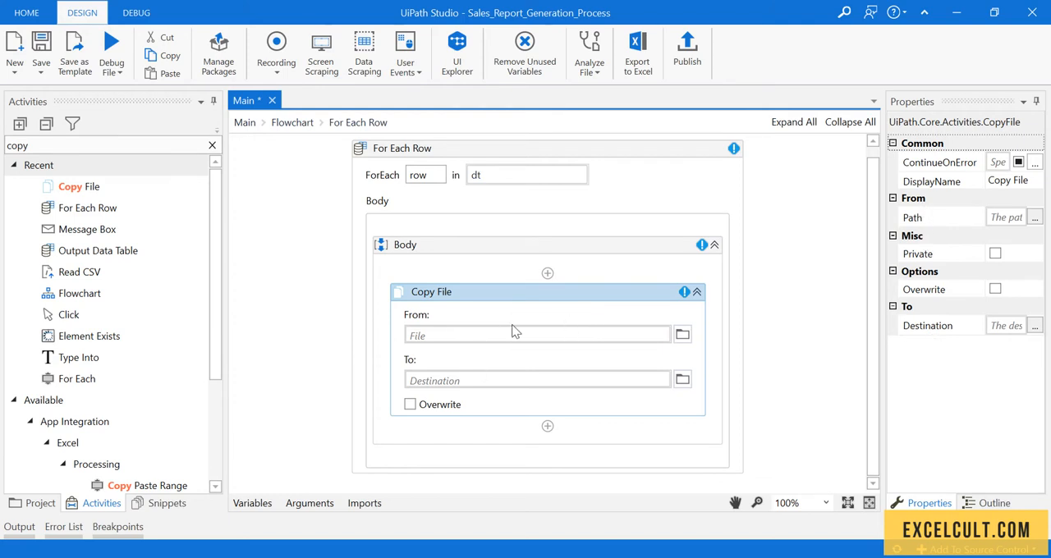
mouse_move(513, 328)
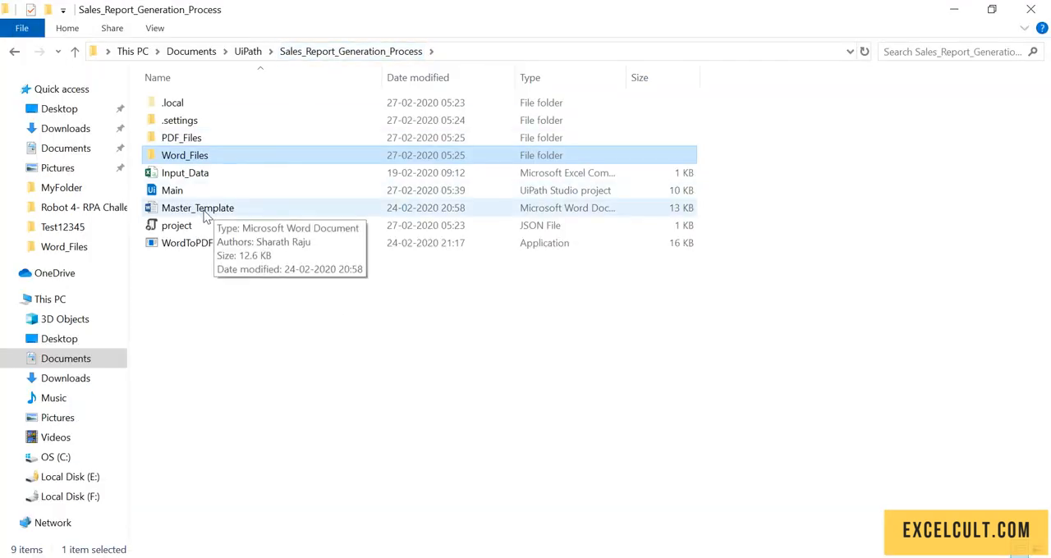
- Copy Master_Template's folder location from its Properties dialog
right_click(197, 207)
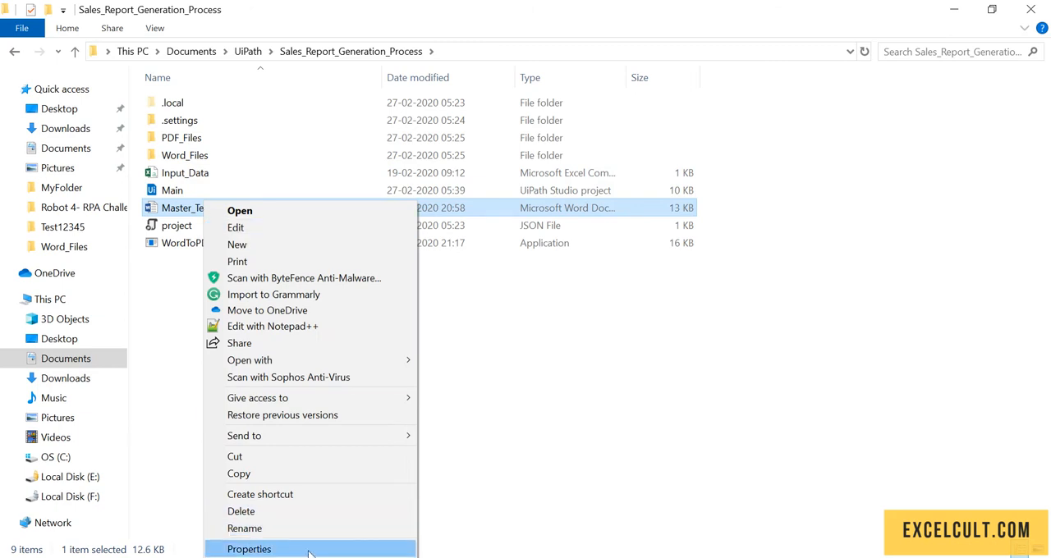
click(249, 548)
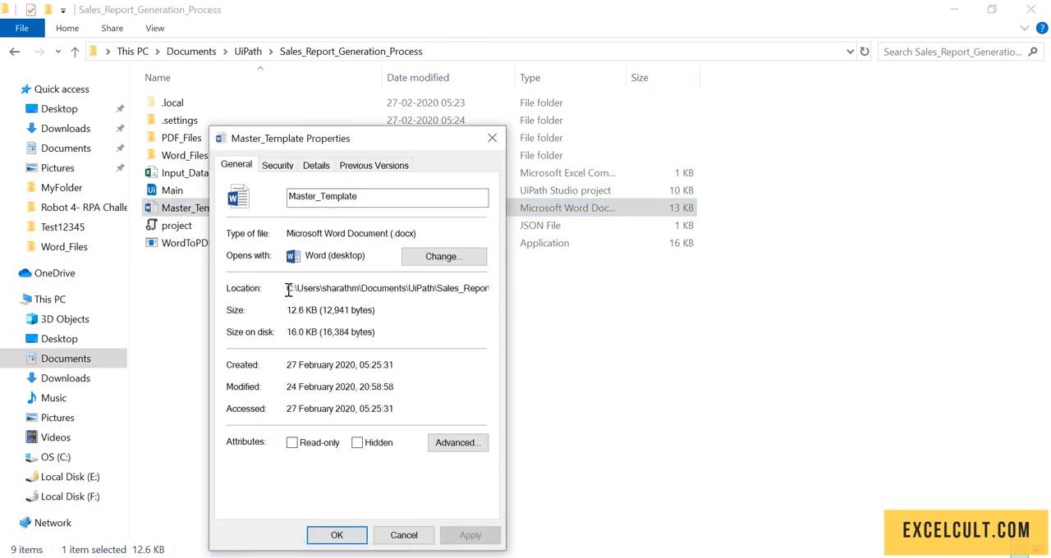
triple_click(386, 289)
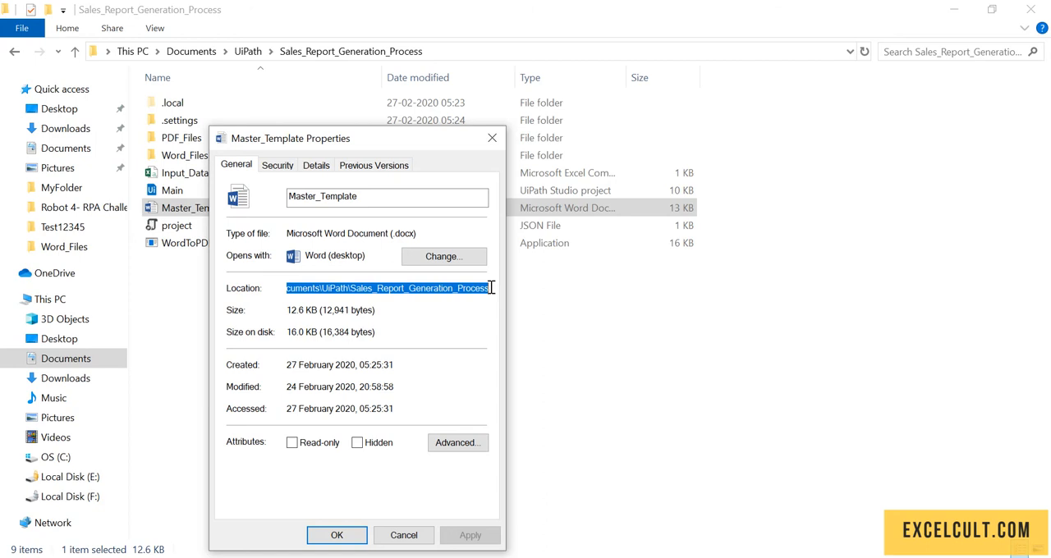
mouse_move(404, 519)
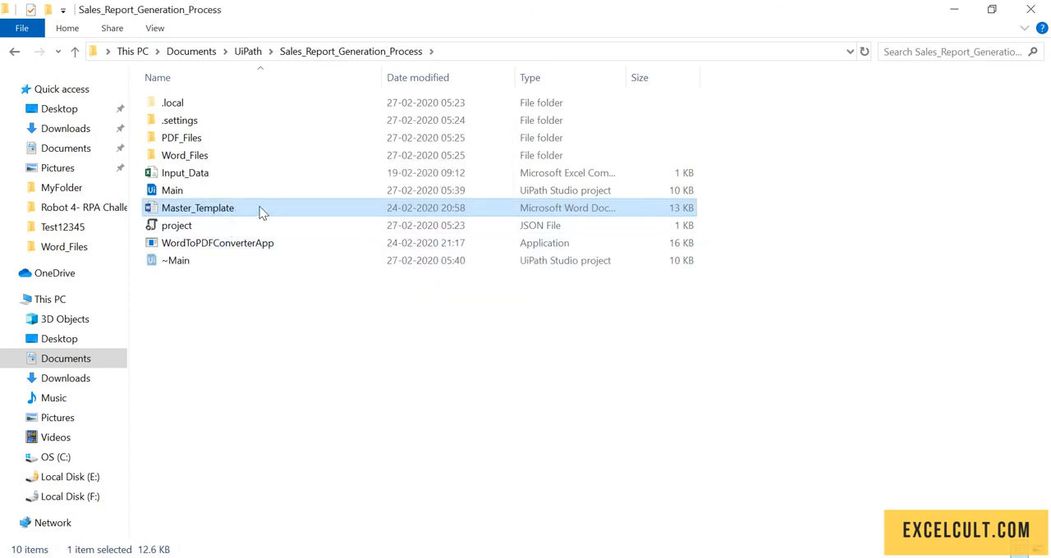
mouse_move(204, 211)
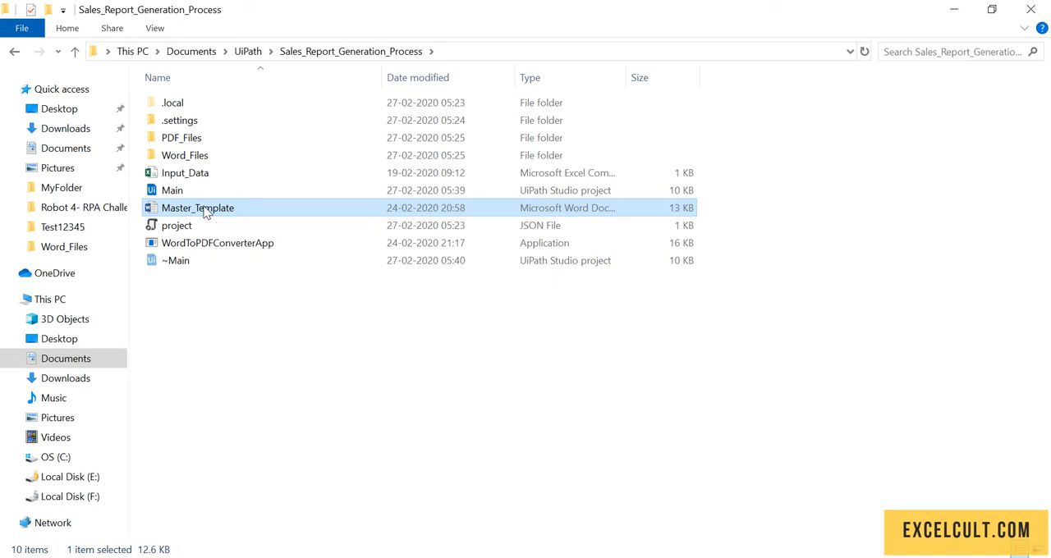
right_click(197, 207)
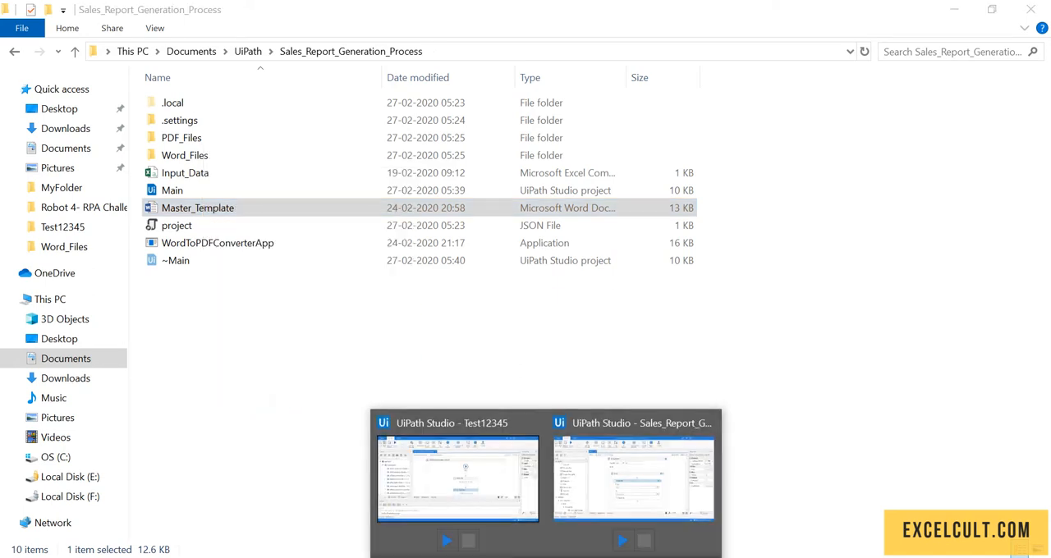
- Paste the copied Master_Template folder path into Copy File's From field
click(634, 480)
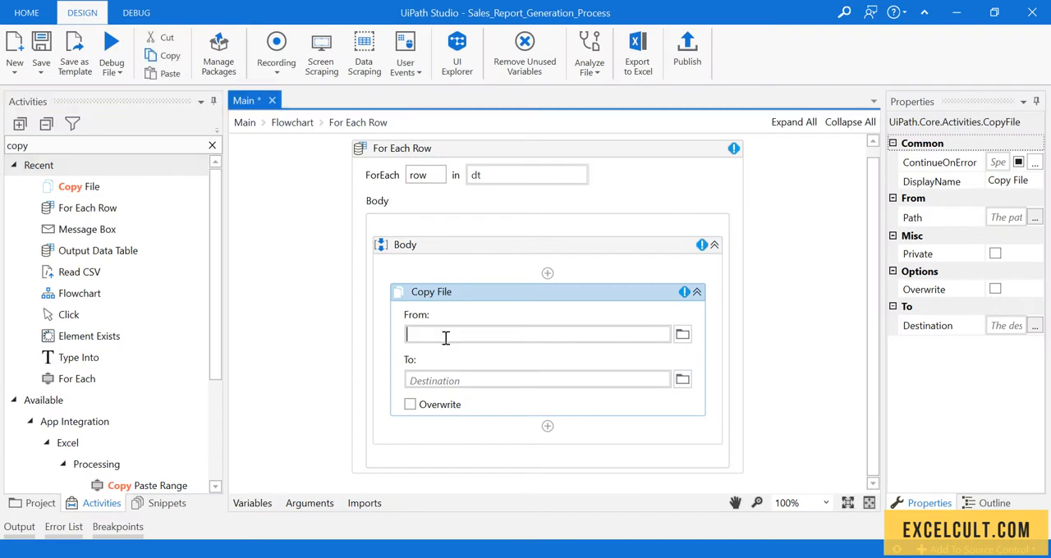
right_click(539, 333)
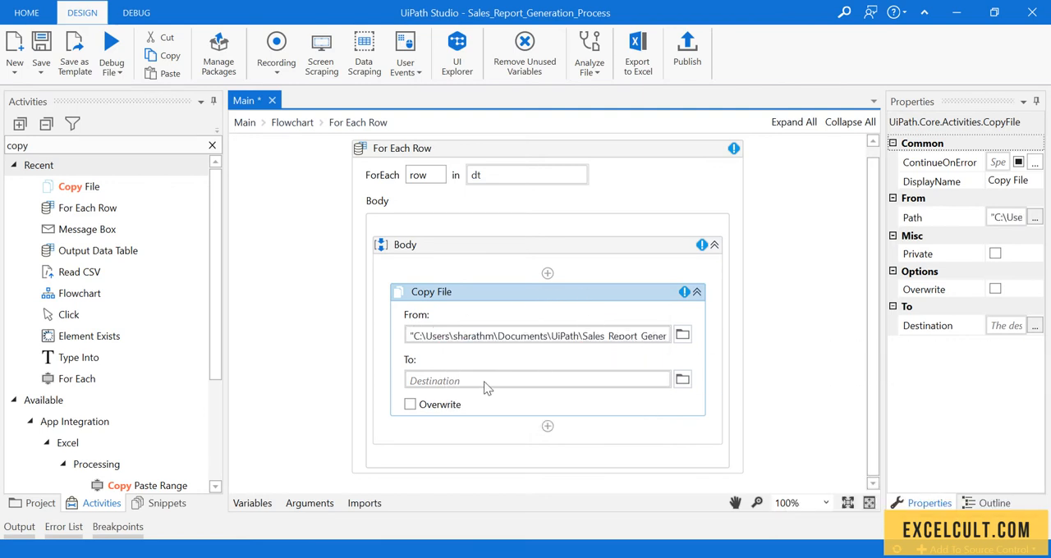
mouse_move(444, 384)
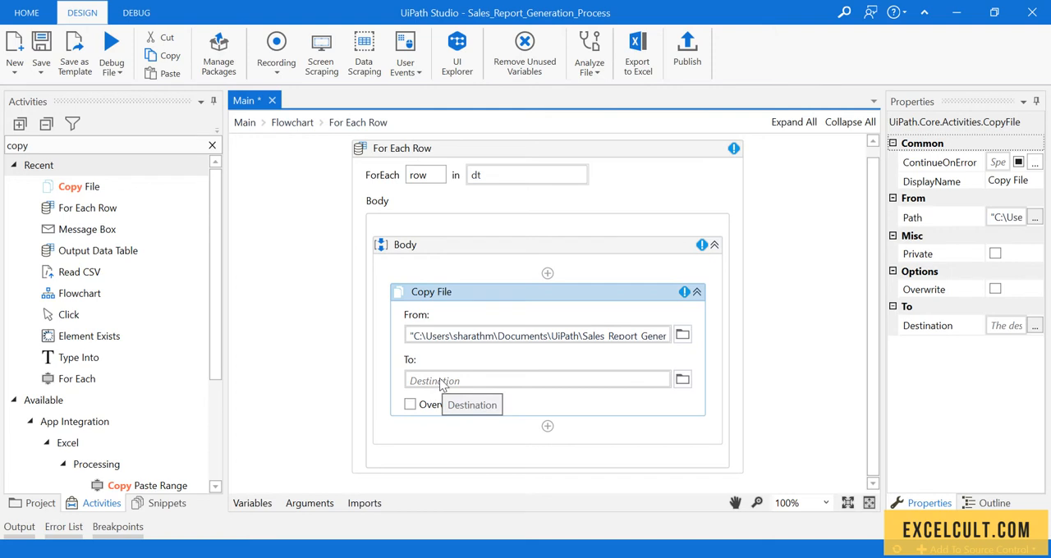
mouse_move(444, 378)
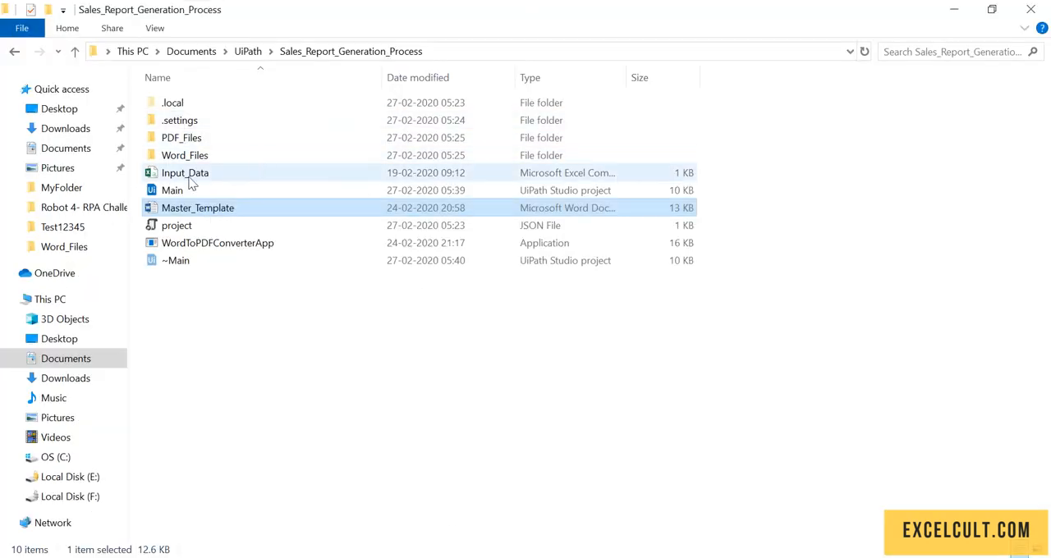
- Verify the Word_Files folder is empty and return to the UiPath workflow
double_click(184, 155)
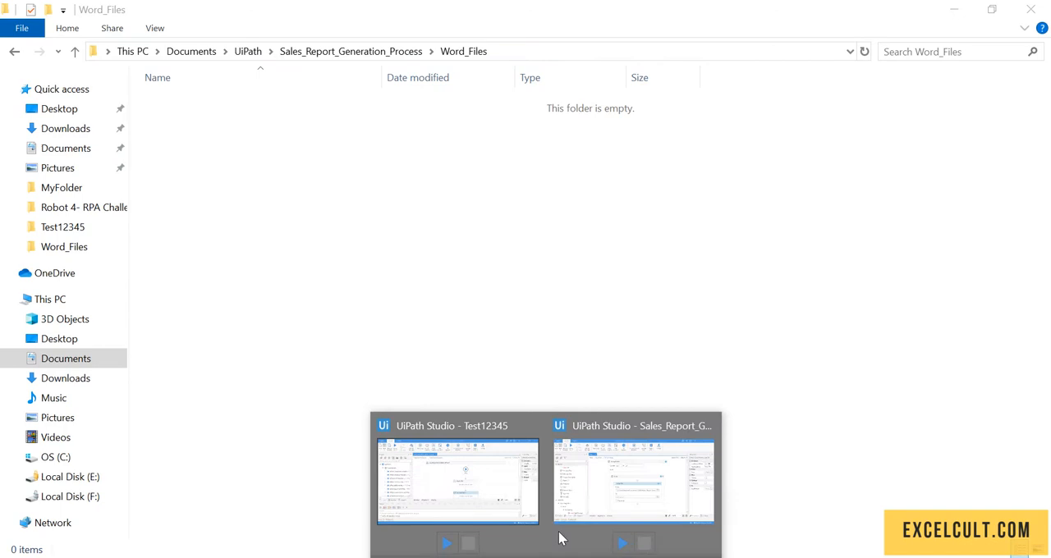
click(634, 480)
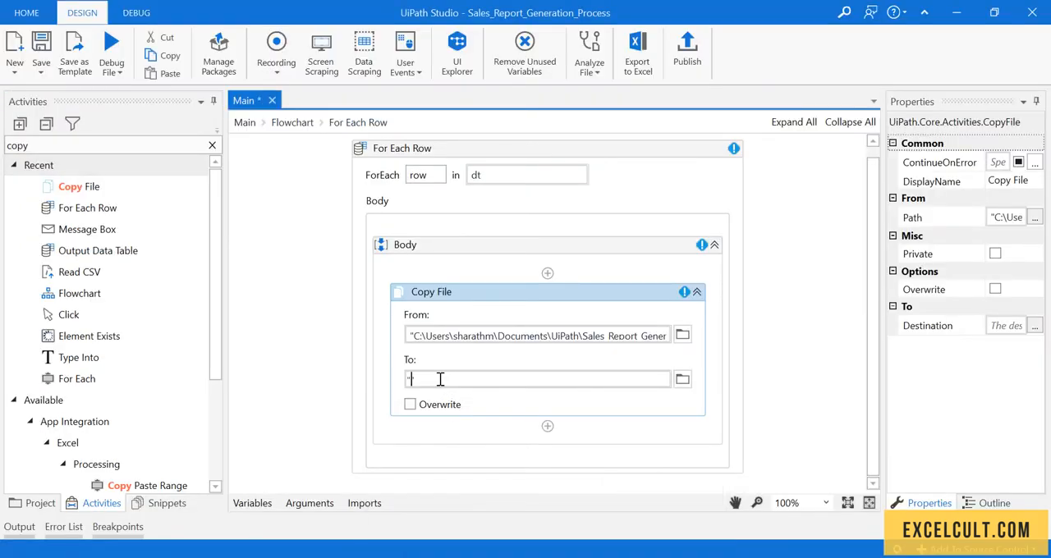
- Set Copy File's To field to the Word_Files path + "\" + row("Name").ToString
text(UiPath\Sales_Report_Generation_Process\Word_Files\)
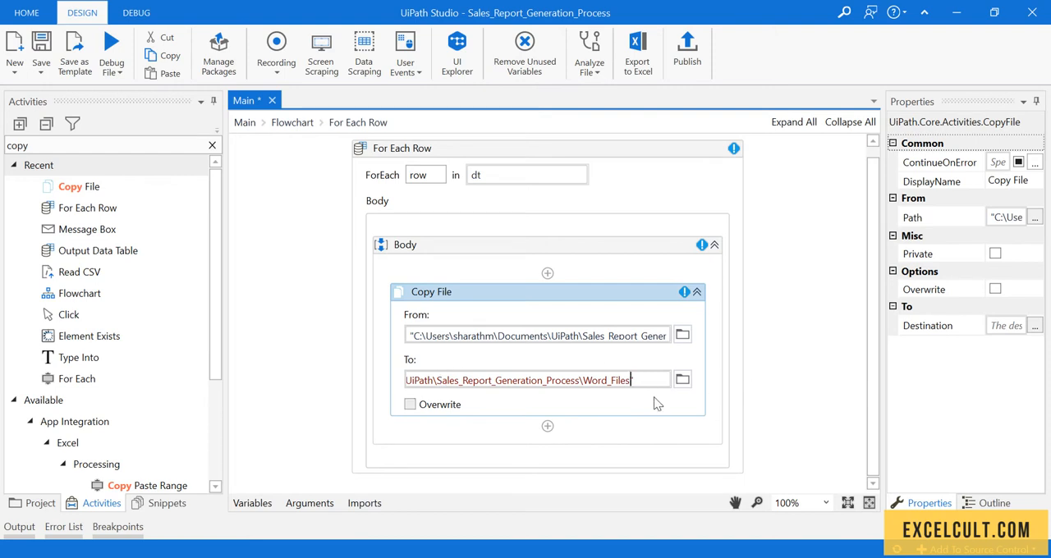
text(+)
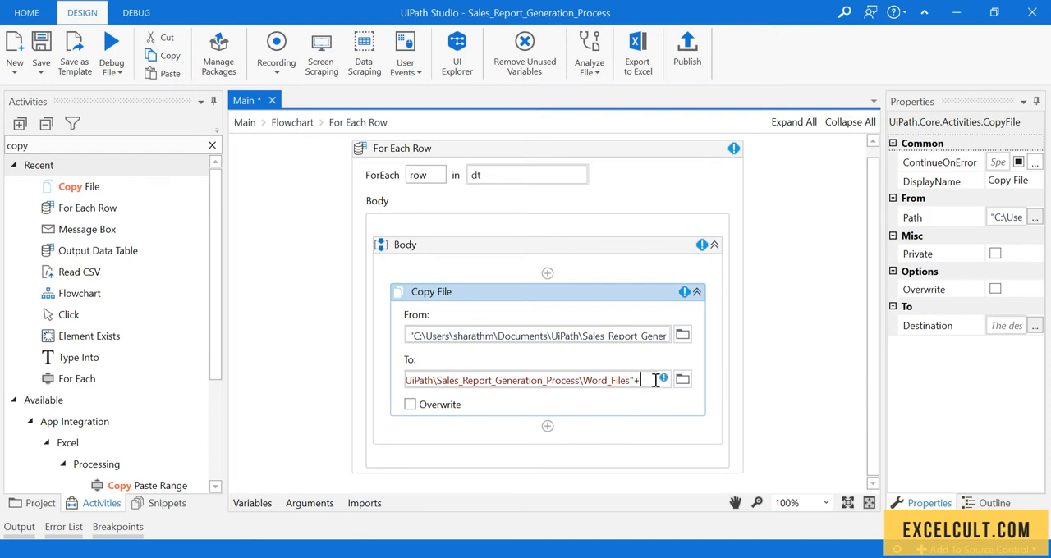
text("\"+)
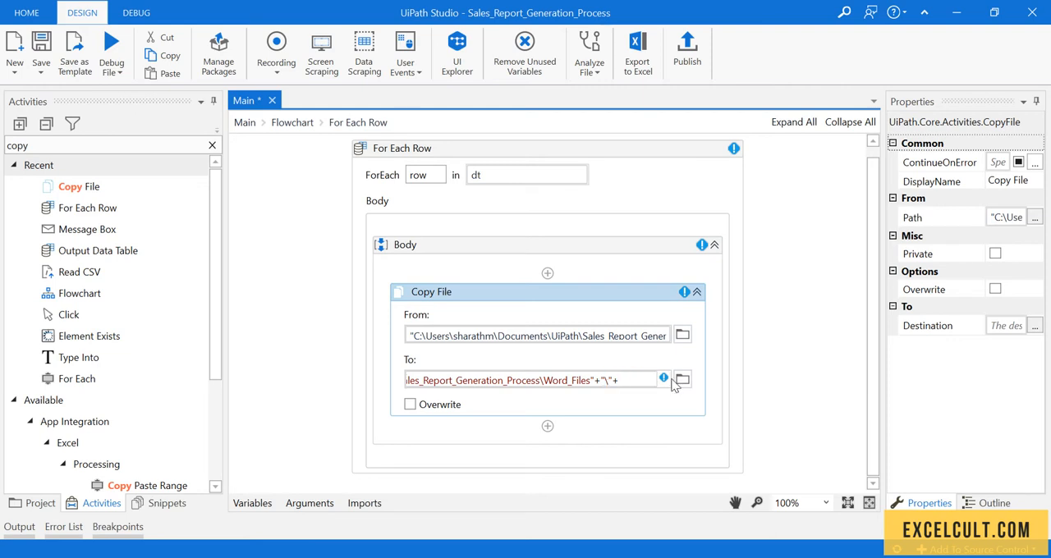
click(618, 379)
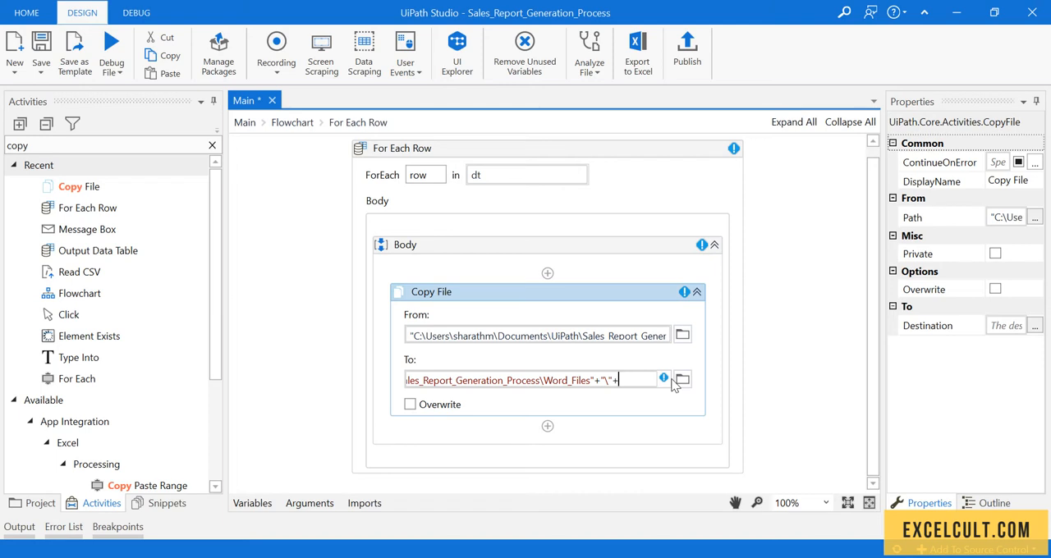
mouse_move(628, 338)
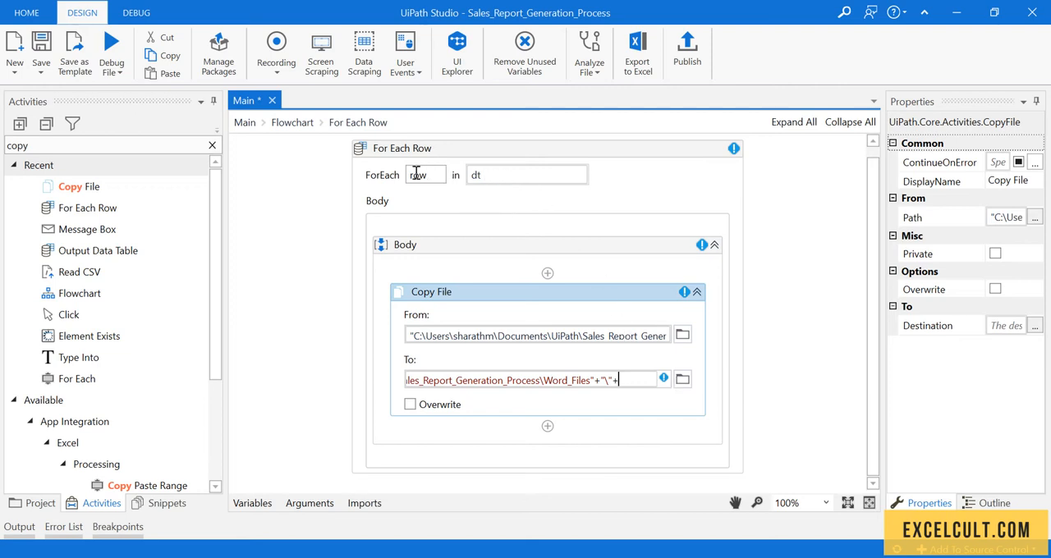
mouse_move(649, 397)
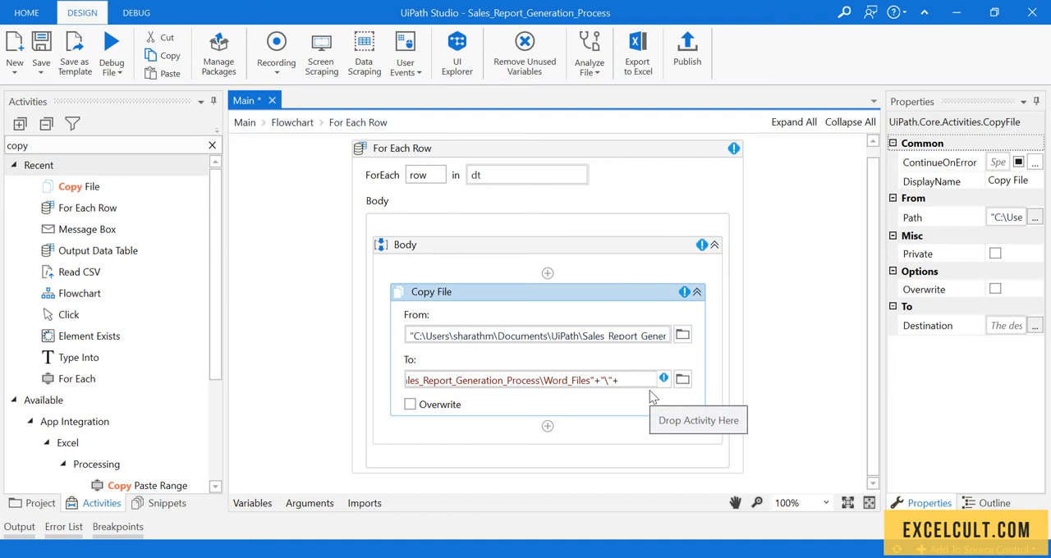
text(rwo)
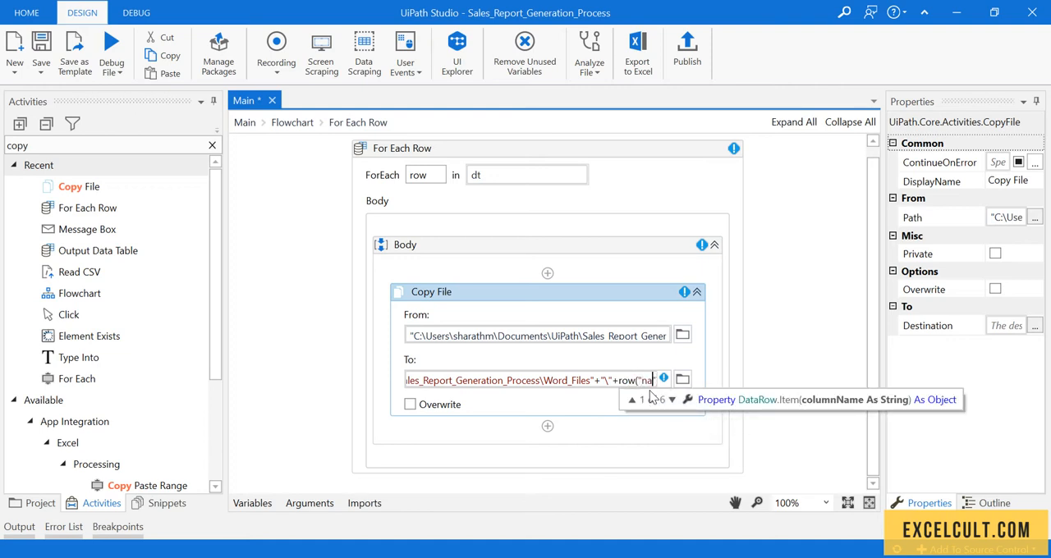
text(Name").ToString)
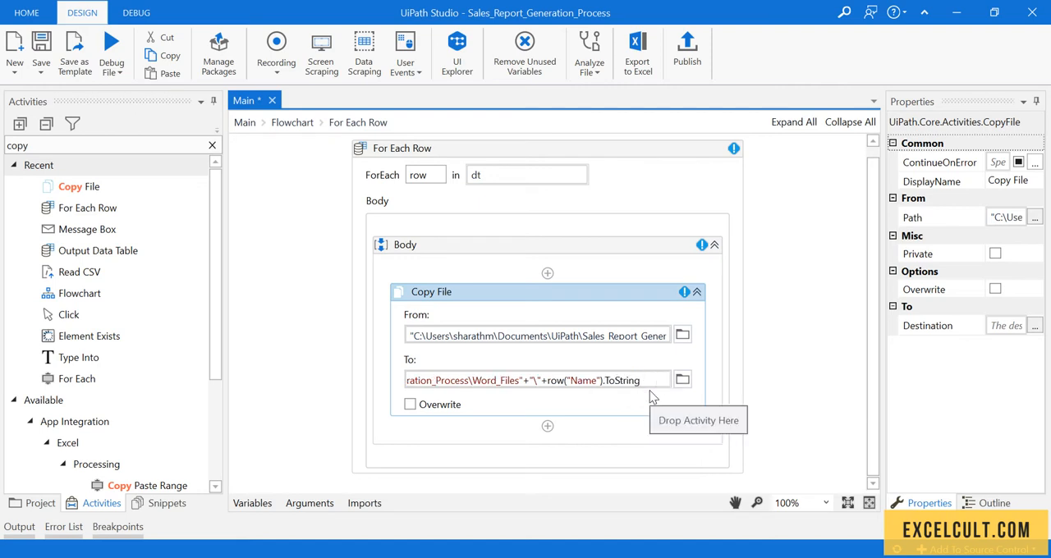
mouse_move(583, 316)
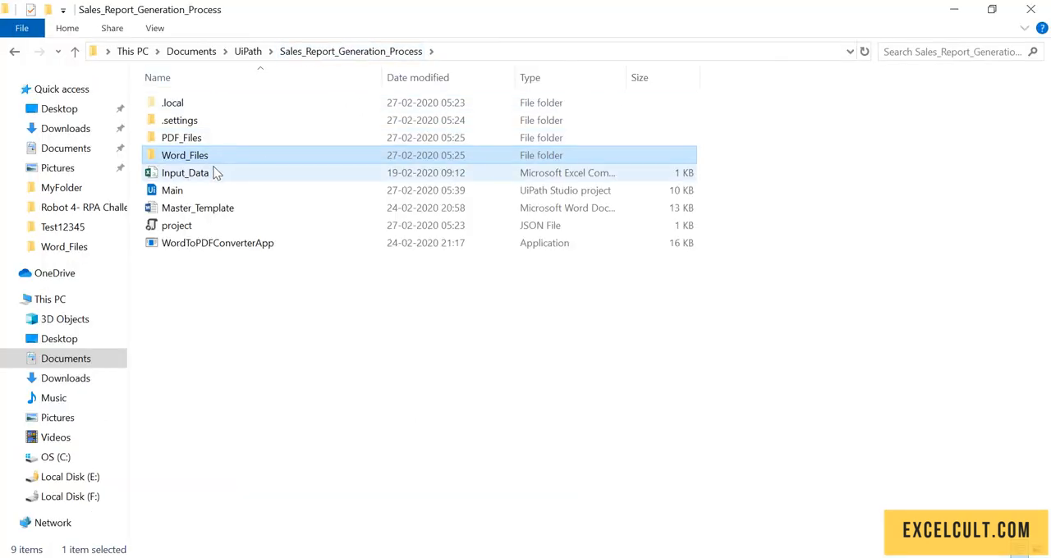
- Open Input_Data in Excel and review the Name, Division and Sales columns
double_click(184, 172)
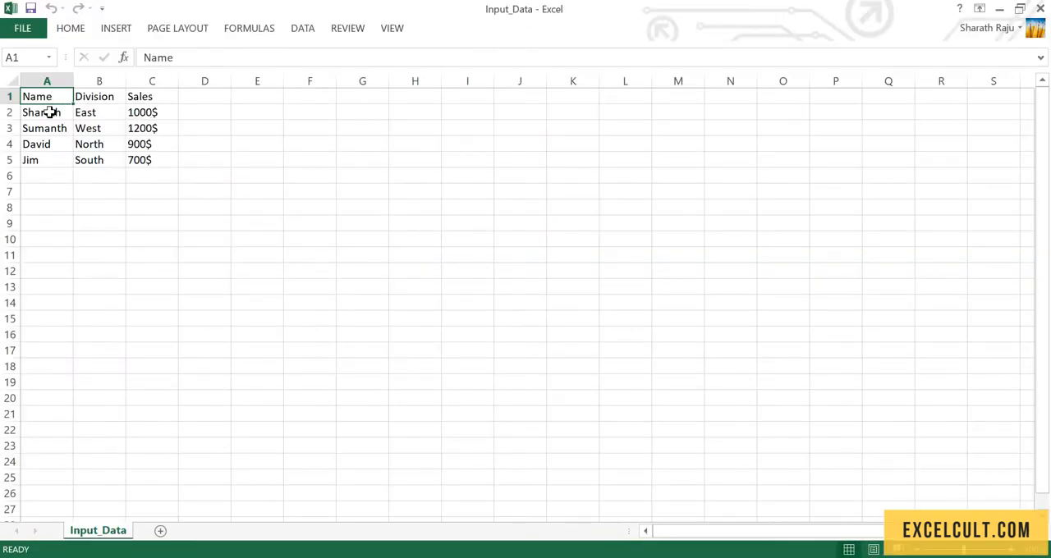
click(46, 112)
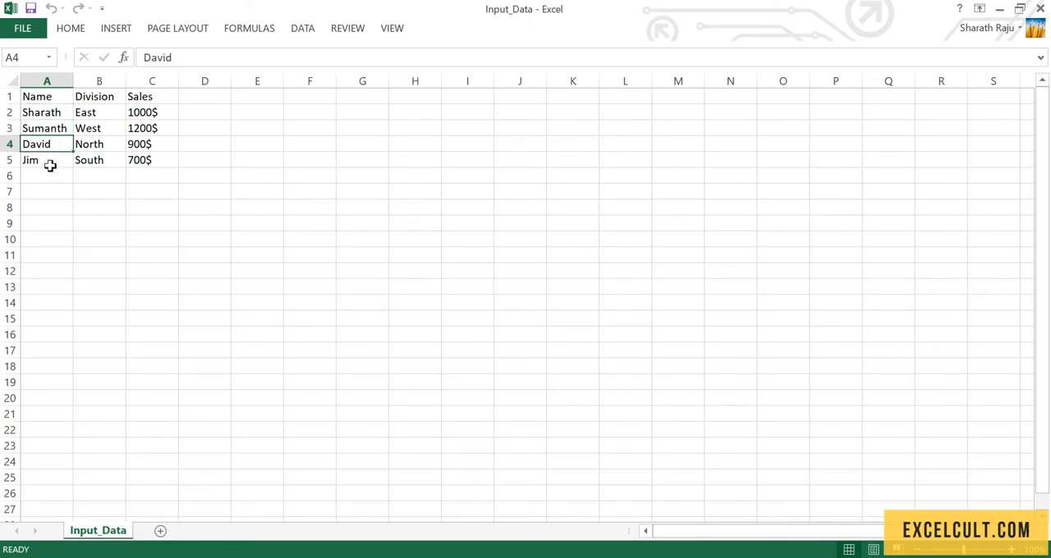
click(46, 95)
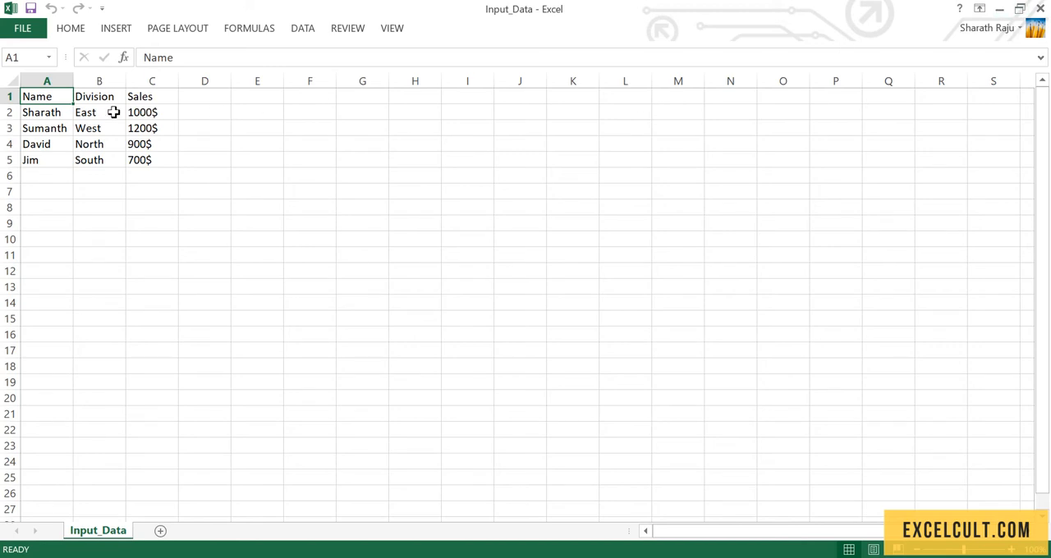
mouse_move(102, 159)
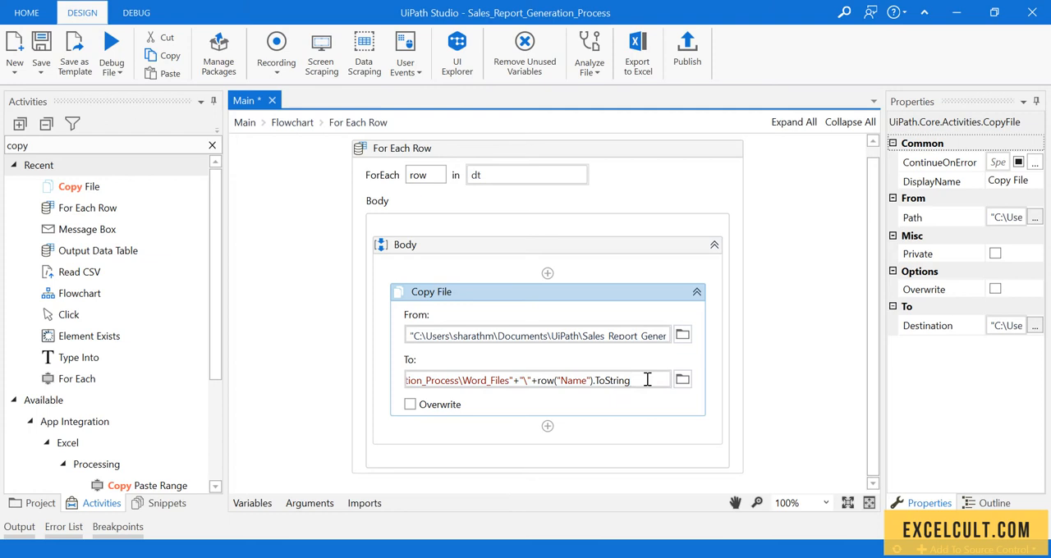
- Append + ".docx" to the destination and allow overwriting existing files
text(+")
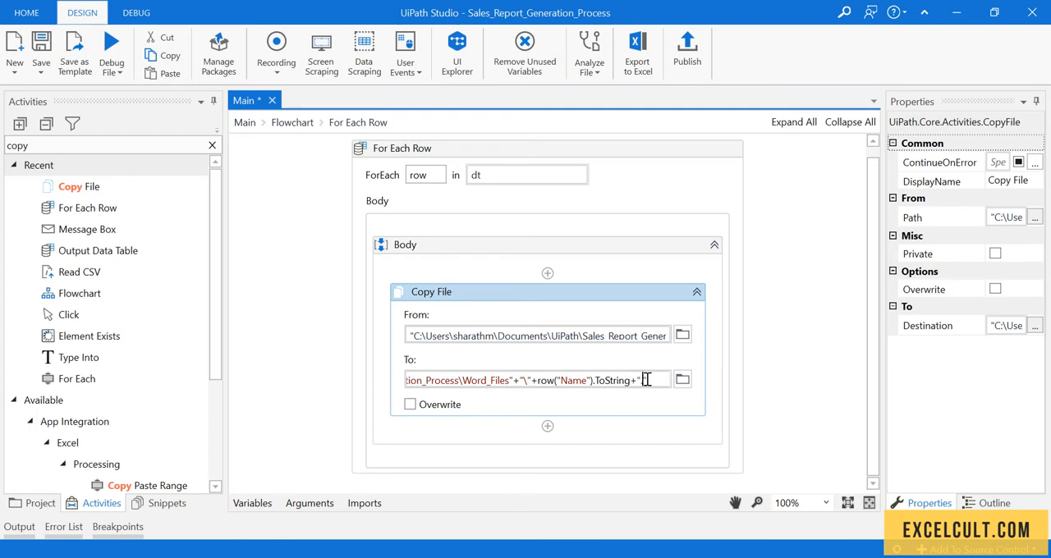
text(.docx)
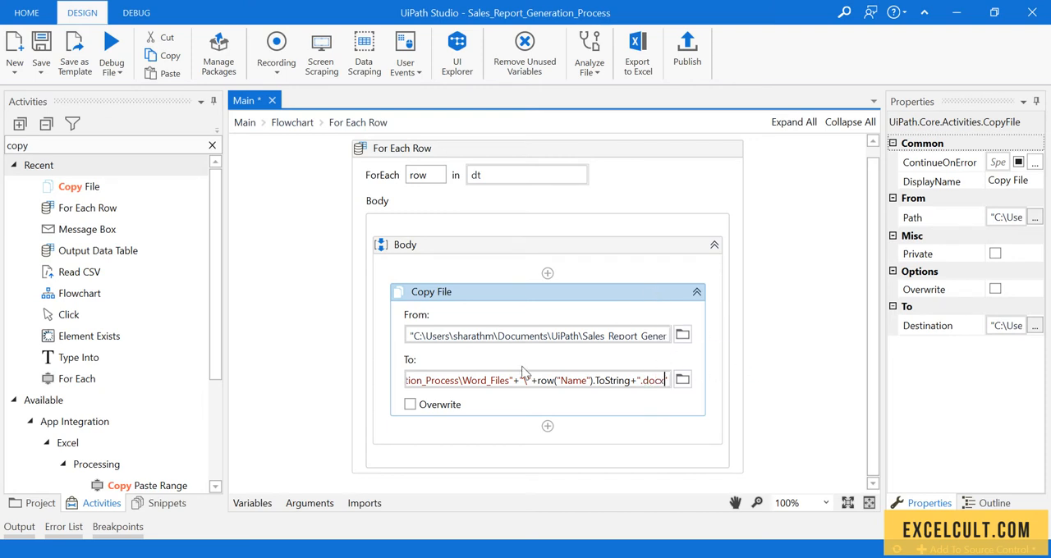
mouse_move(410, 407)
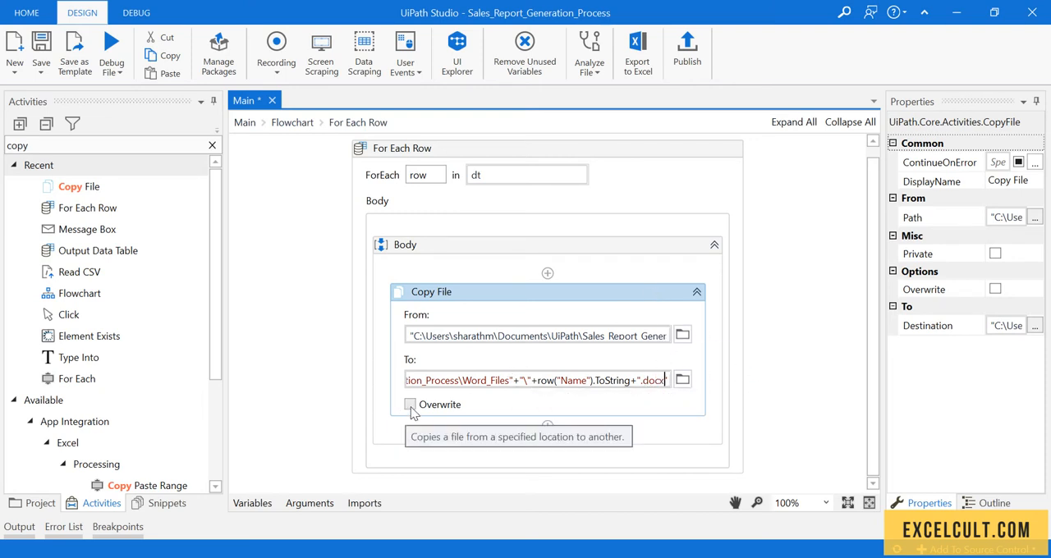
click(411, 404)
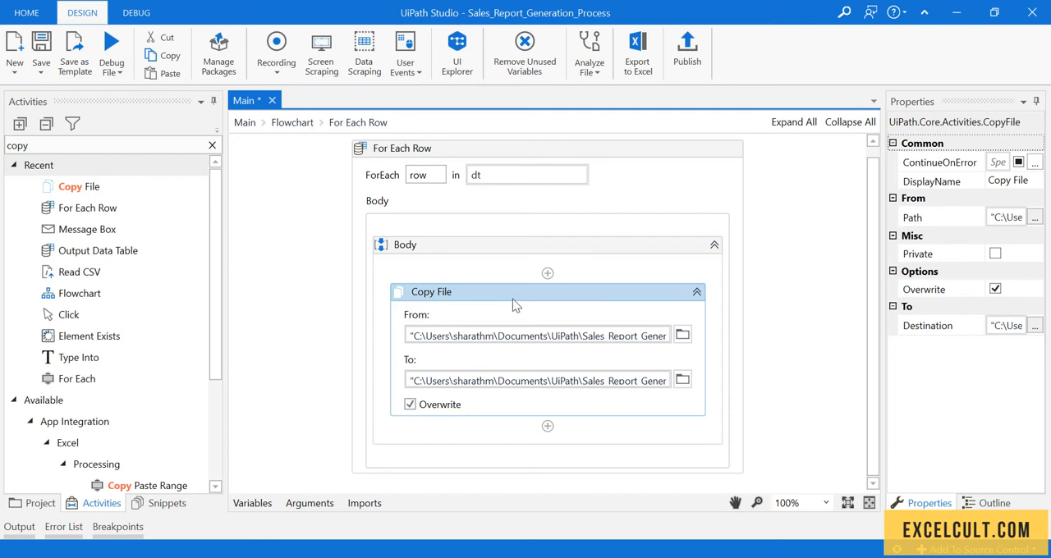
mouse_move(512, 305)
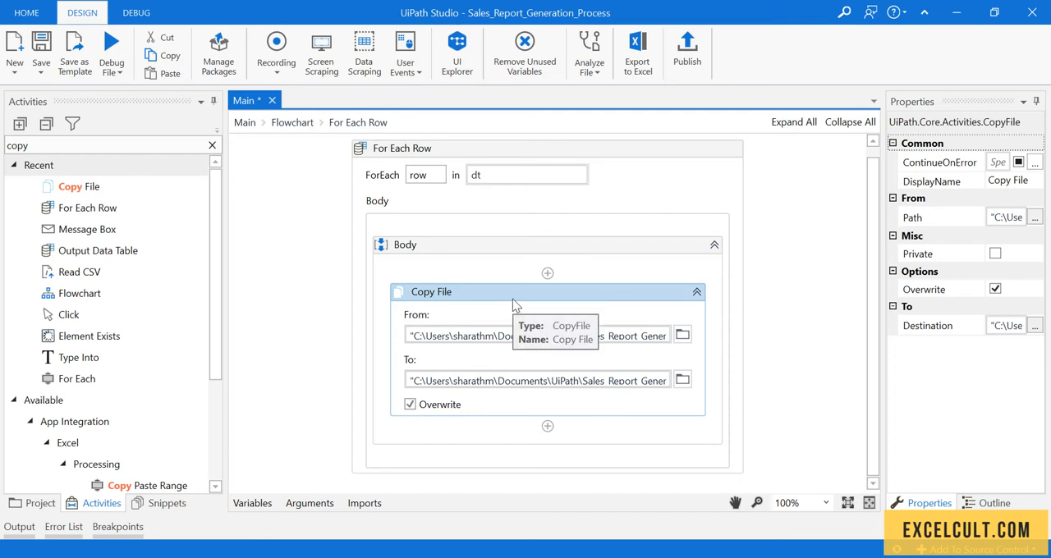
click(39, 51)
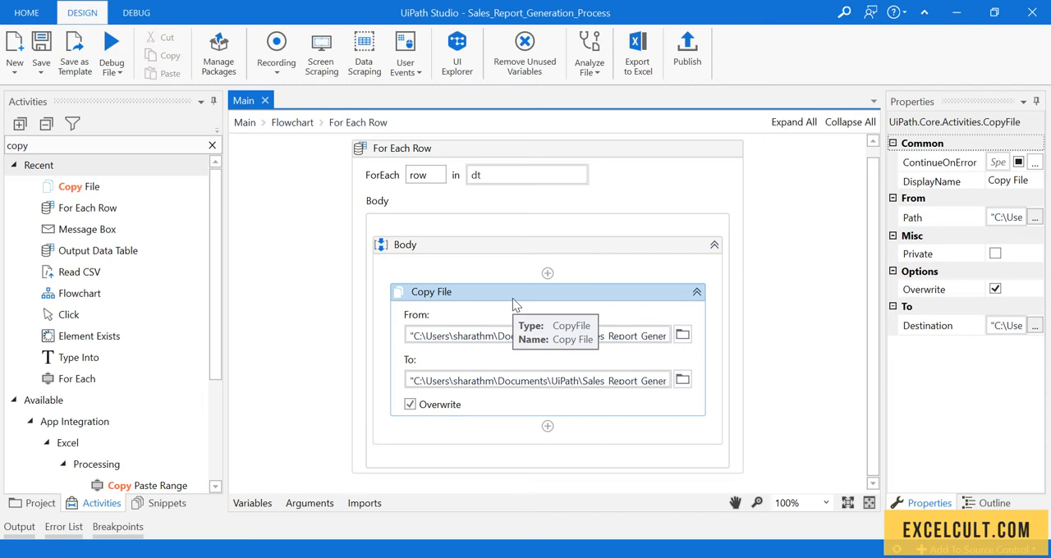
mouse_move(461, 286)
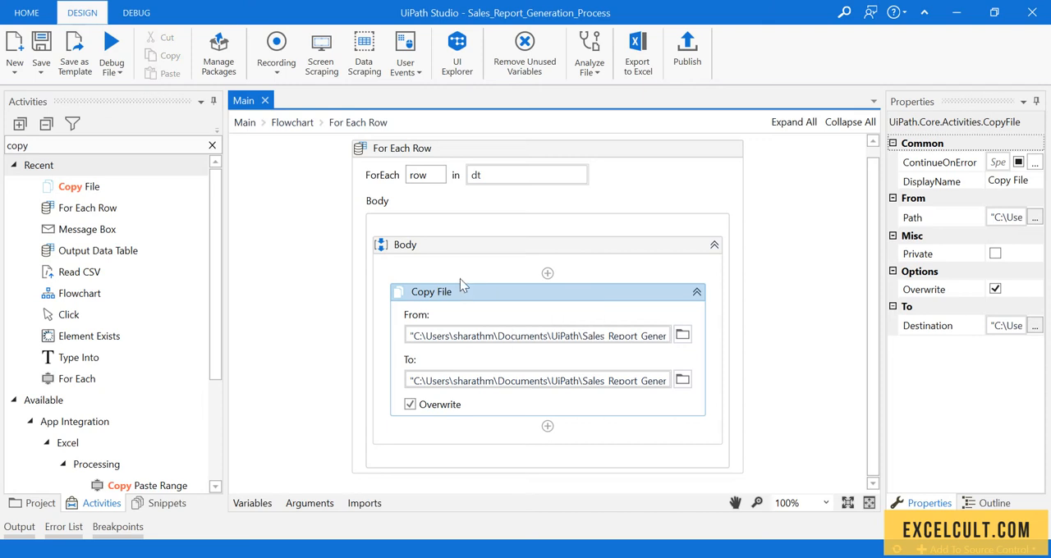
mouse_move(154, 89)
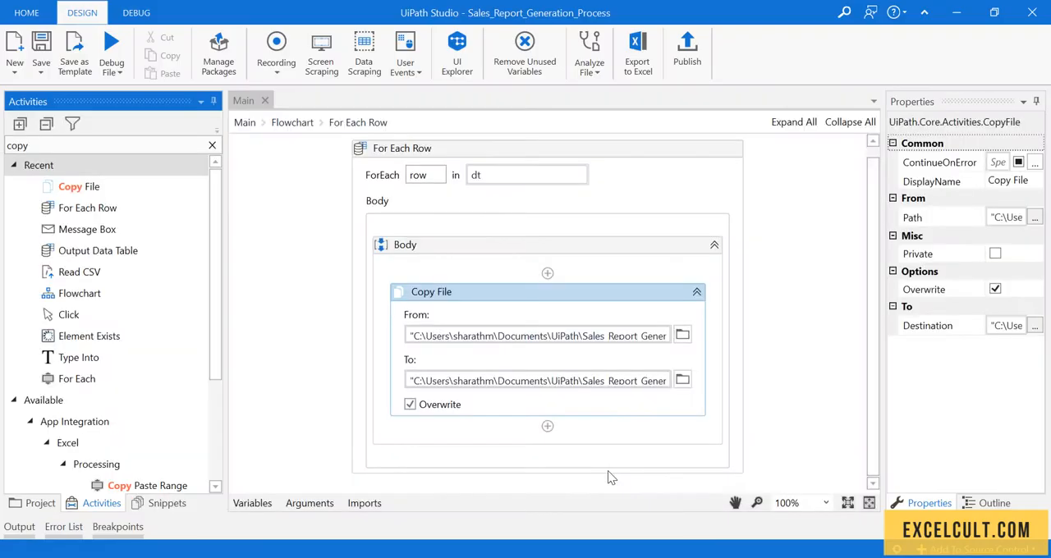
mouse_move(112, 49)
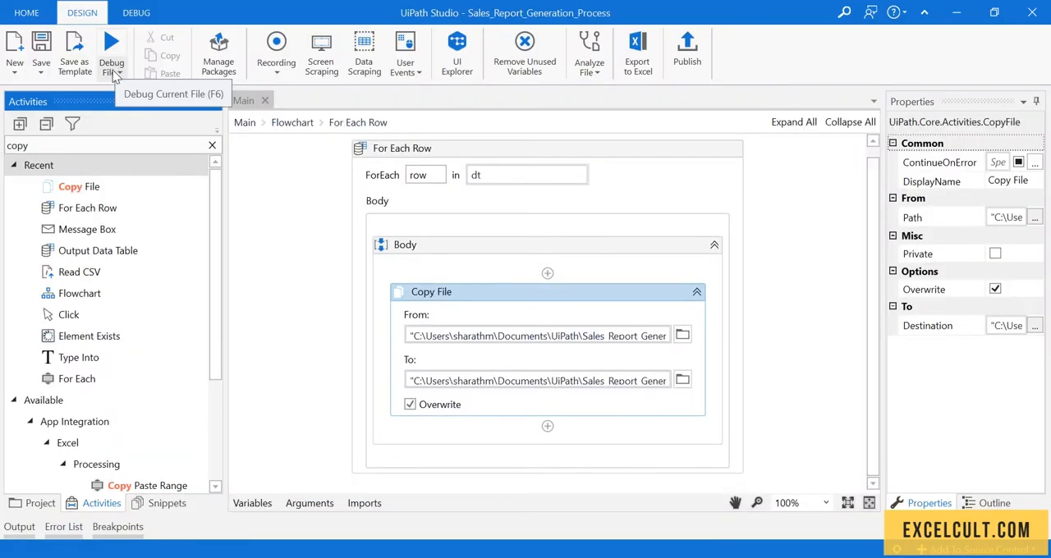
- Run the workflow via Run File so the Message Box lists the employee rows
click(112, 46)
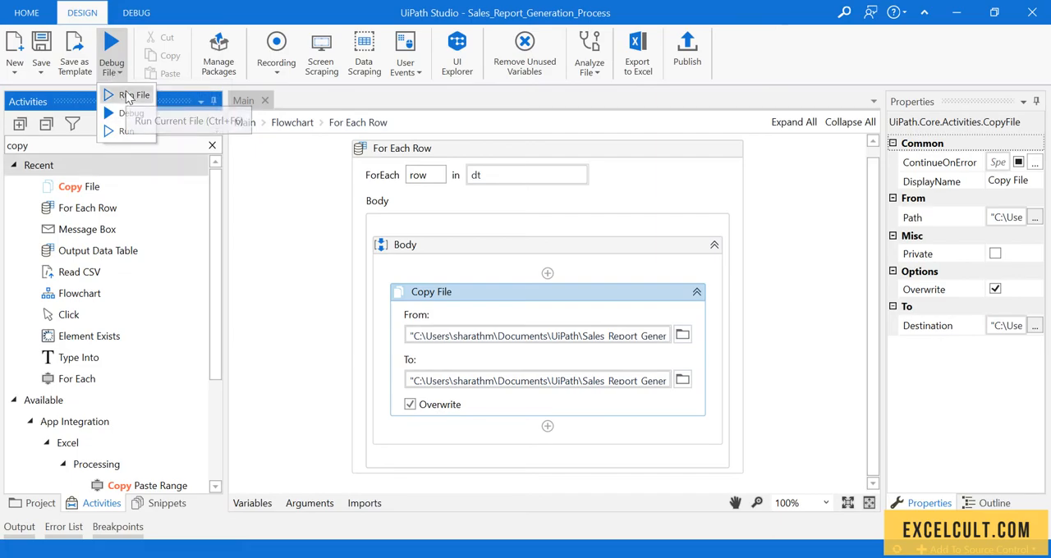
click(135, 95)
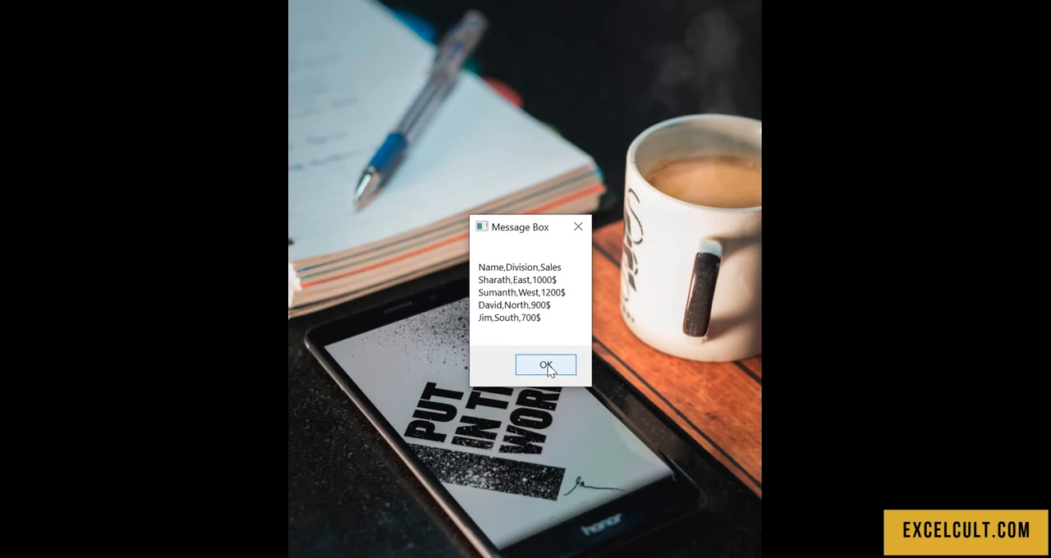
- Dismiss the message, browse the generated Word_Files reports and open Jim's
click(545, 364)
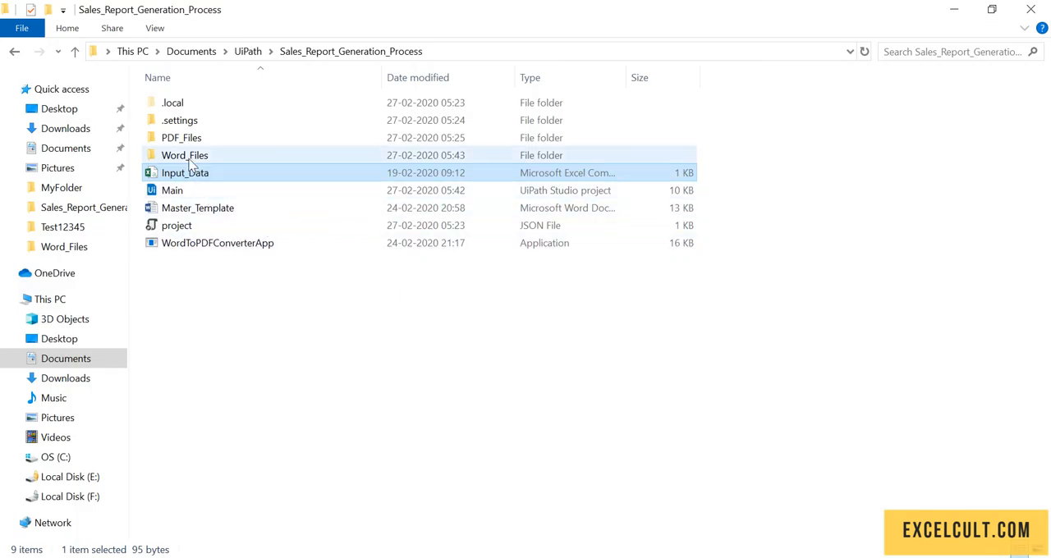
double_click(183, 154)
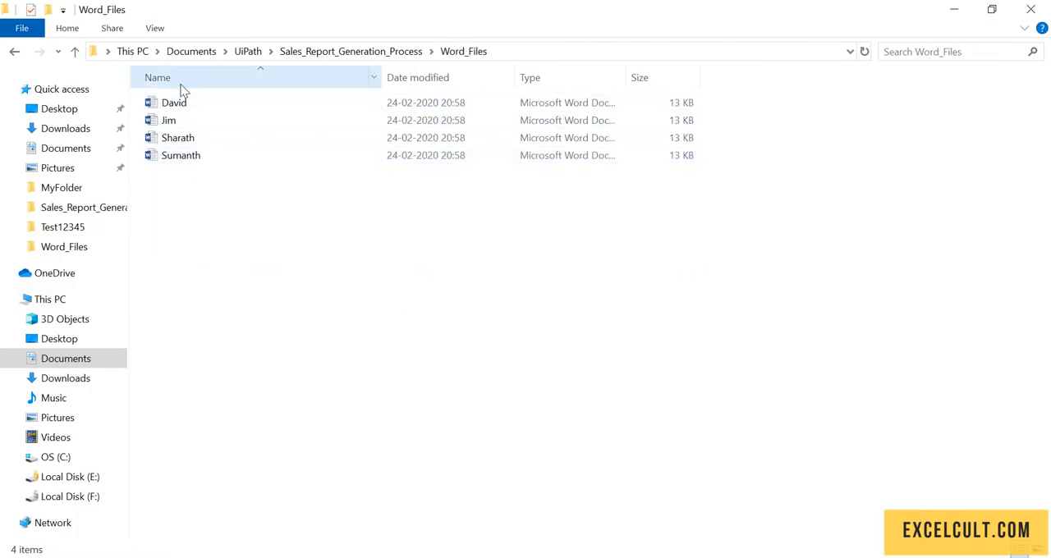
click(178, 138)
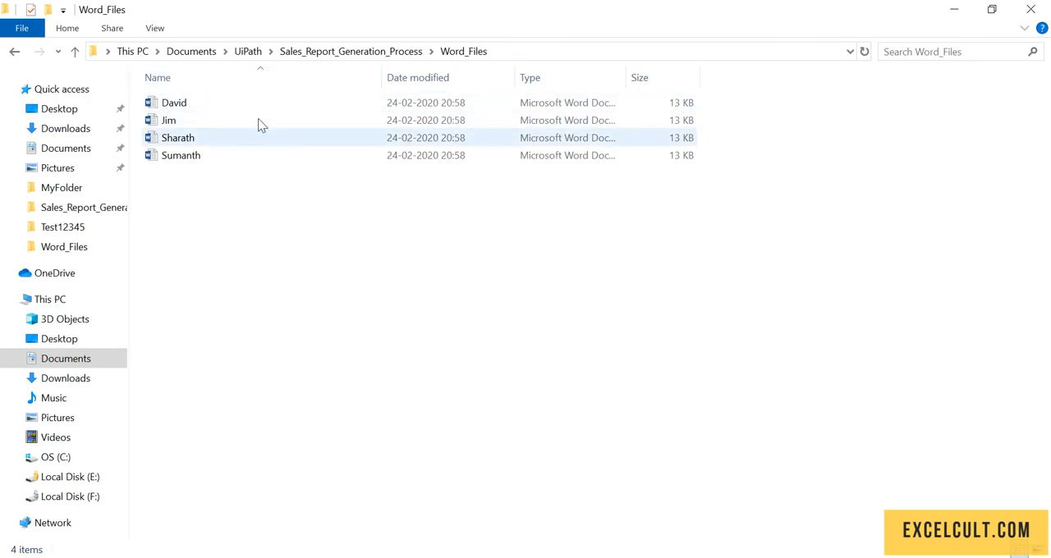
double_click(174, 103)
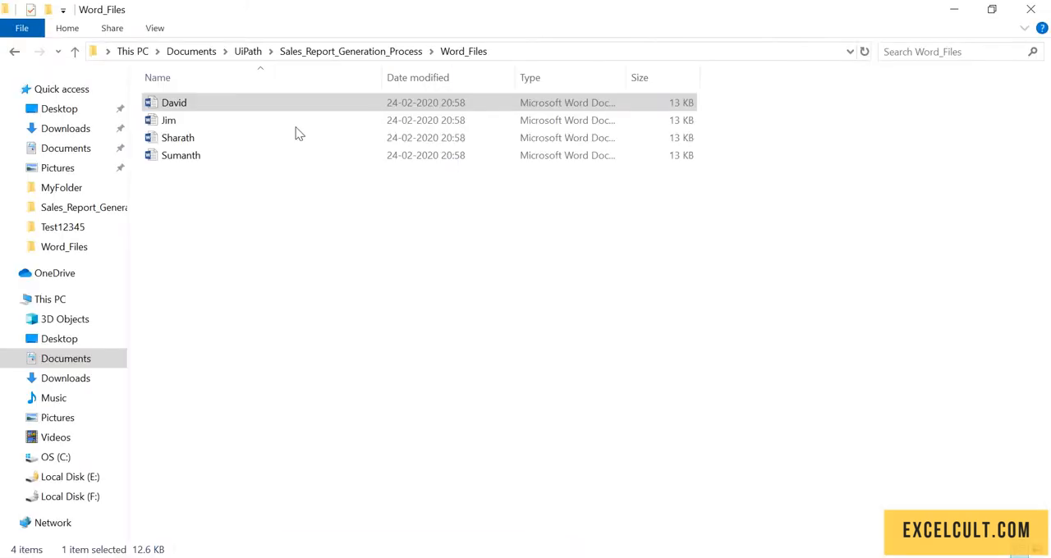
double_click(169, 120)
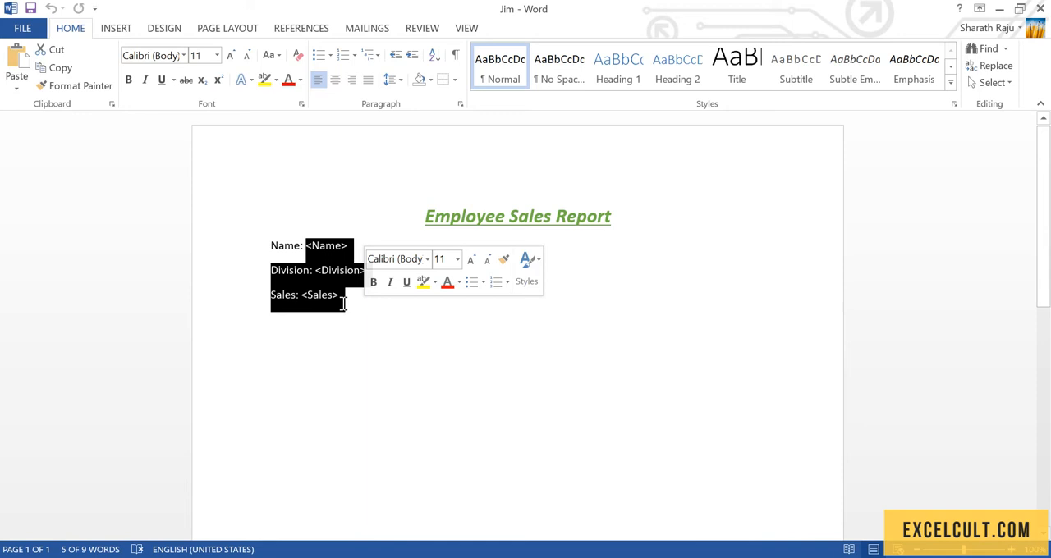
- Confirm Jim's report still shows the <Name>, <Division> and <Sales> placeholders, then close Word
click(309, 245)
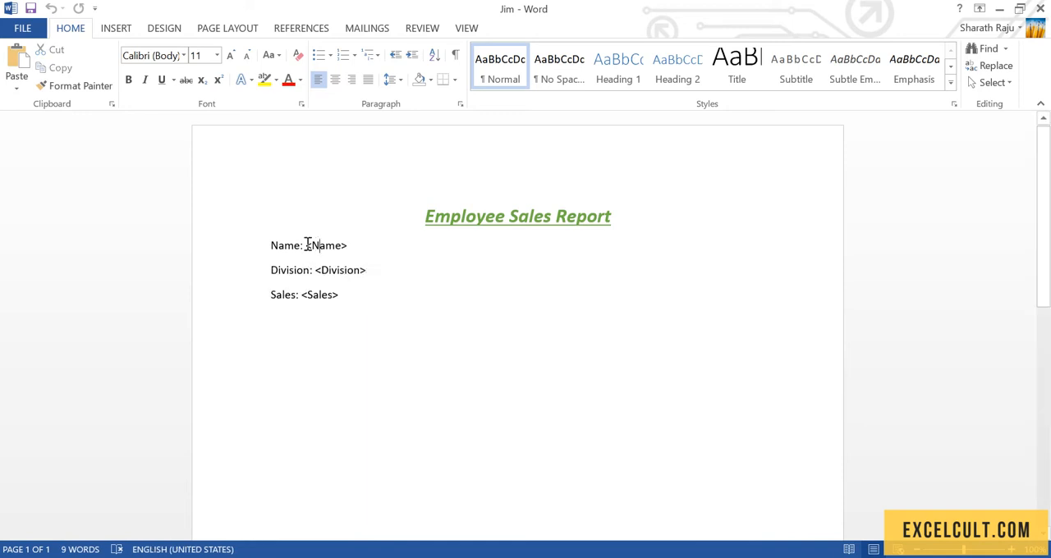
double_click(325, 246)
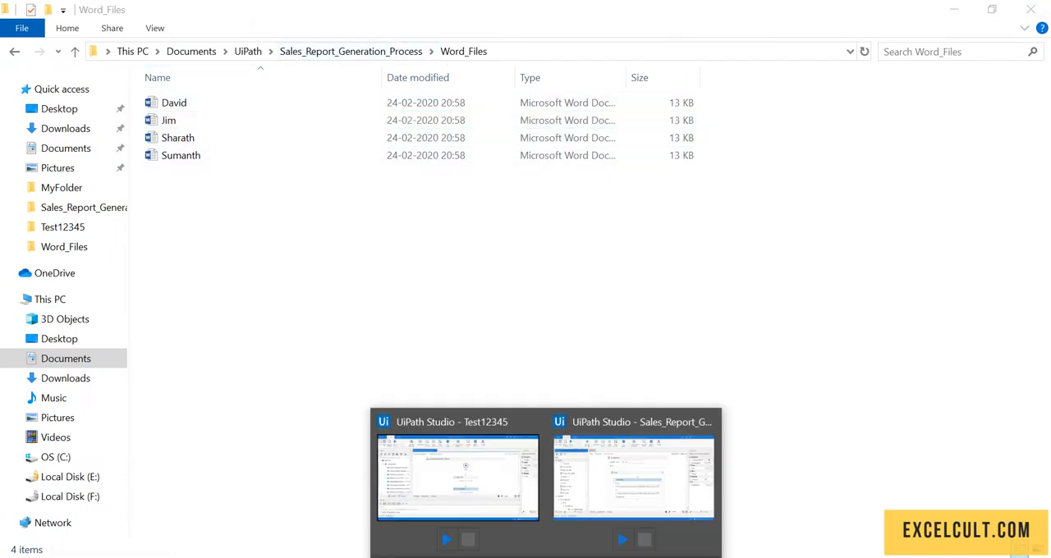
- Bring the Sales_Report_Generation_Process workflow back to front and clear the Activities search
click(633, 478)
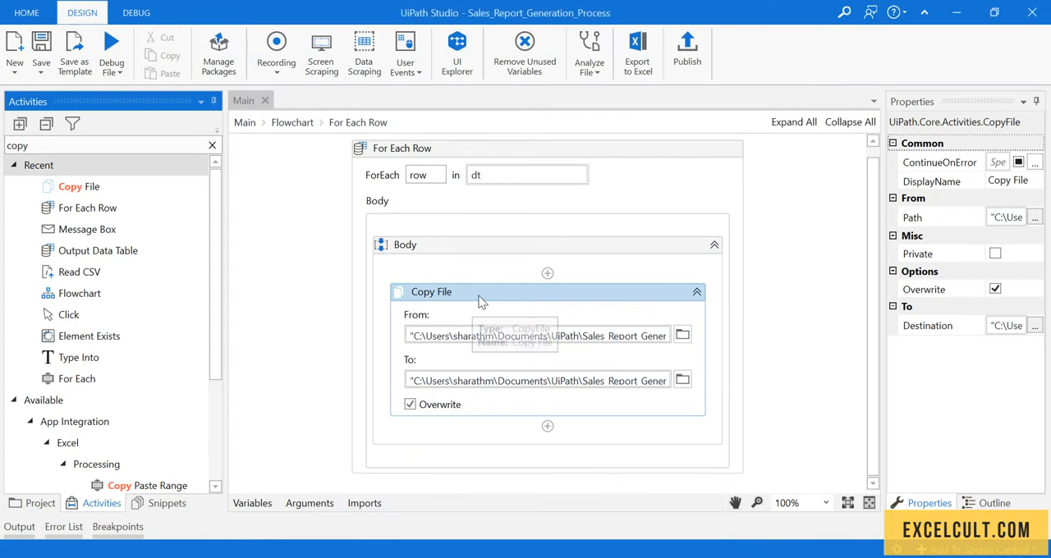
mouse_move(548, 426)
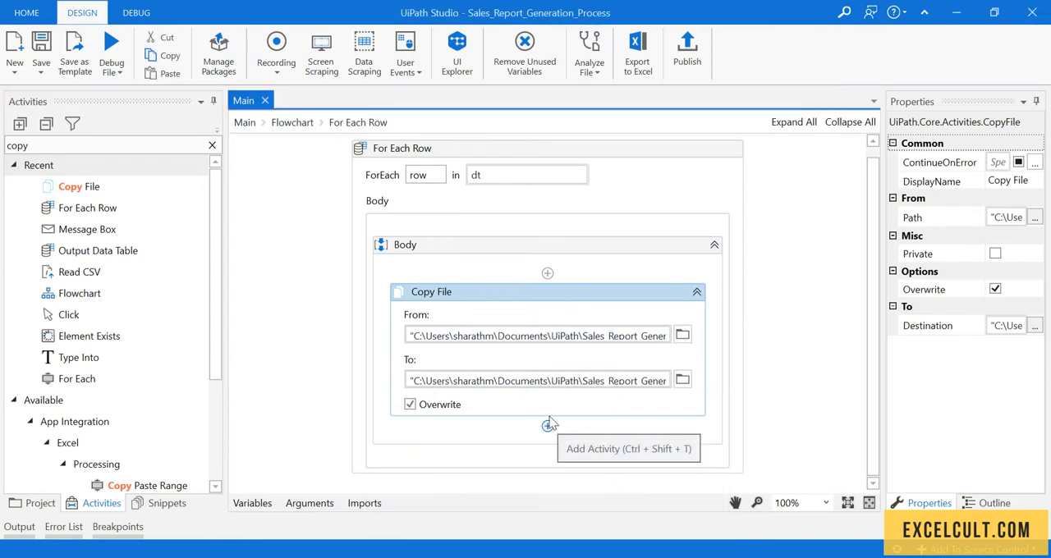
mouse_move(545, 414)
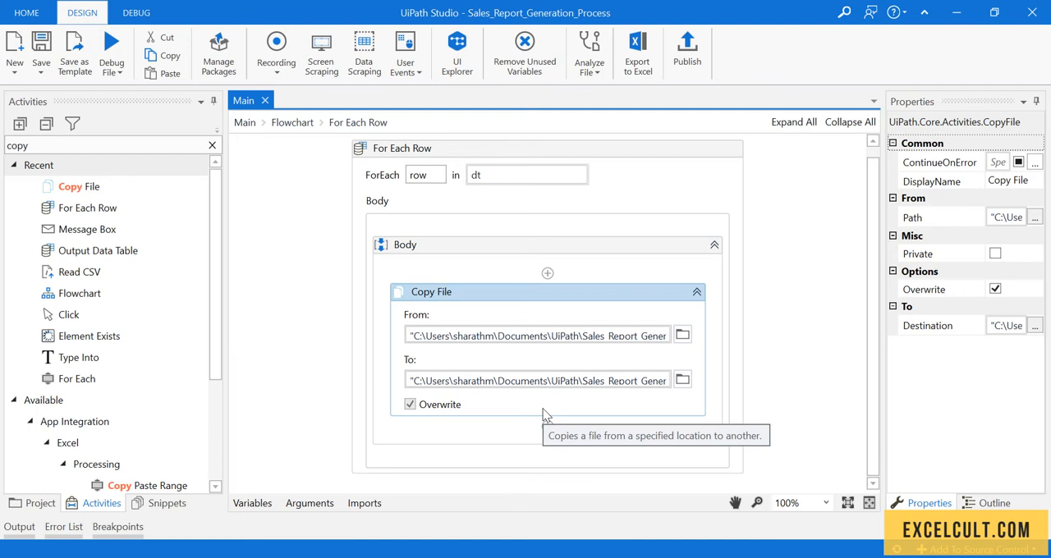
mouse_move(534, 297)
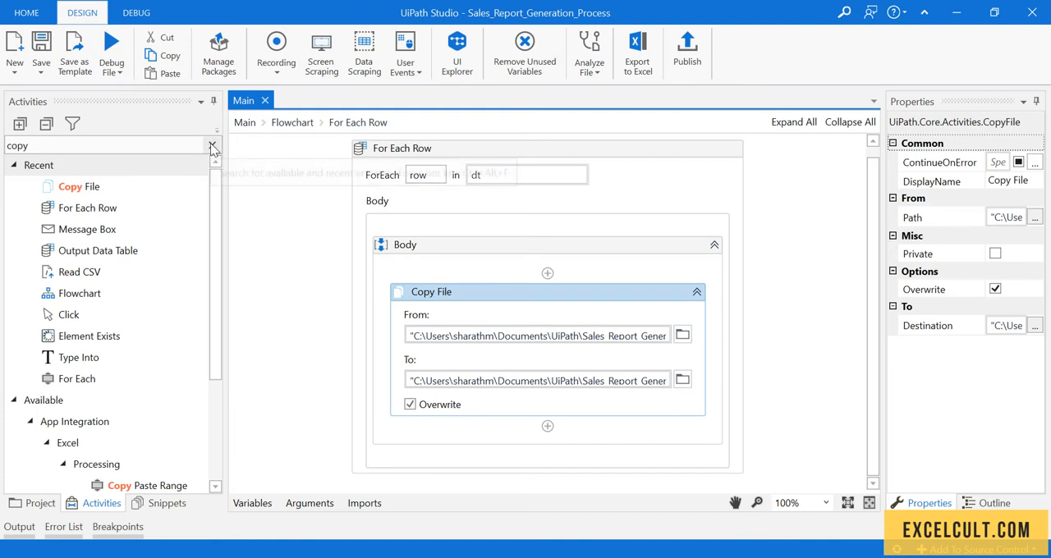
click(214, 145)
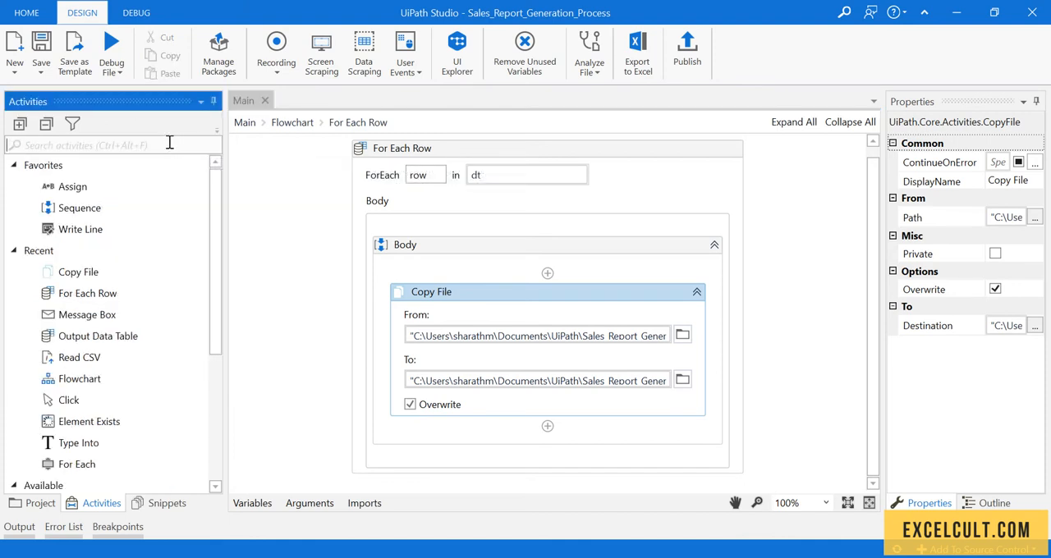
text(word)
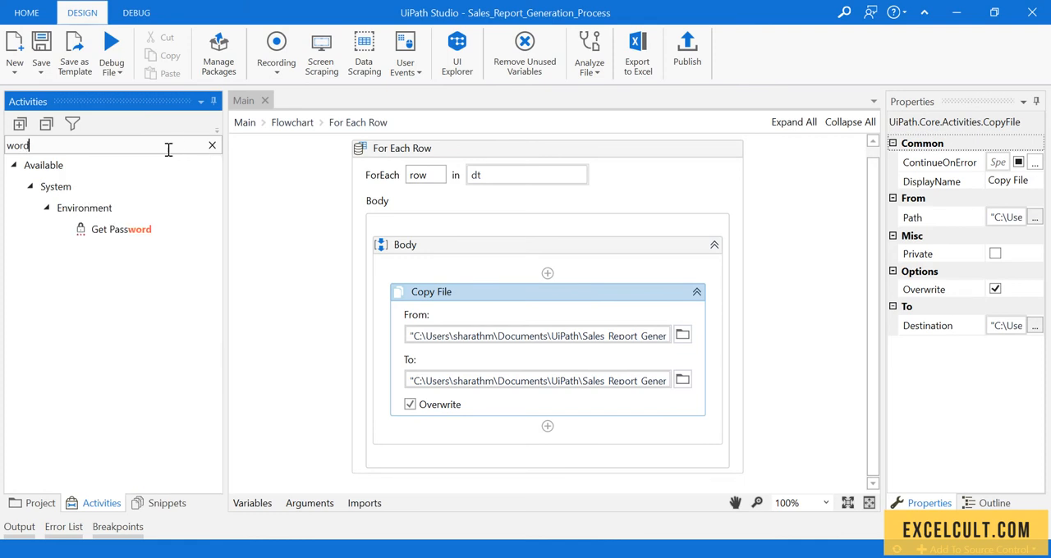
mouse_move(112, 164)
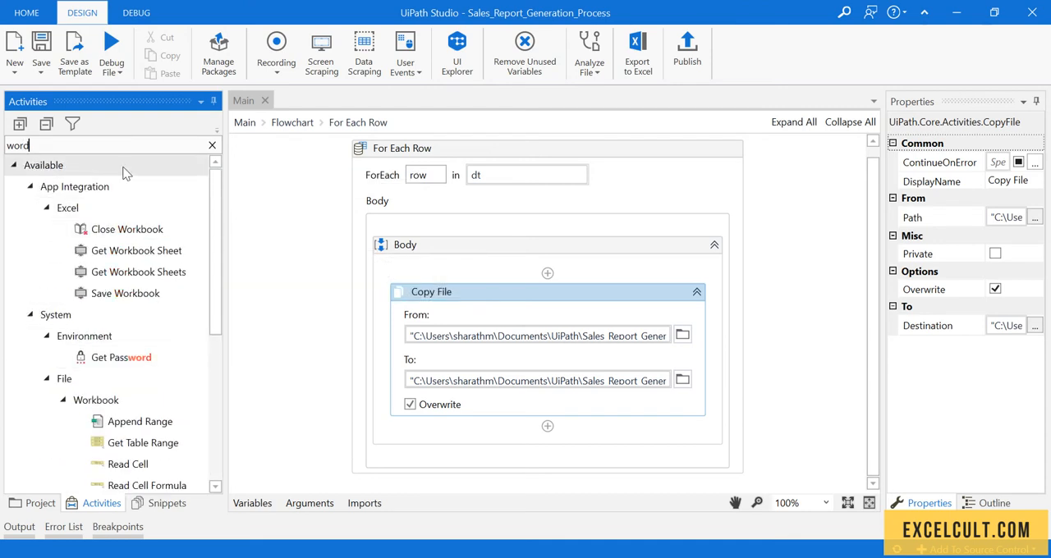
click(212, 145)
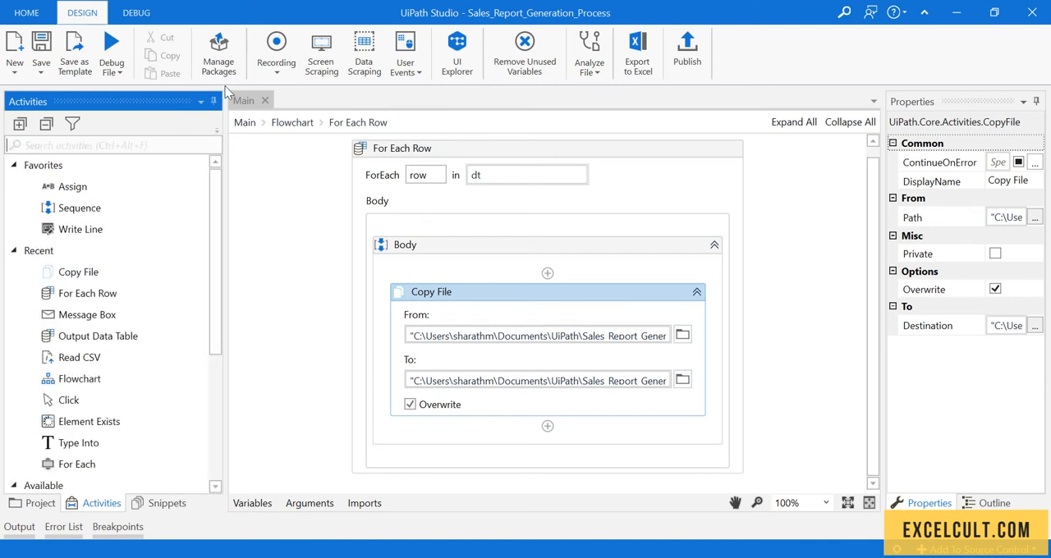
- Install UiPath.Word.Activities from All Packages by searching 'word', saving and accepting the license
click(219, 53)
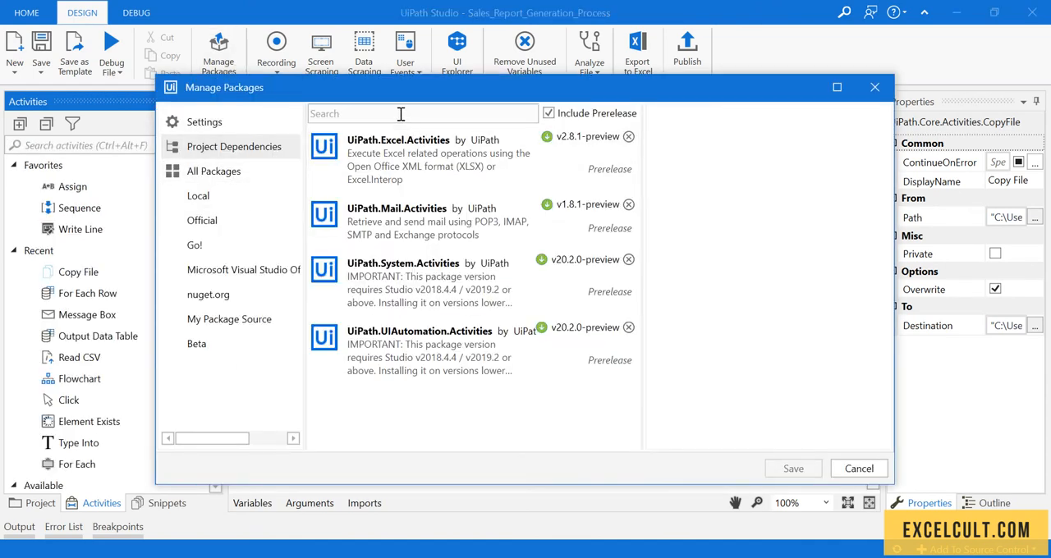
click(214, 171)
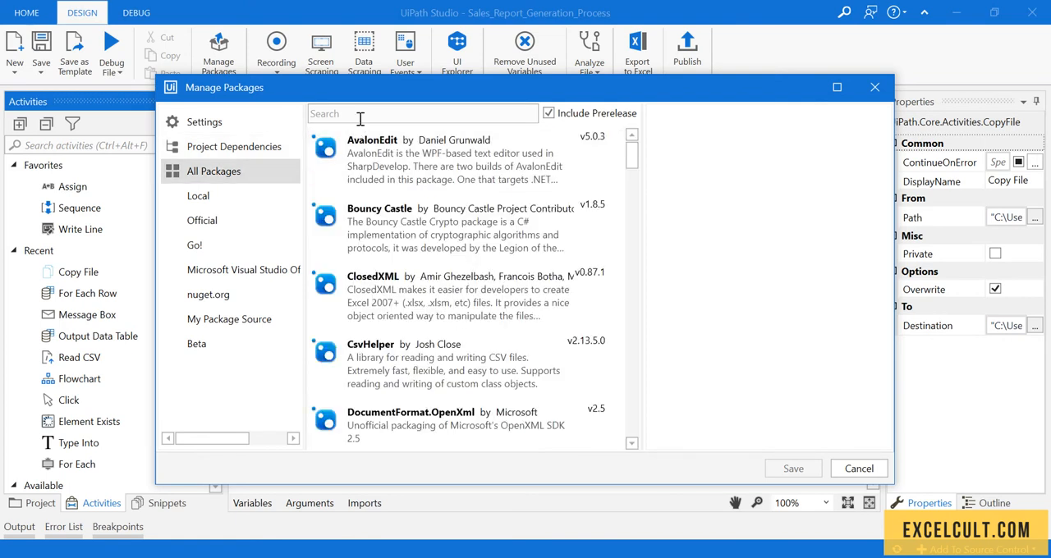
text(wo)
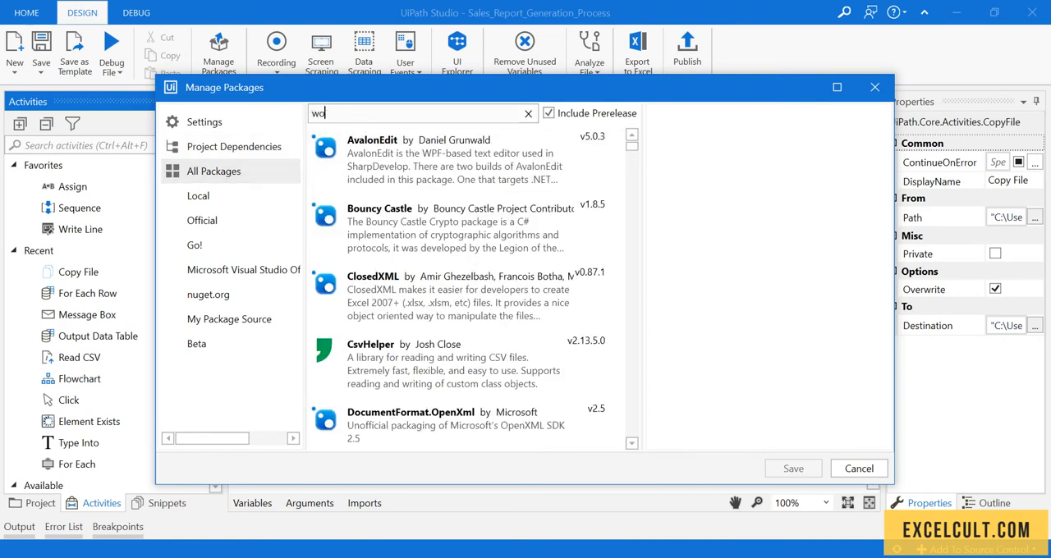
text(rd)
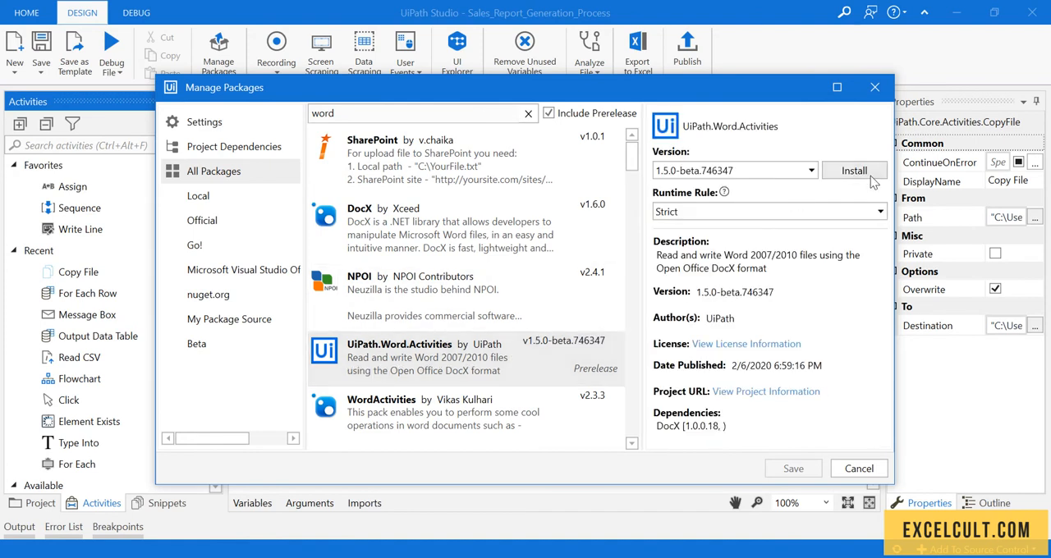
click(854, 169)
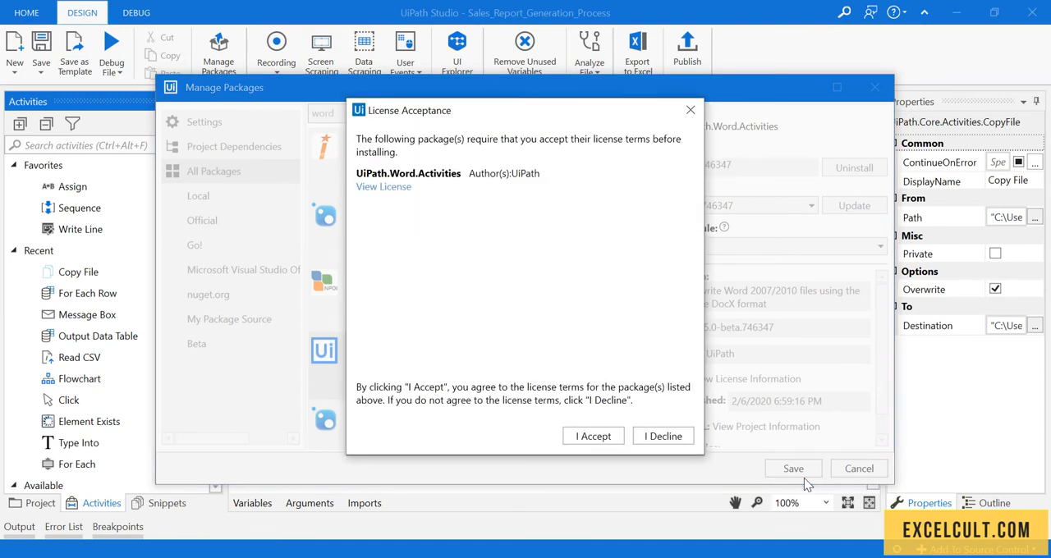
click(593, 437)
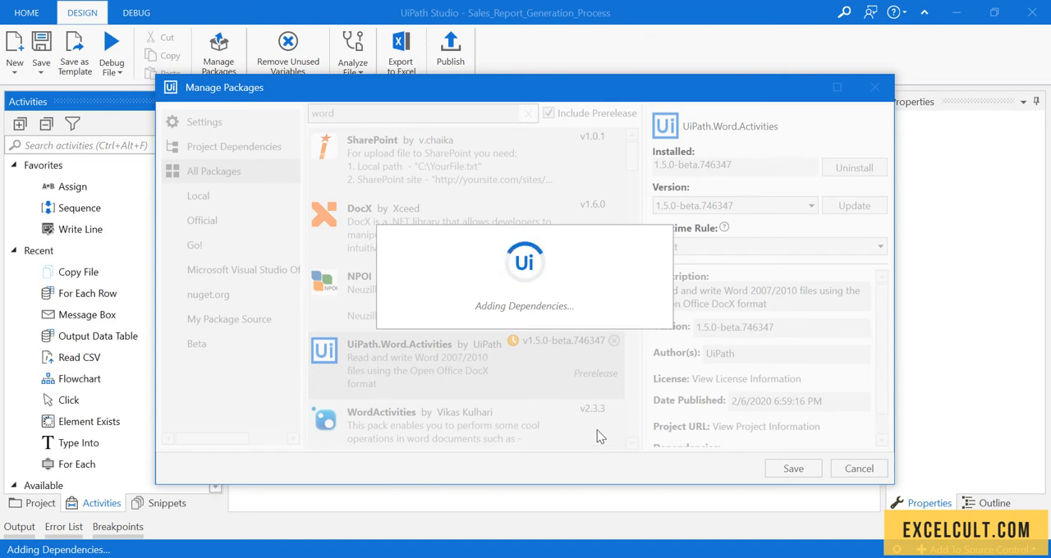
click(792, 468)
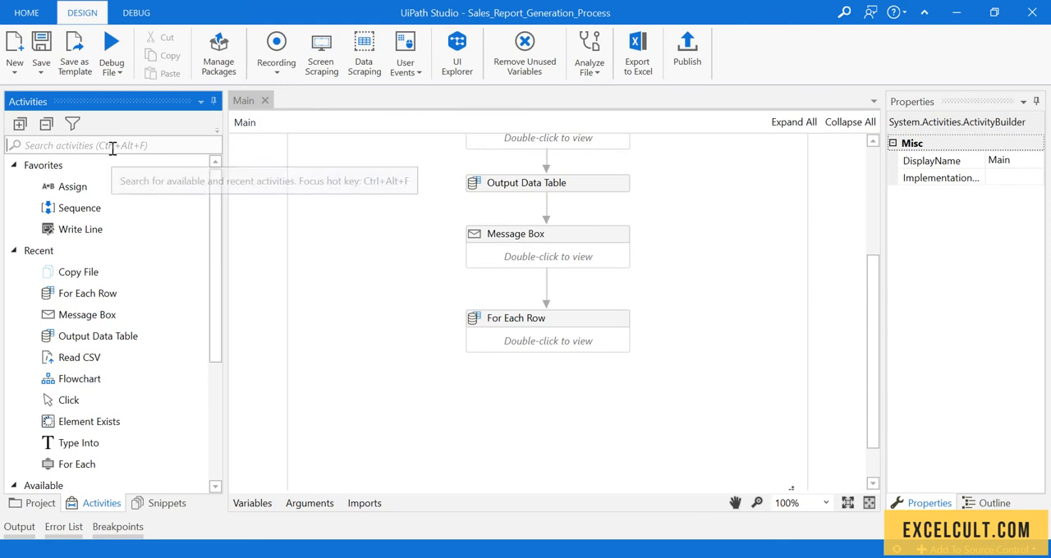
- Reopen the For Each Row body and search the Activities panel for 'word' to list the Word activities
click(547, 319)
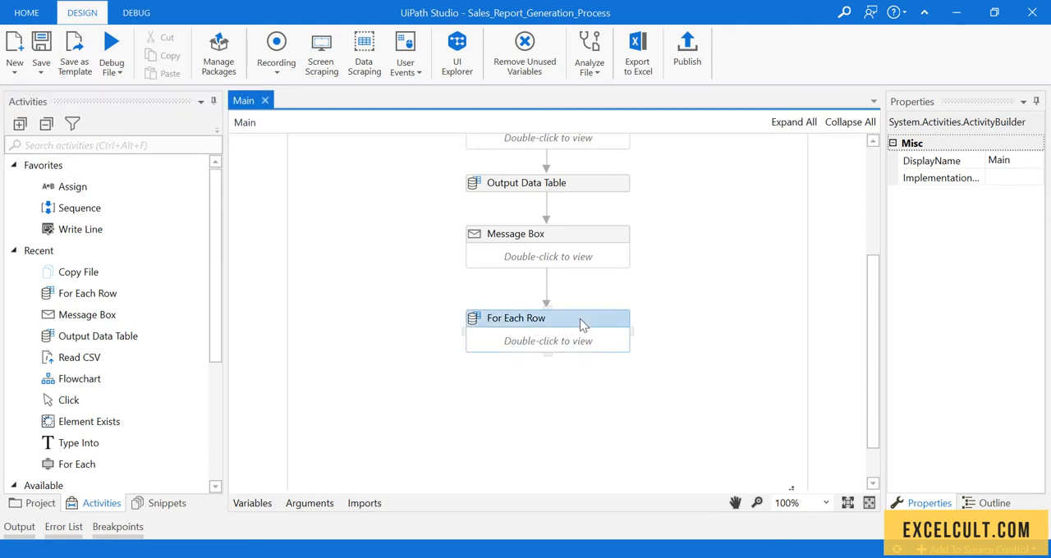
double_click(547, 319)
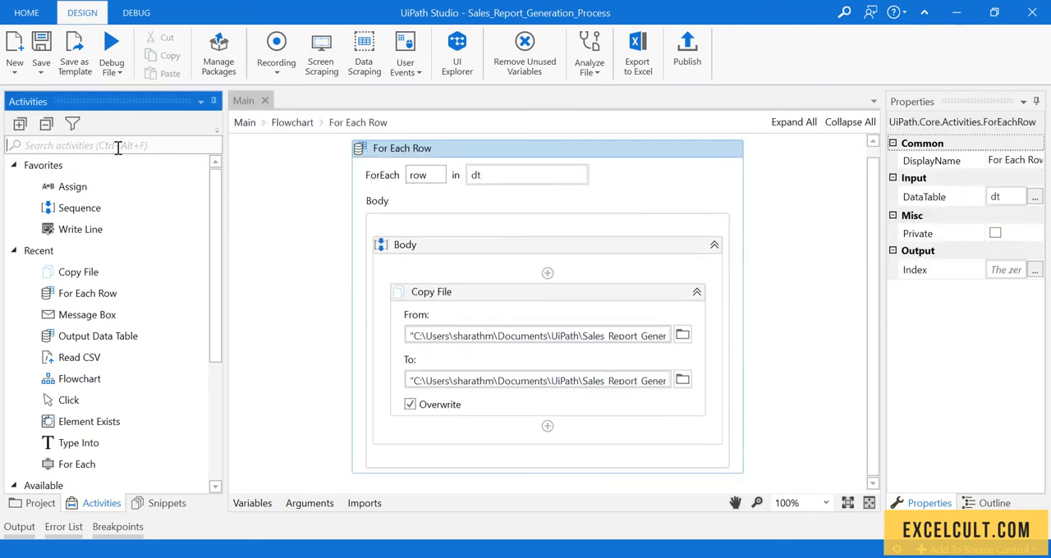
text(word)
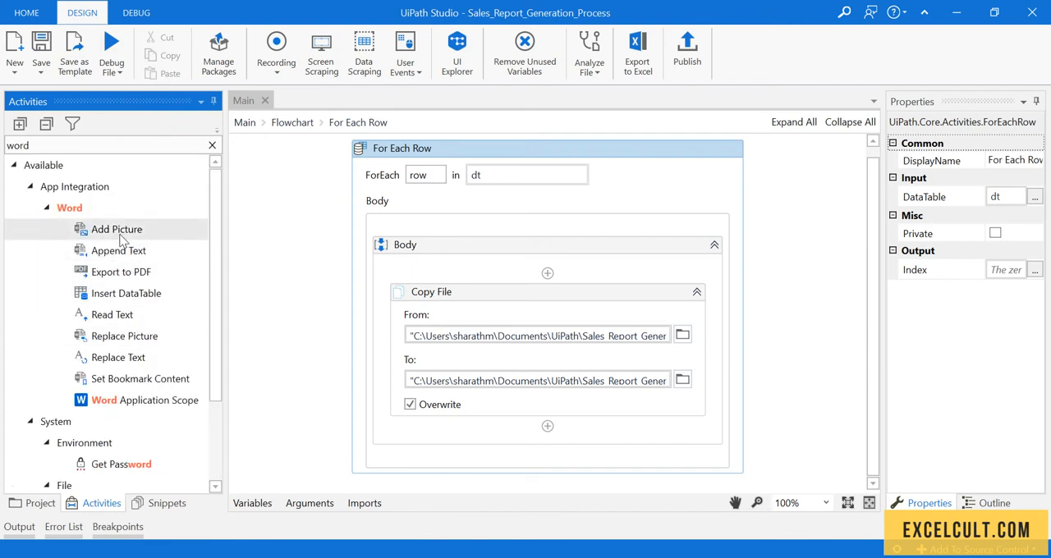
mouse_move(115, 230)
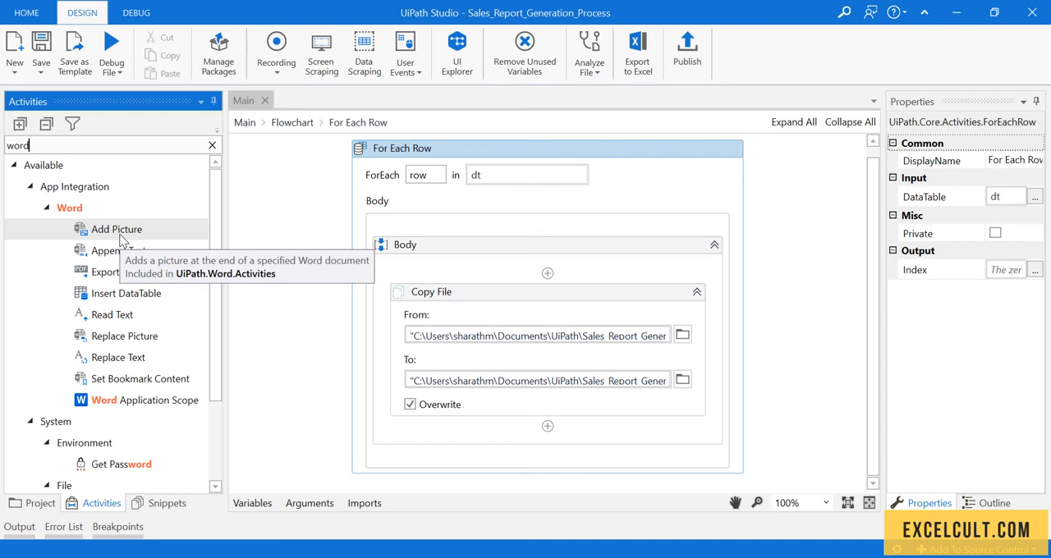
mouse_move(122, 242)
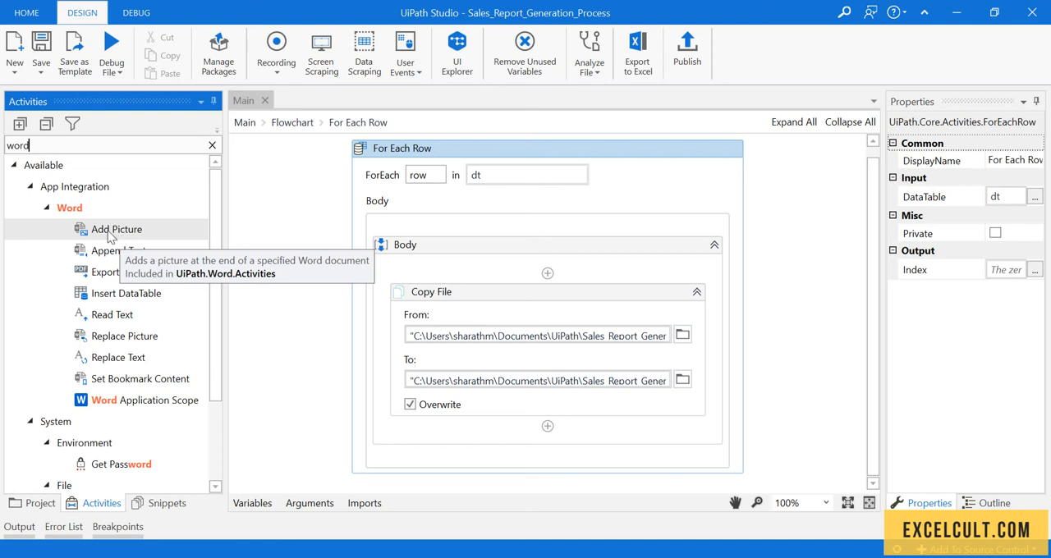
mouse_move(118, 272)
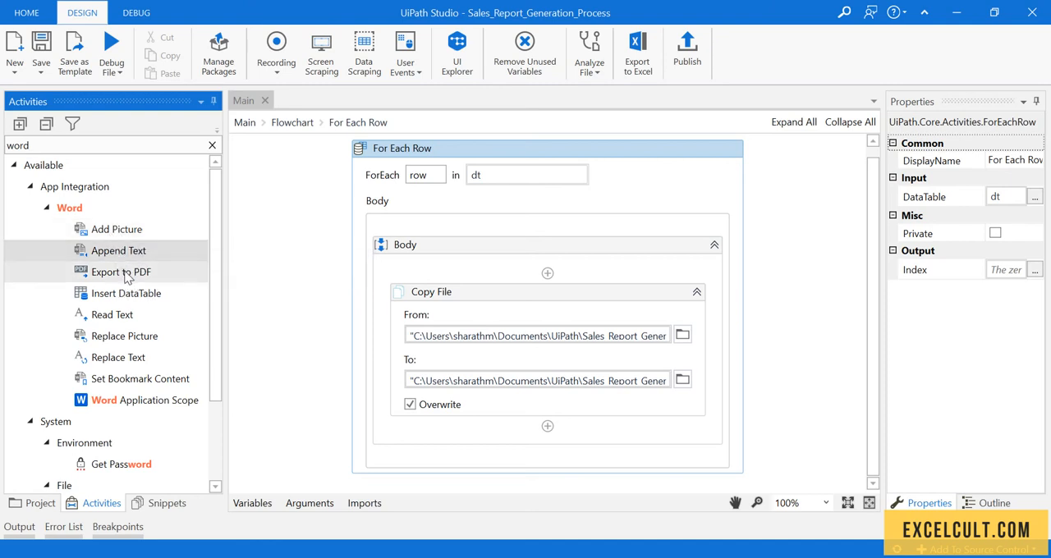
mouse_move(128, 292)
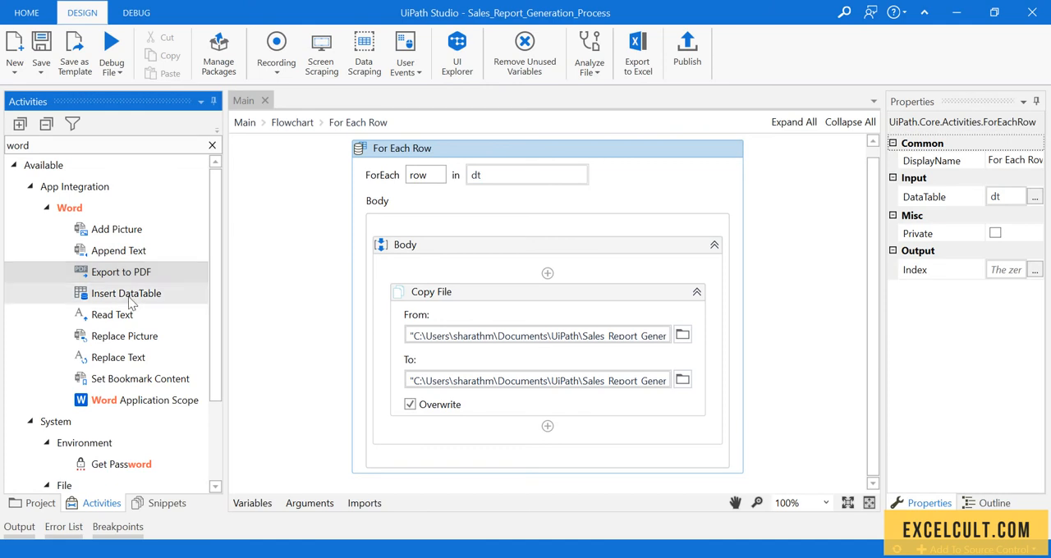
mouse_move(128, 293)
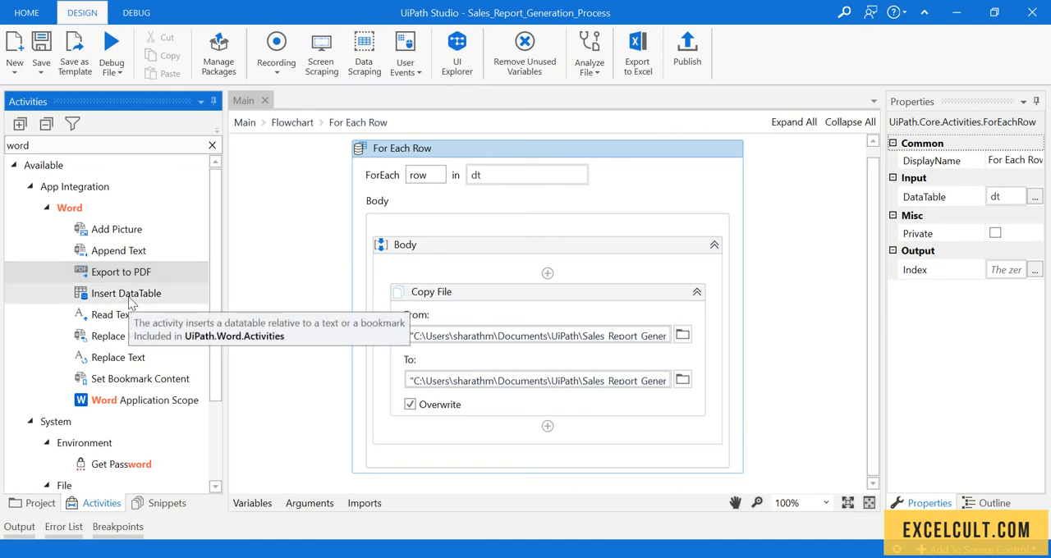
mouse_move(133, 348)
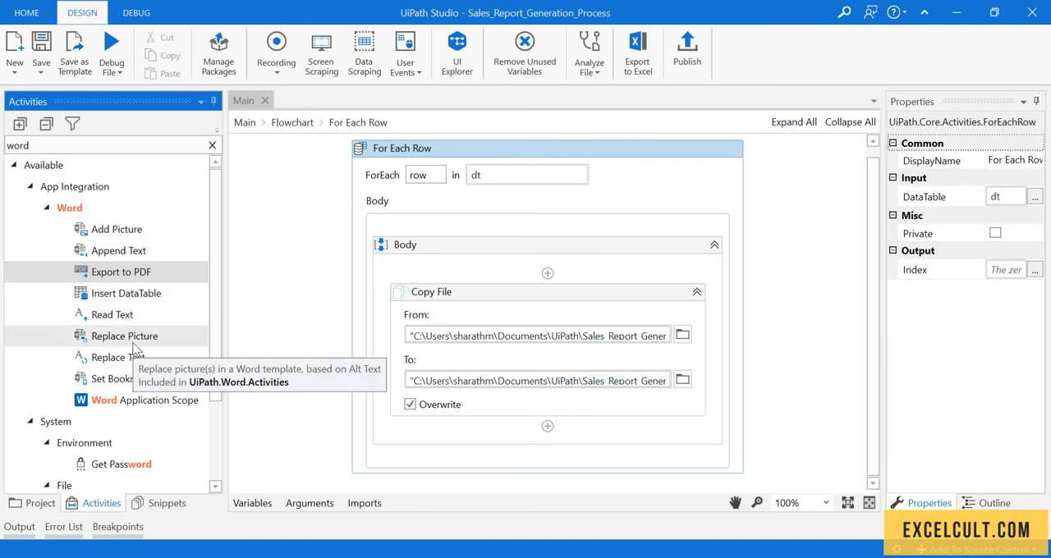
mouse_move(121, 356)
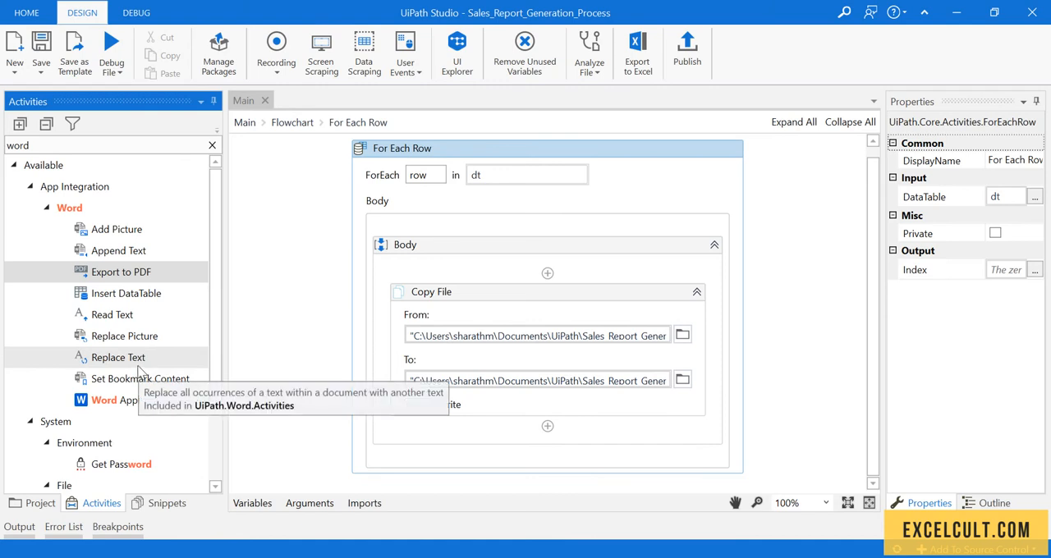
mouse_move(112, 400)
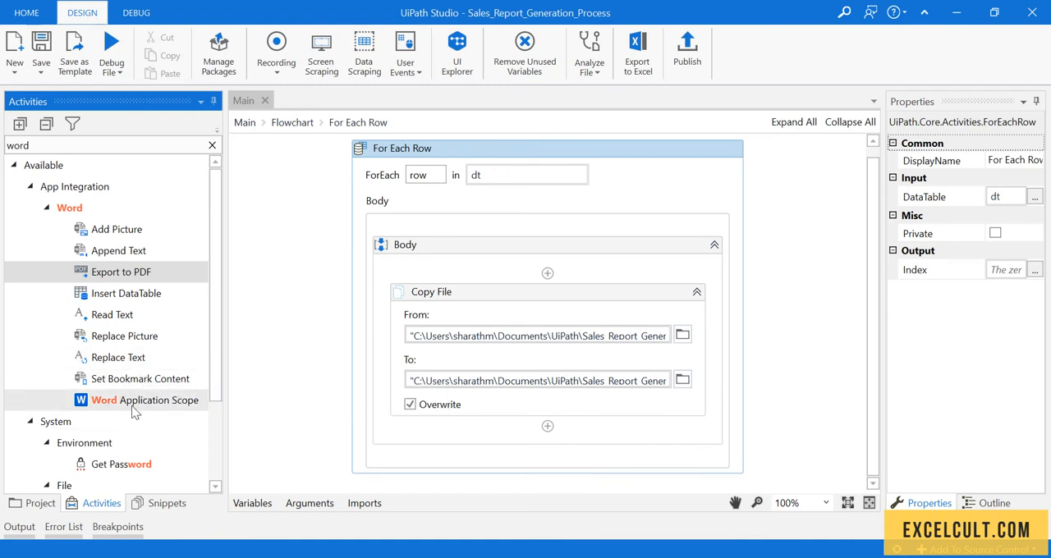
mouse_move(128, 356)
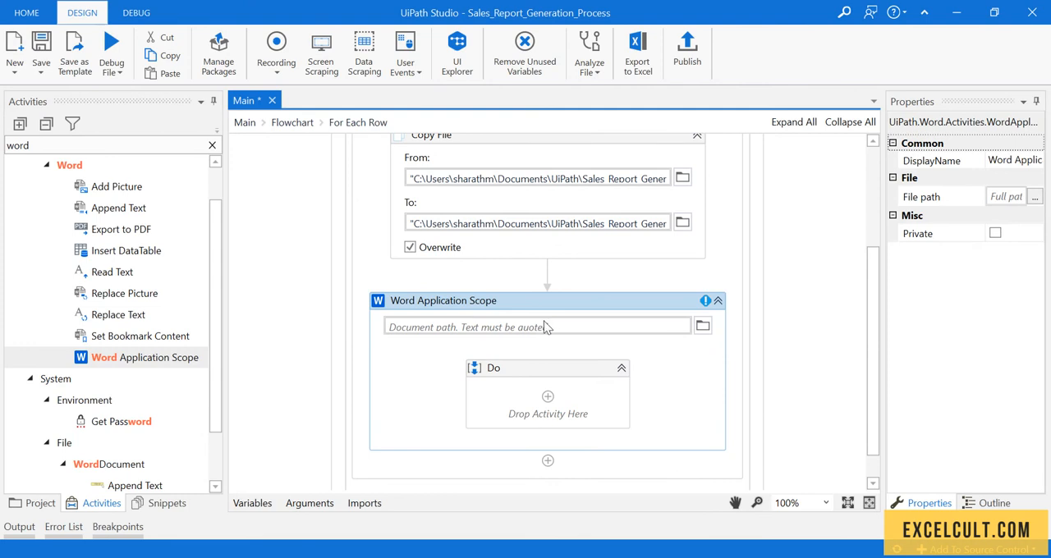
mouse_move(526, 326)
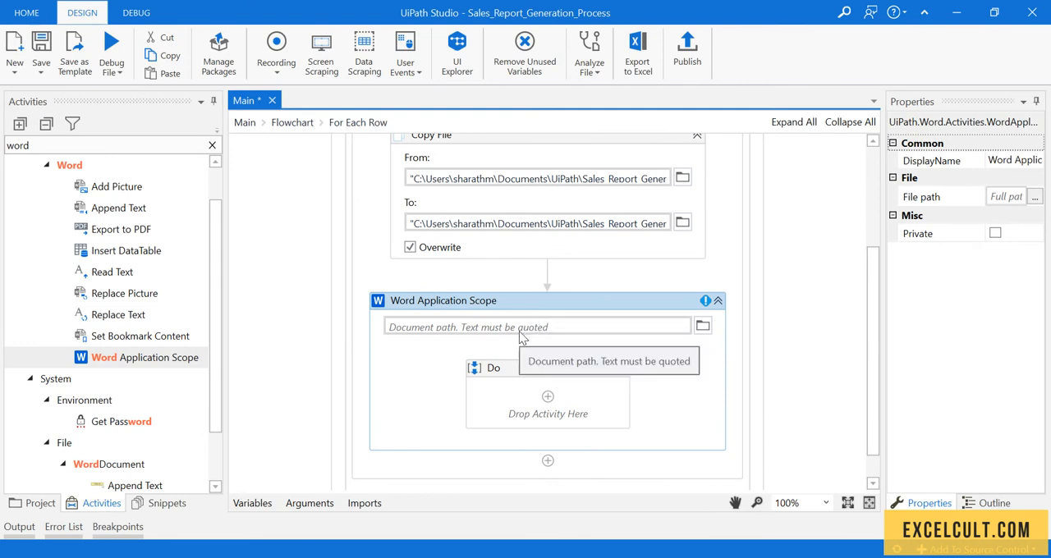
mouse_move(123, 292)
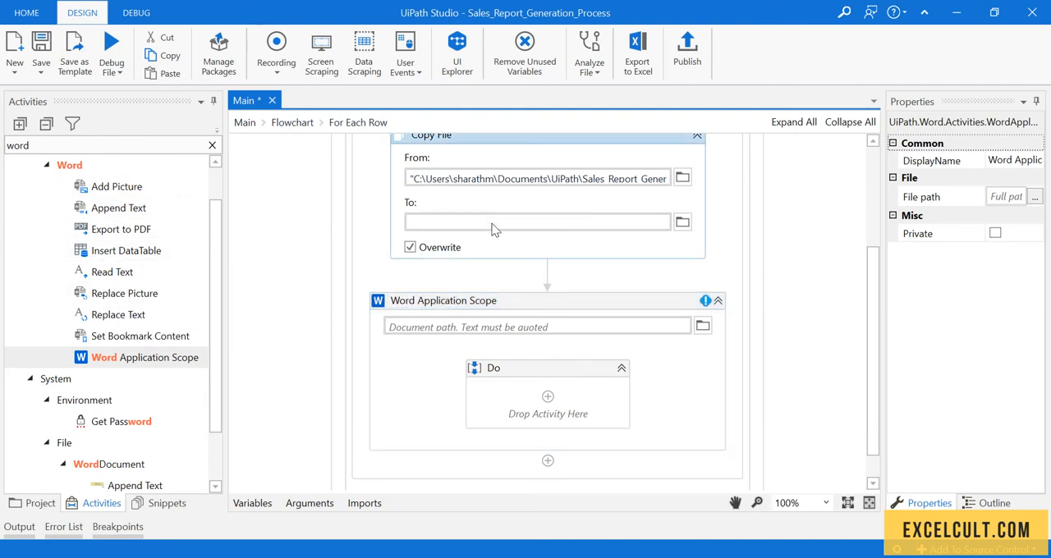
- Set the Word Application Scope path to the Word_Files folder + row("Name").ToString + ".docx"
text(ess\Word_Files"+"\"+row("Name").ToString+".doc)
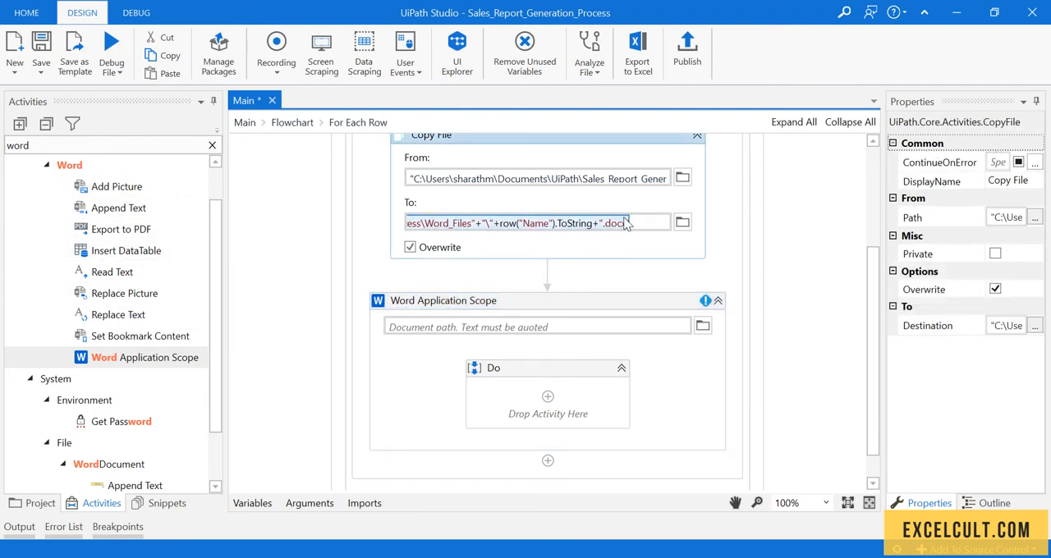
click(538, 223)
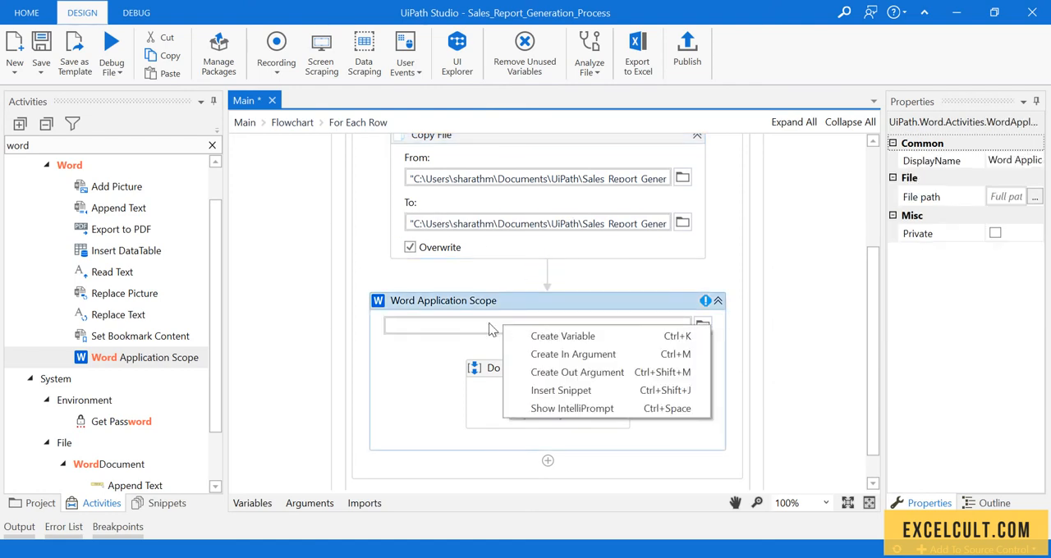
text(ion_Process\Word_Files+"\"+row("Name").ToString+".docx")
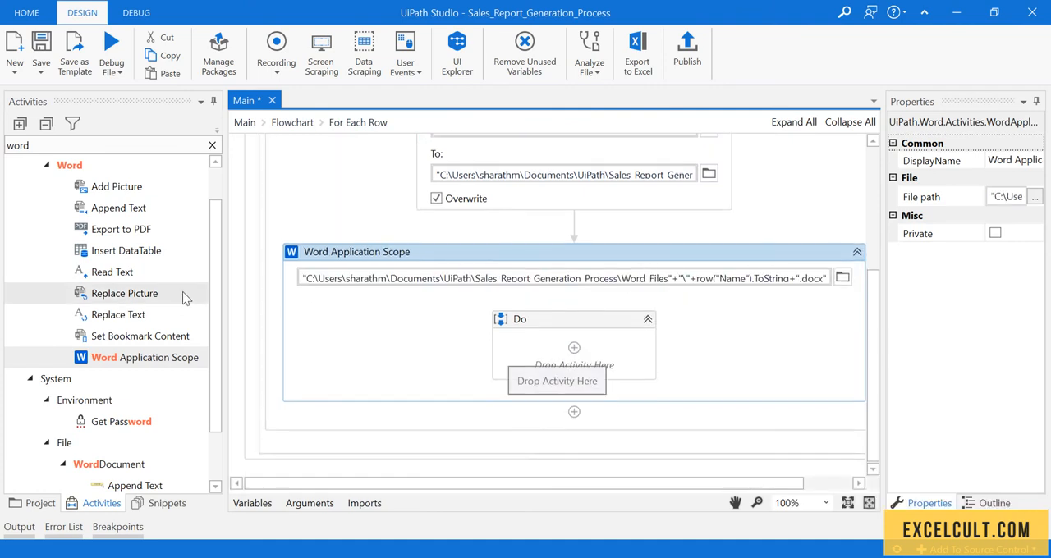
mouse_move(529, 440)
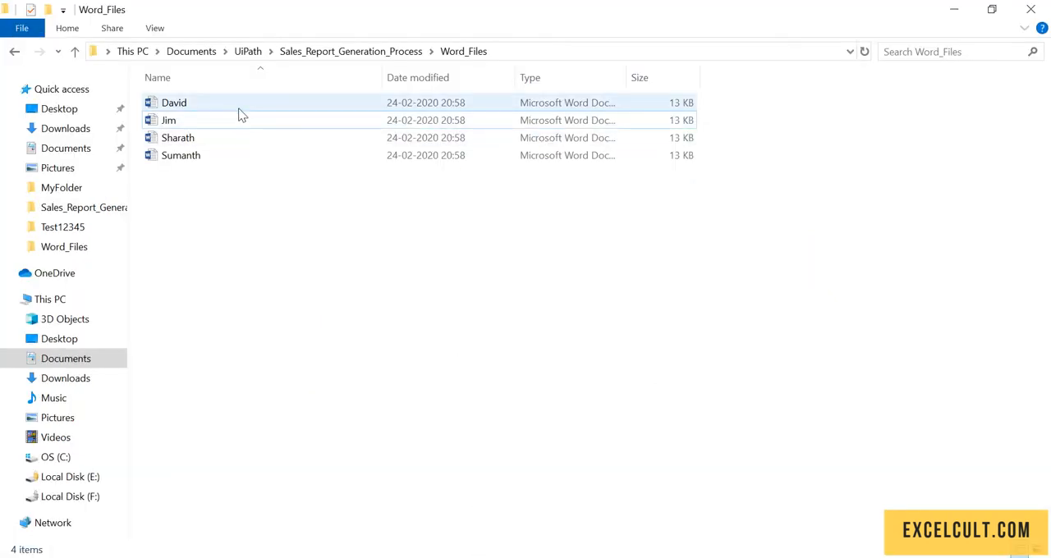
- View David's generated report in Word and select its <Name> and <Division> placeholders
double_click(174, 102)
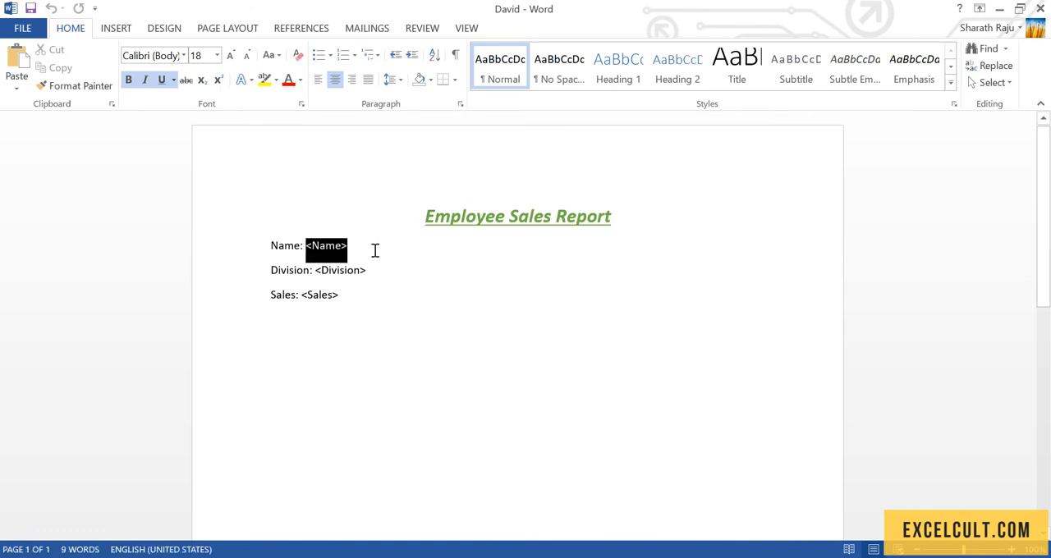
double_click(338, 269)
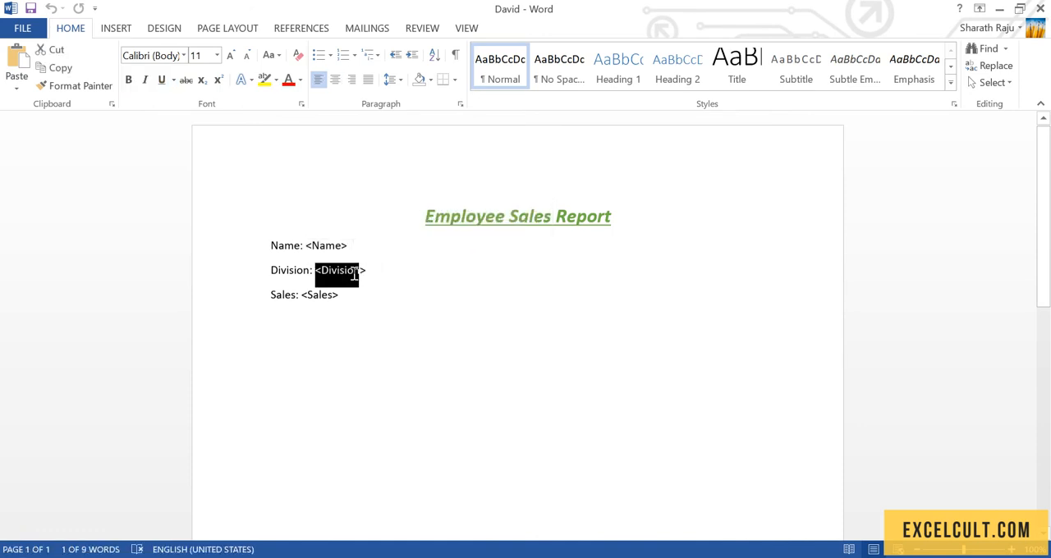
double_click(338, 269)
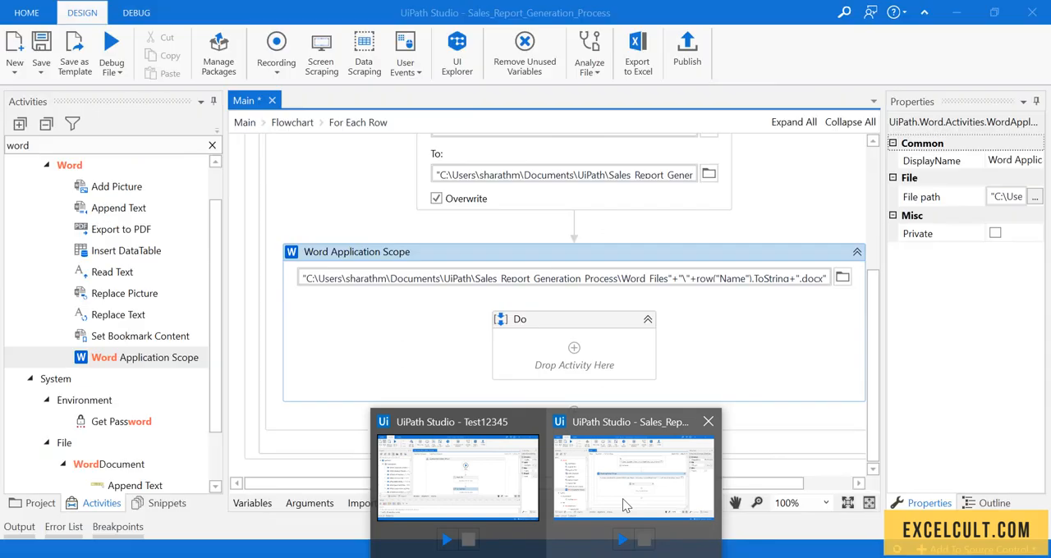
mouse_move(120, 316)
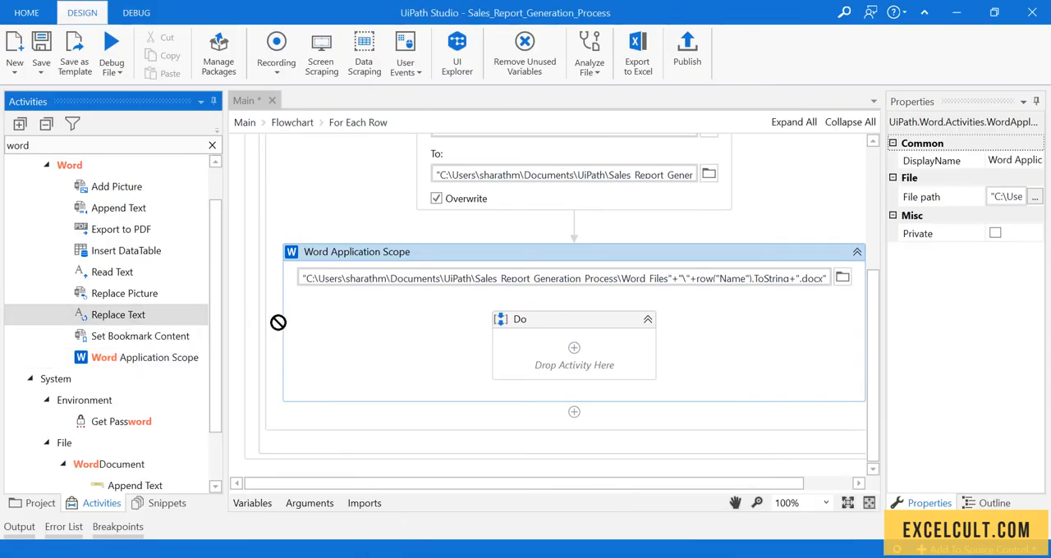
- Place a Replace Text activity in the Word scope's Do sequence with Search for '<Name'
drag(118, 316, 575, 364)
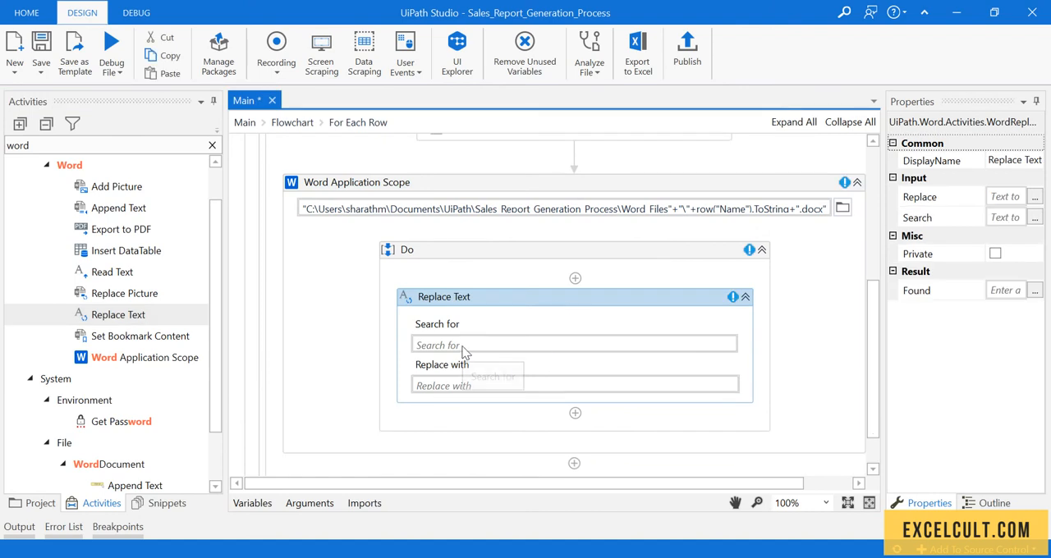
click(566, 343)
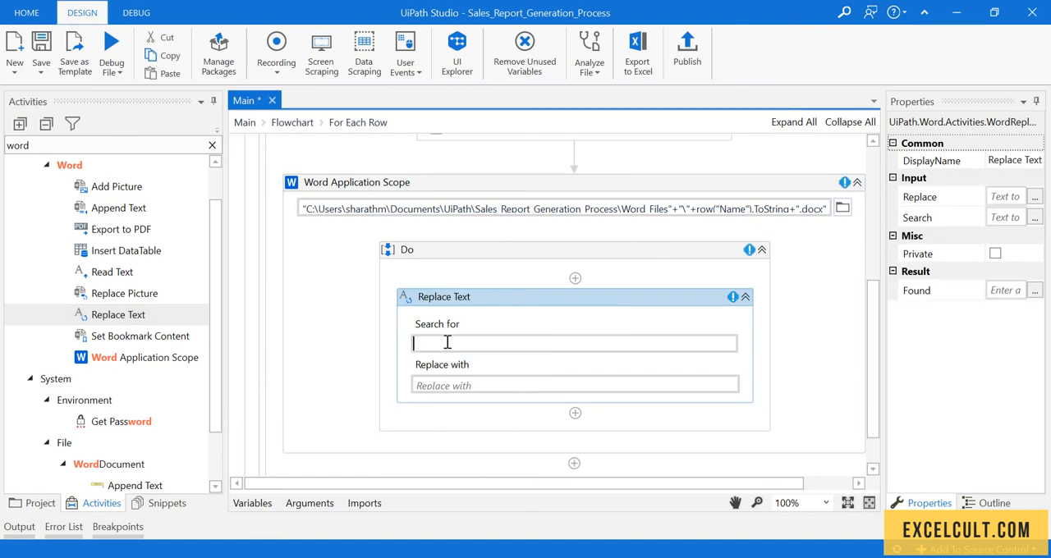
text(<Name)
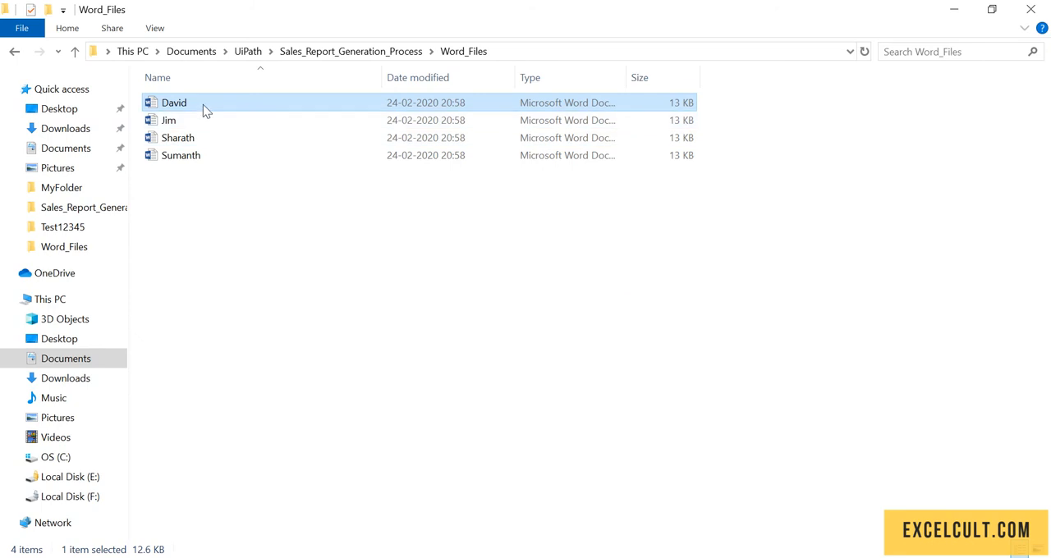
- Reopen the first report in Word and select the <Name> placeholder to verify its spelling
double_click(174, 102)
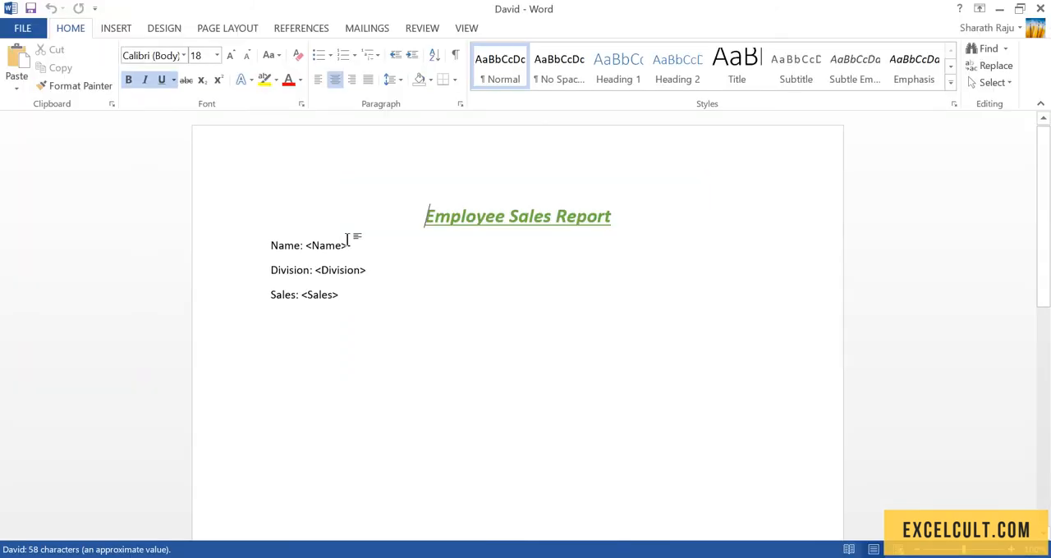
double_click(325, 246)
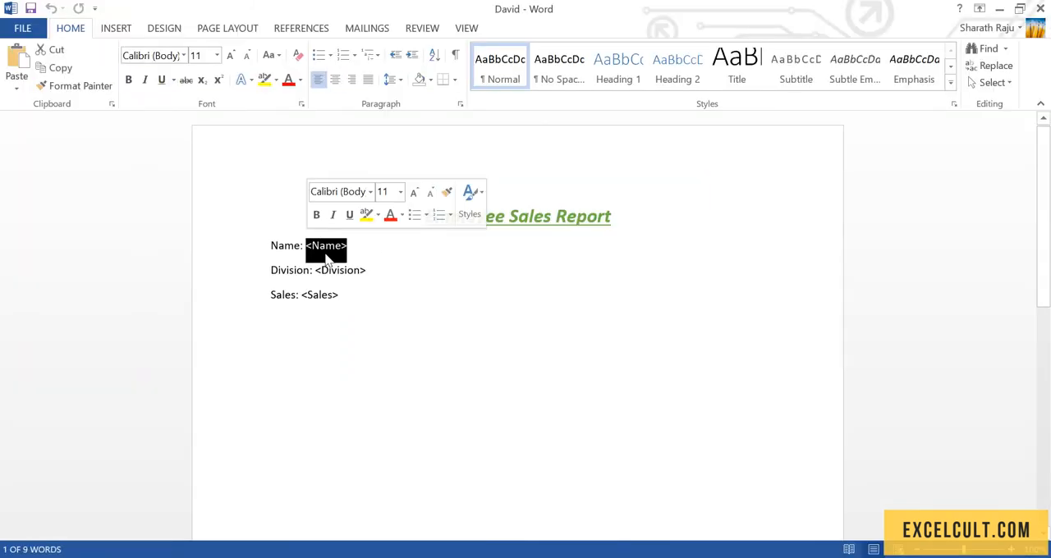
double_click(340, 269)
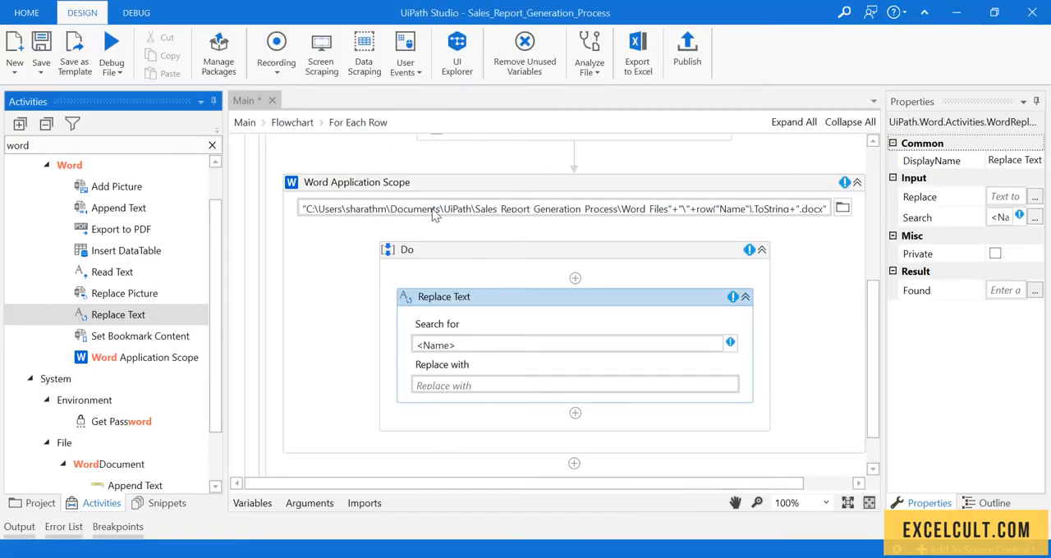
- Set the first Replace Text's Replace with to row("Name").ToString via IntelliSense
click(575, 385)
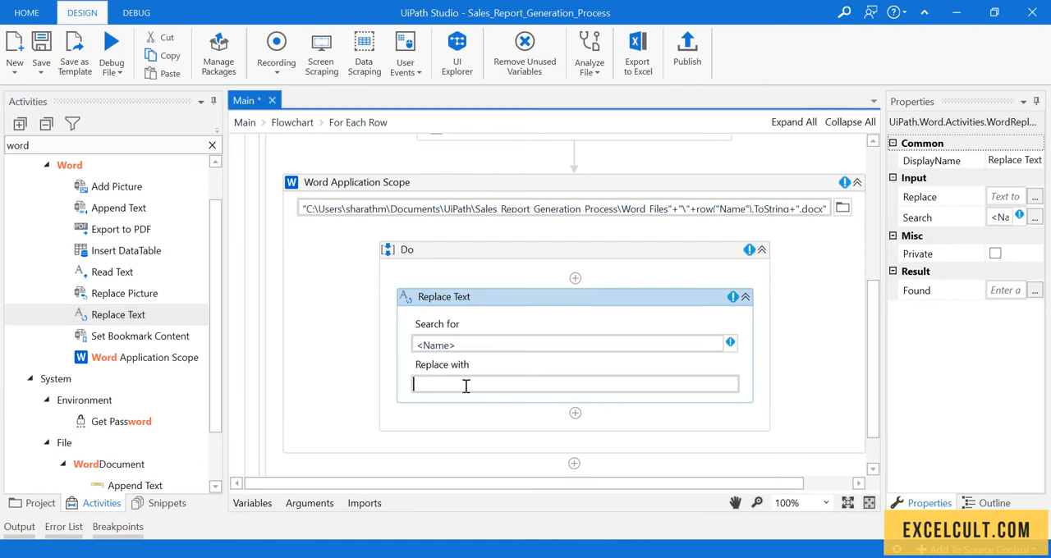
text(rwo)
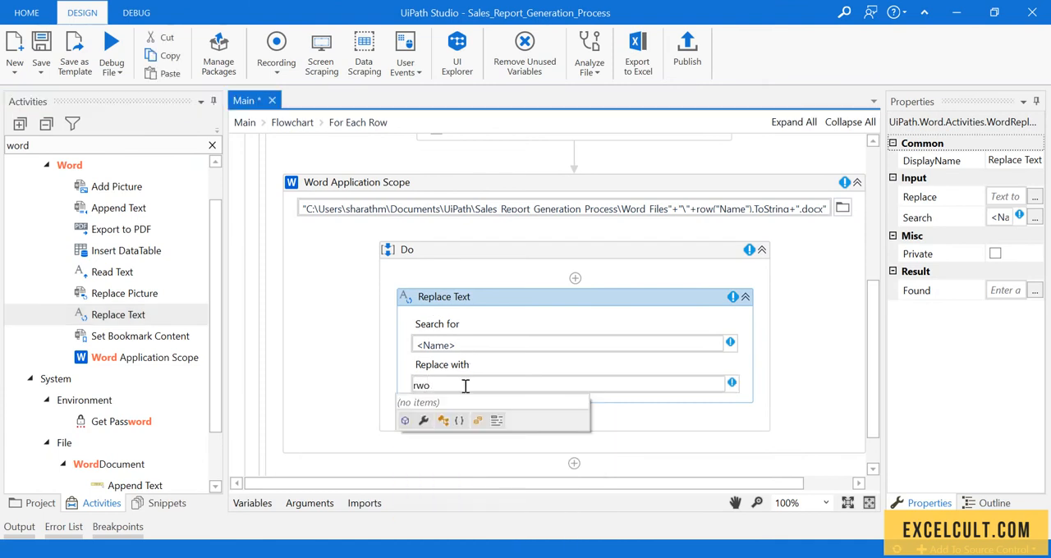
text(row("Name)
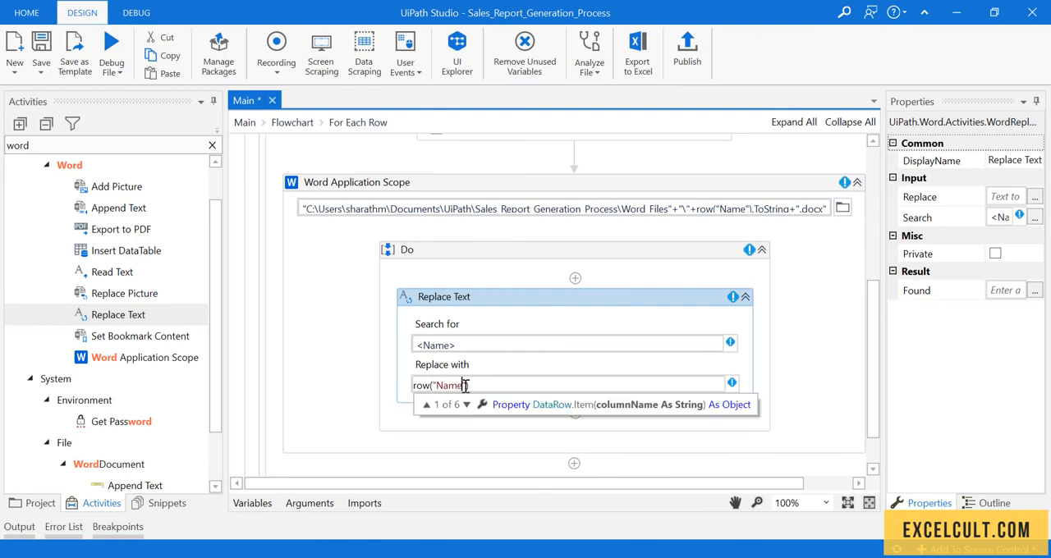
text(.to)
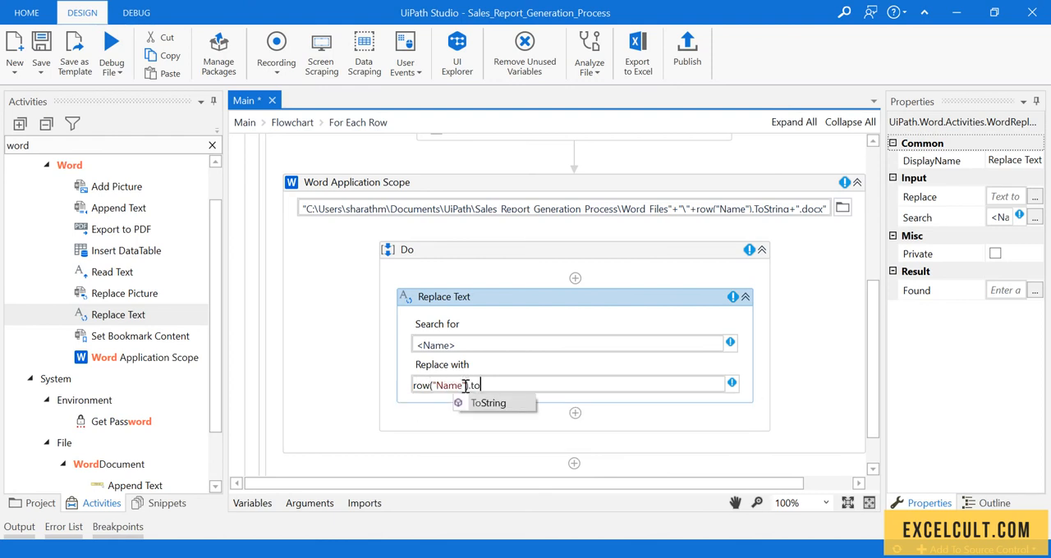
click(489, 404)
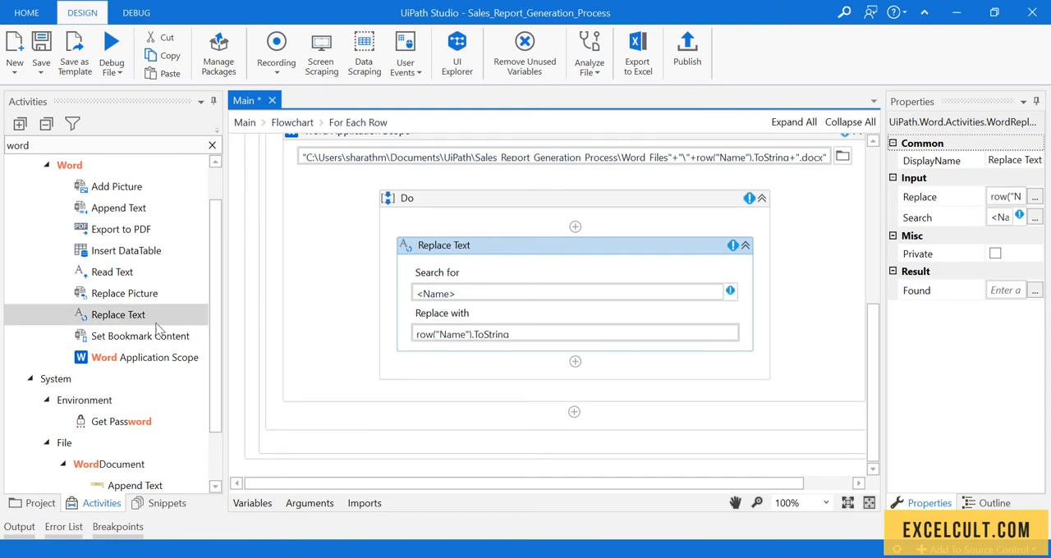
click(575, 361)
text(<Divis)
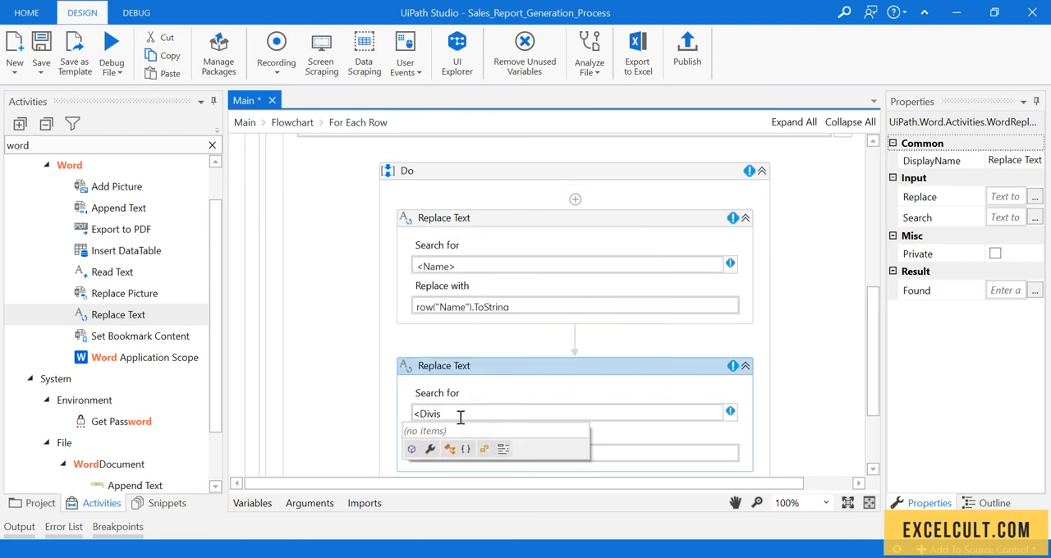
- Make the second Replace Text search <Division> and replace it with row("Division").ToString
text(ion>")
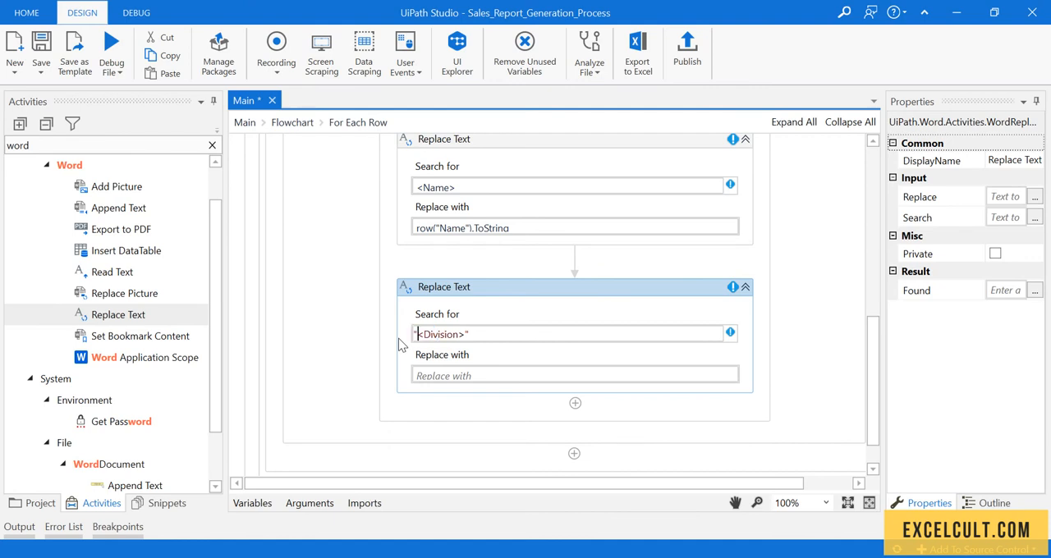
click(573, 187)
text(row(")
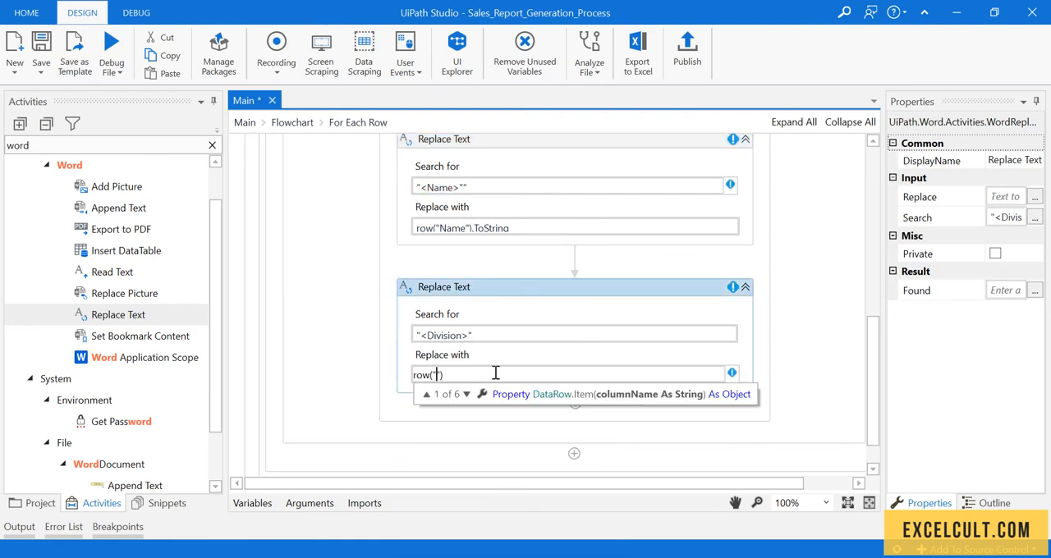
text(Division)
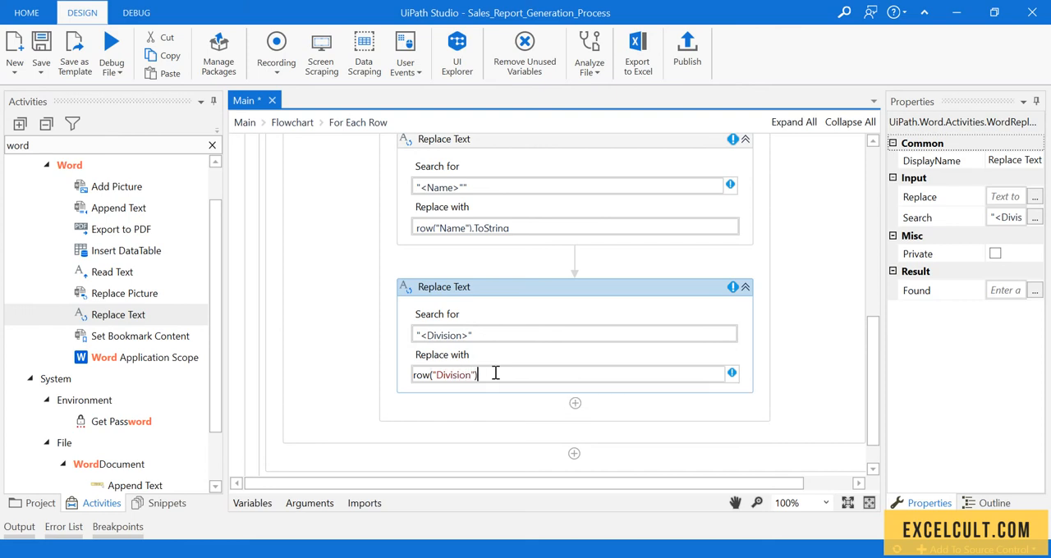
text(.ToString)
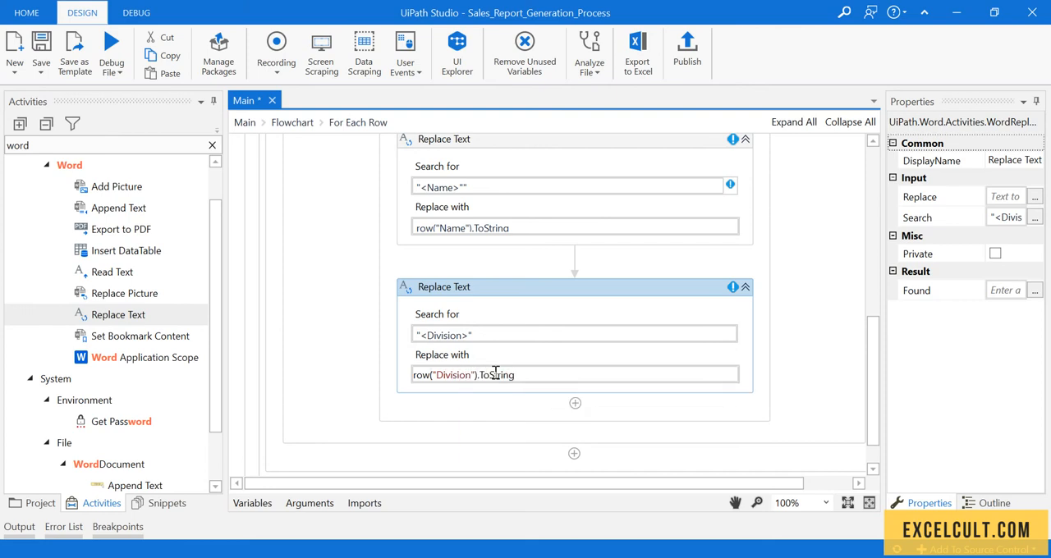
scroll(down, 3)
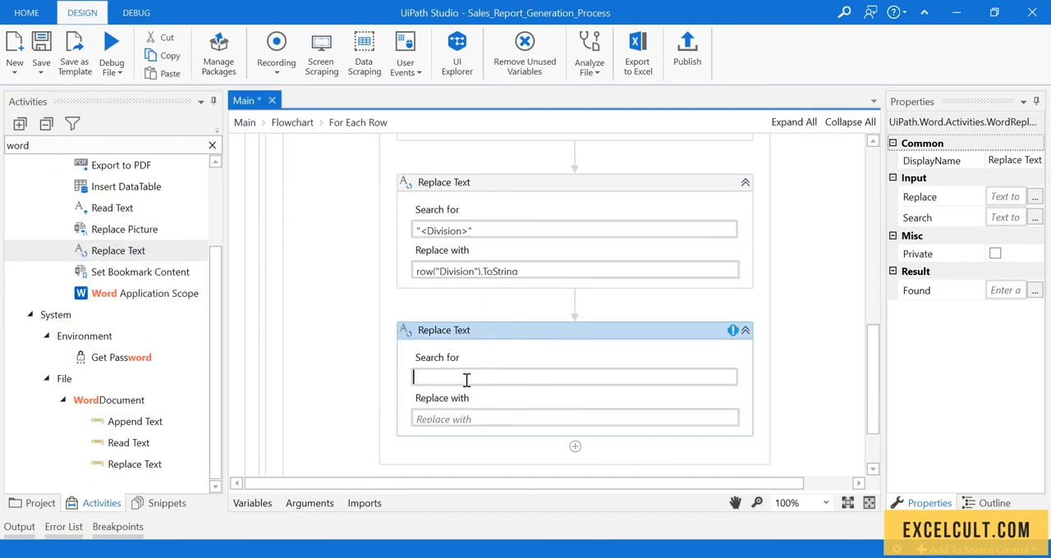
- Enter "<Sales>" as the search placeholder in the third Replace Text activity
text("<Sale)
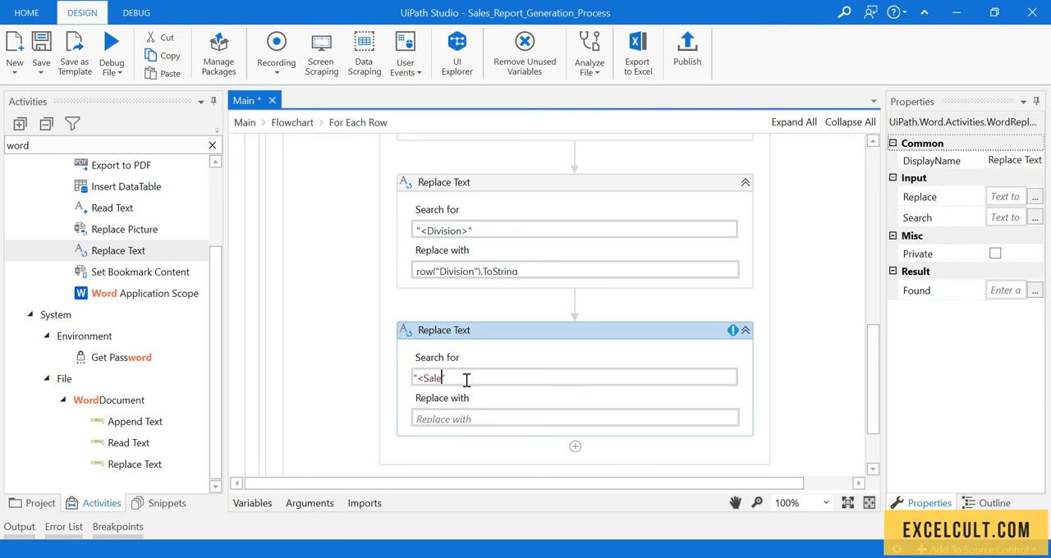
text(s>)
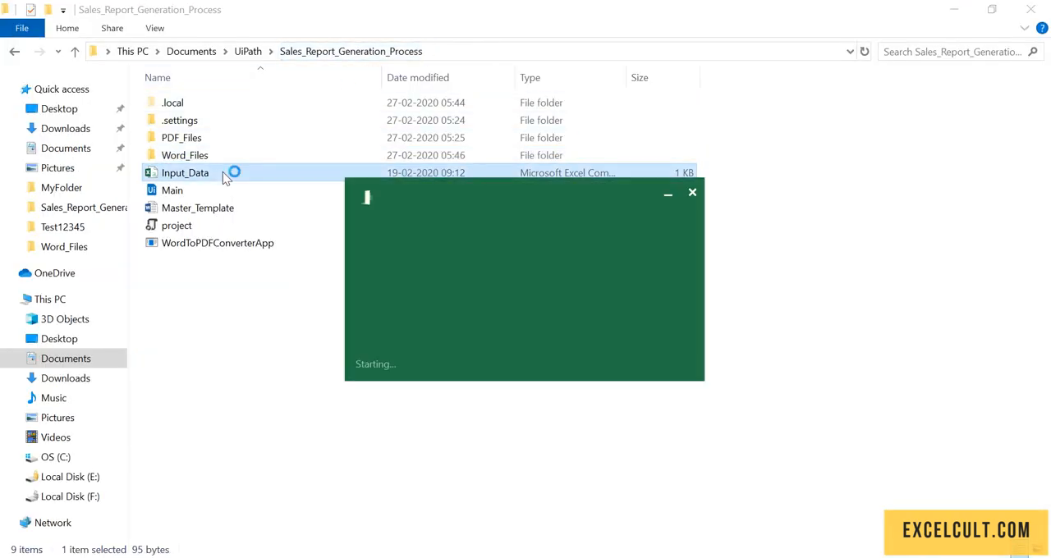
double_click(184, 173)
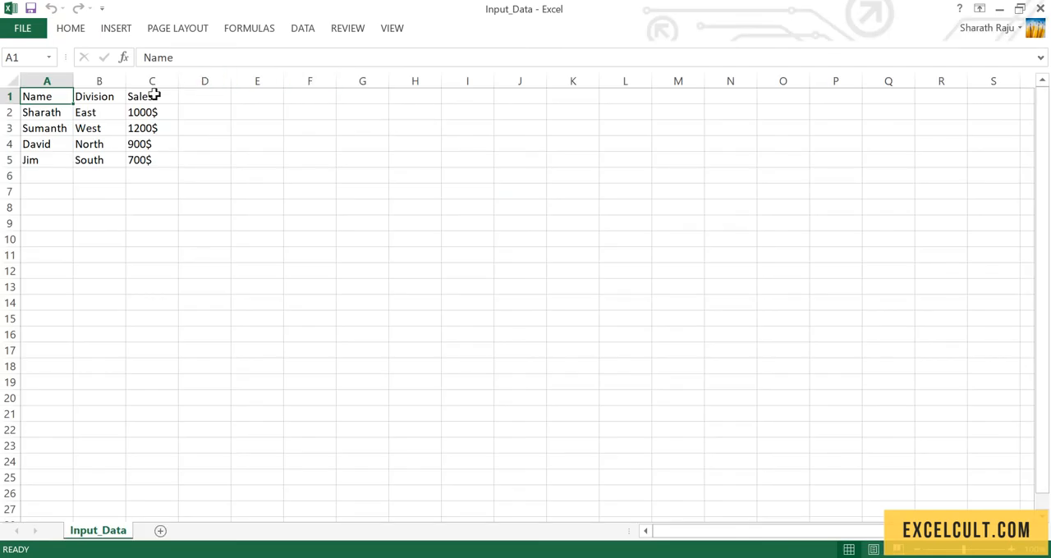
double_click(152, 96)
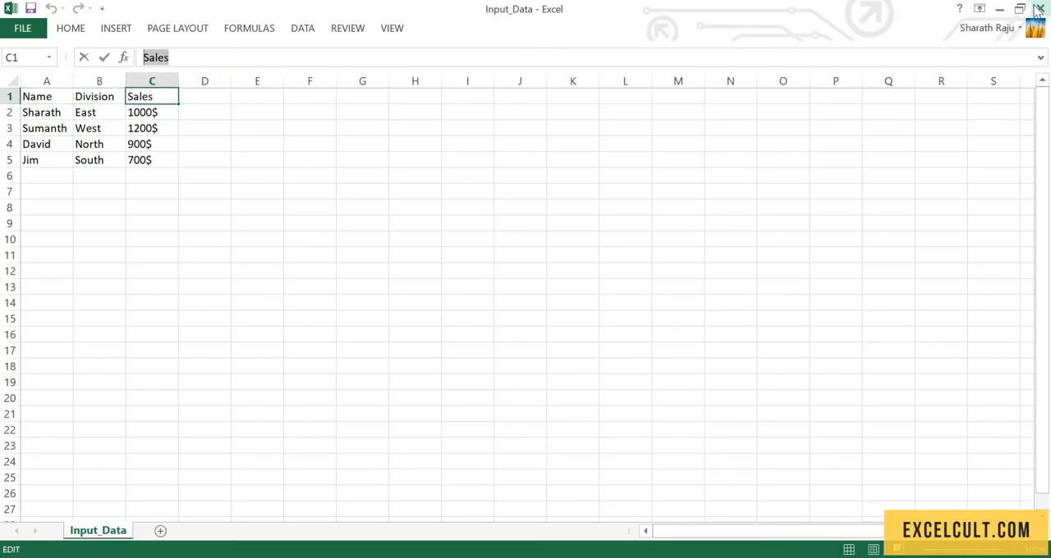
click(1038, 10)
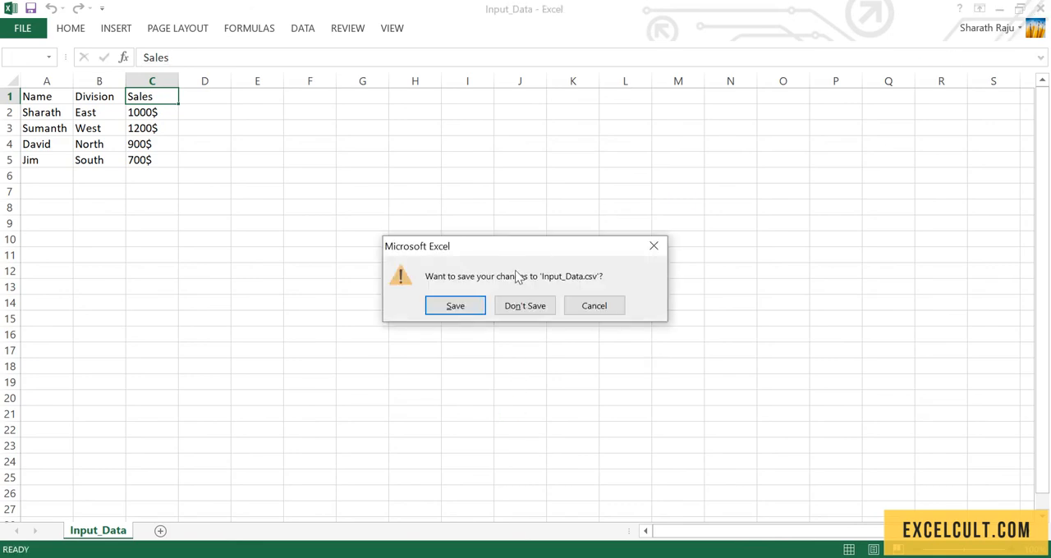
click(525, 306)
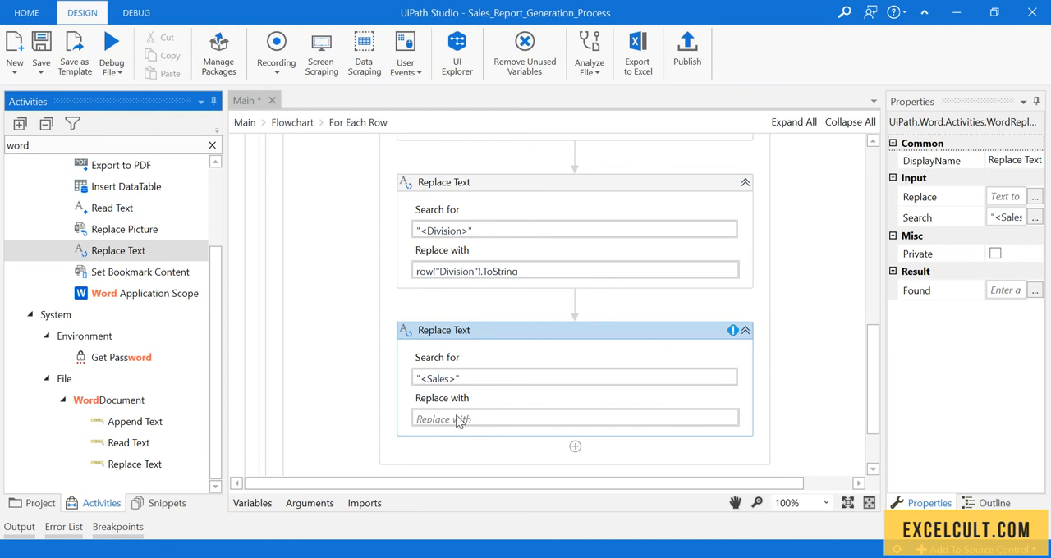
- Set the third Replace Text's Replace with value to row("Sales").ToString
text(row()
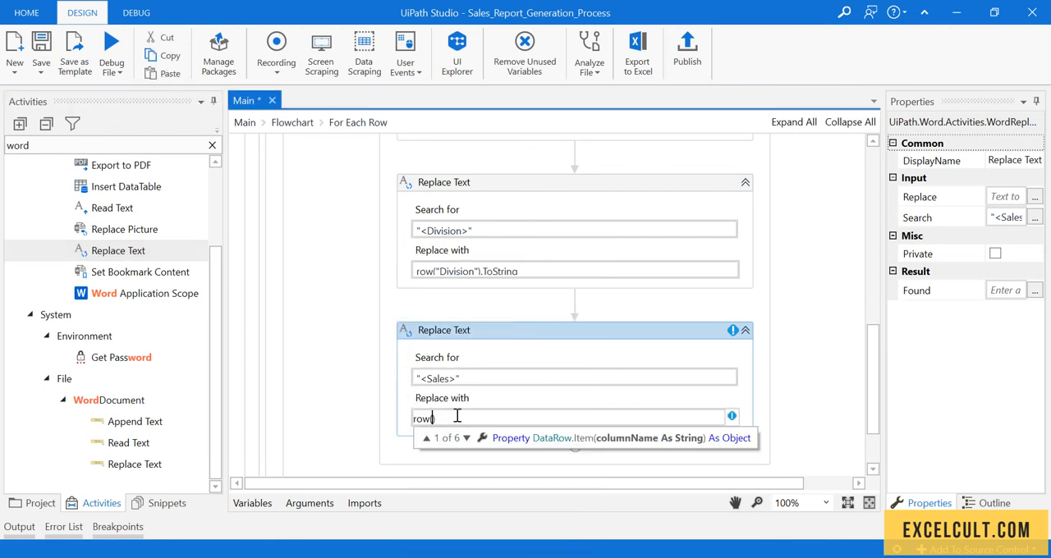
text("Sales"))
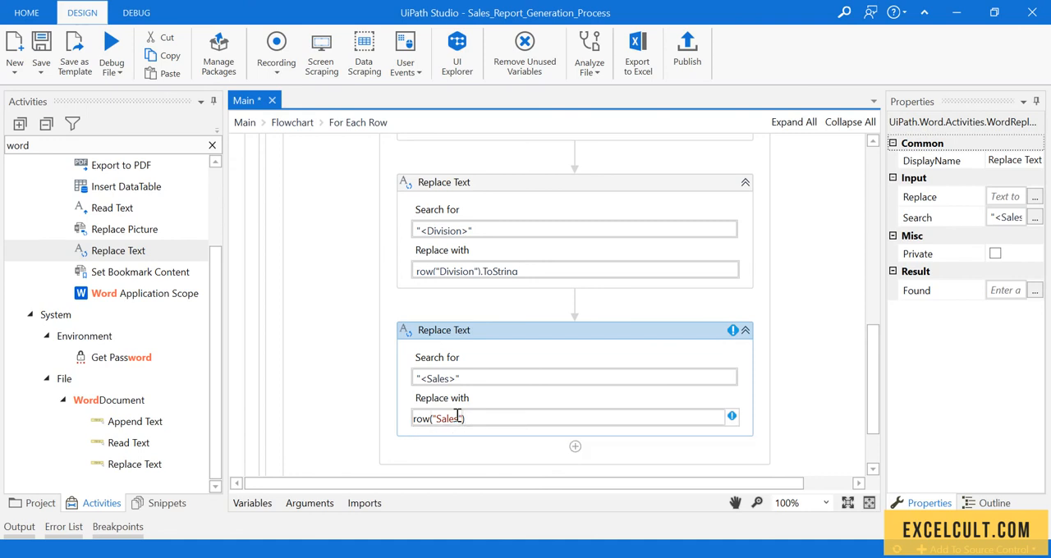
text(.ToString)
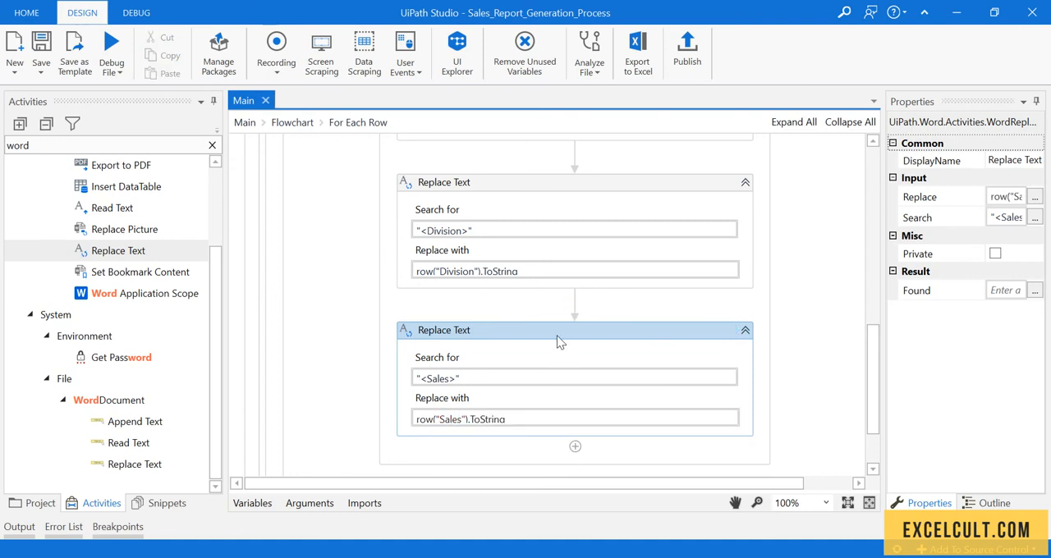
scroll(up, 3)
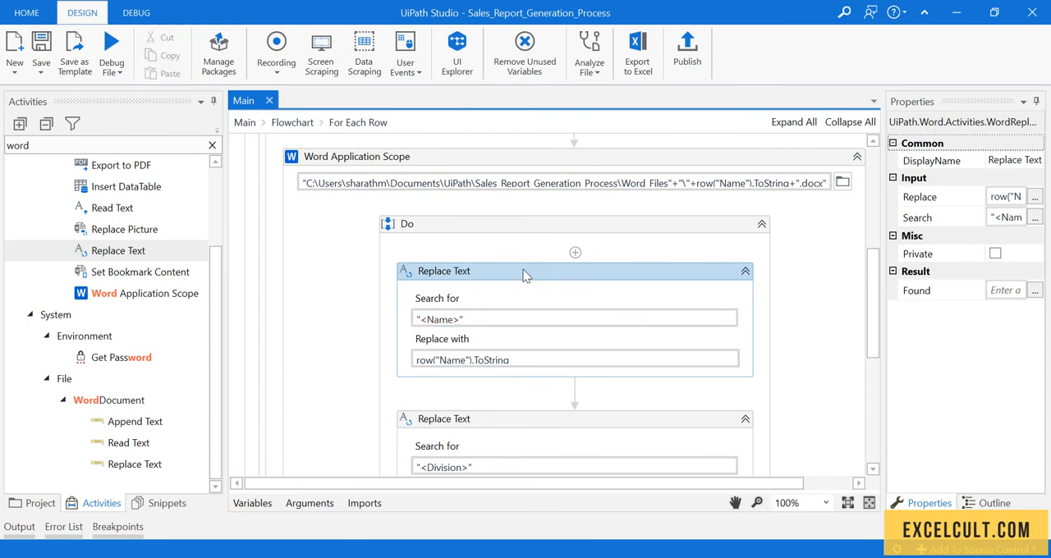
- Review the loop's Copy File, Word scope and Replace Text steps, then return to the main Flowchart
scroll(up, 3)
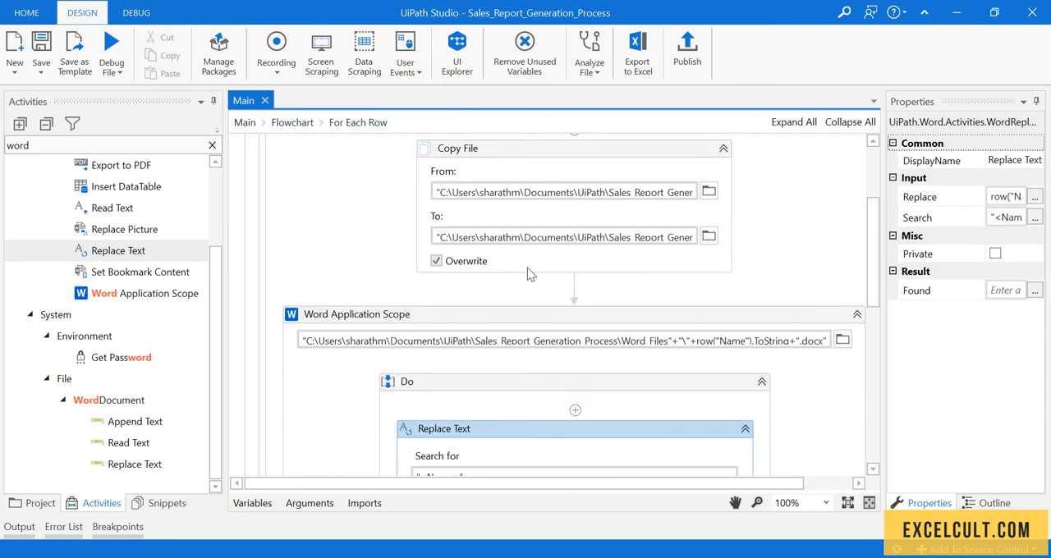
scroll(up, 3)
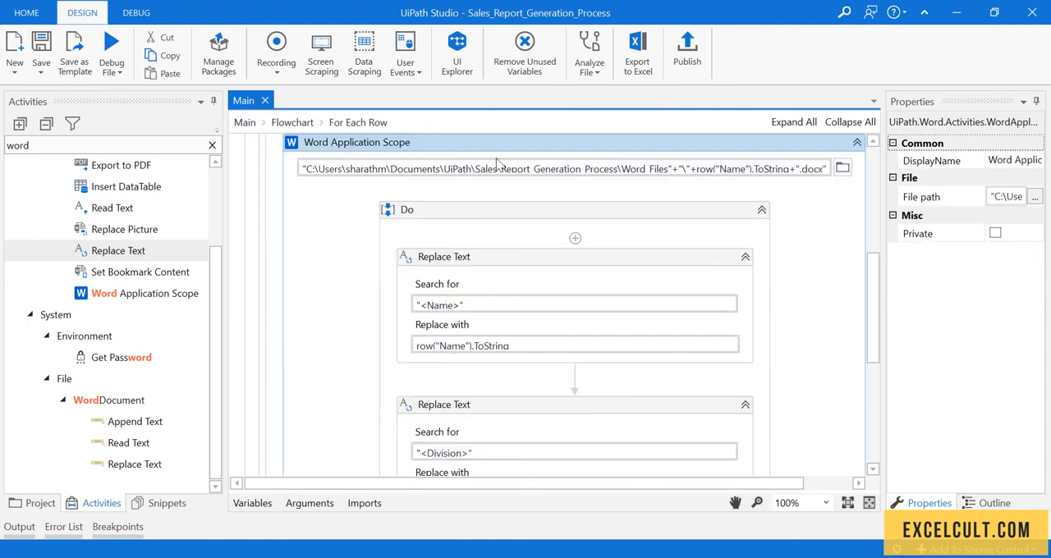
mouse_move(513, 190)
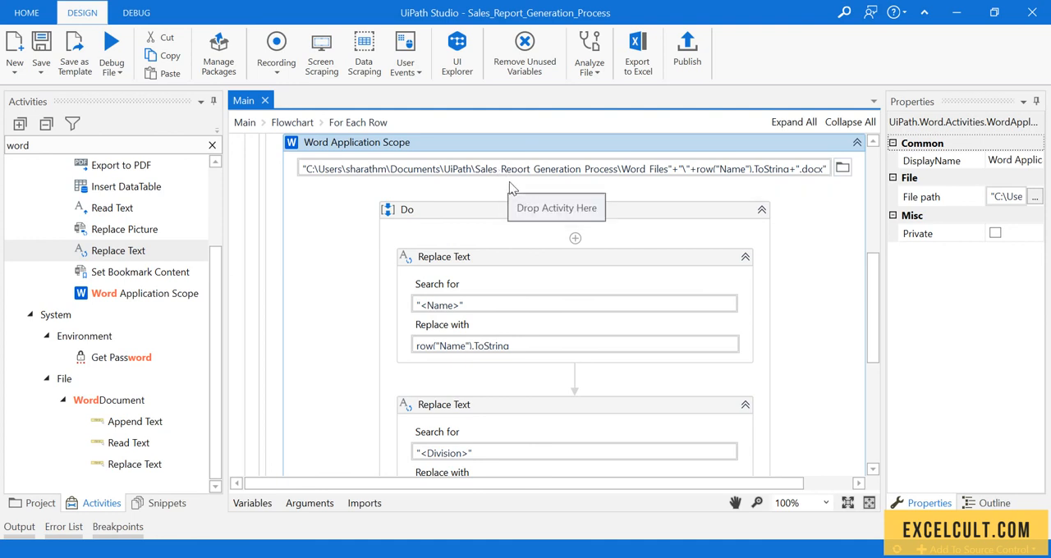
scroll(down, 3)
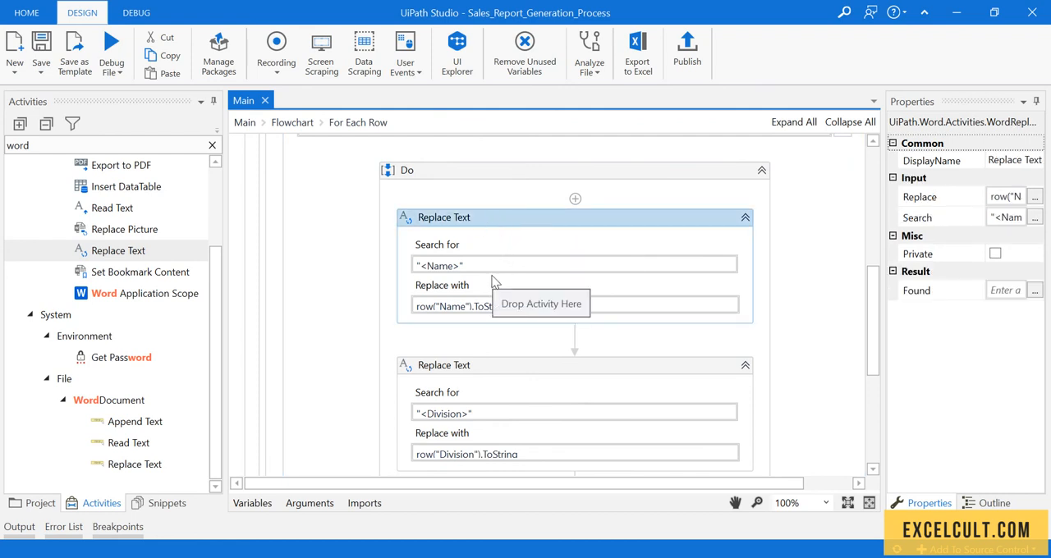
mouse_move(506, 286)
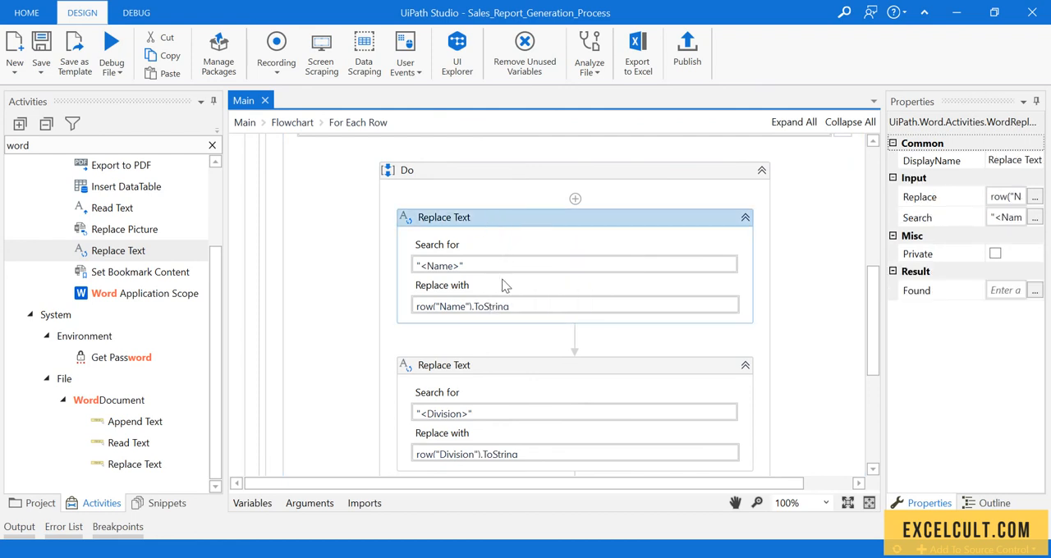
scroll(down, 3)
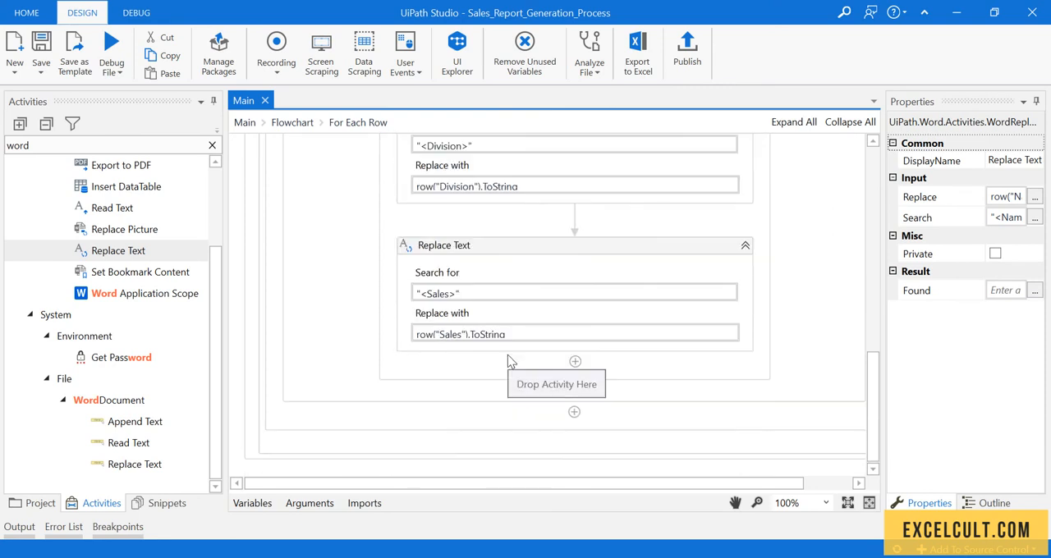
scroll(up, 3)
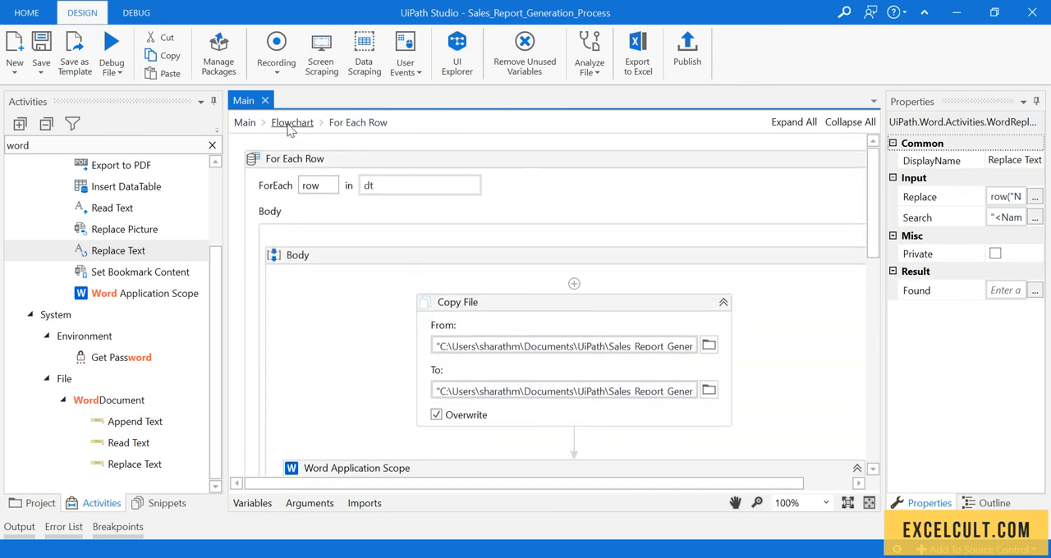
click(292, 122)
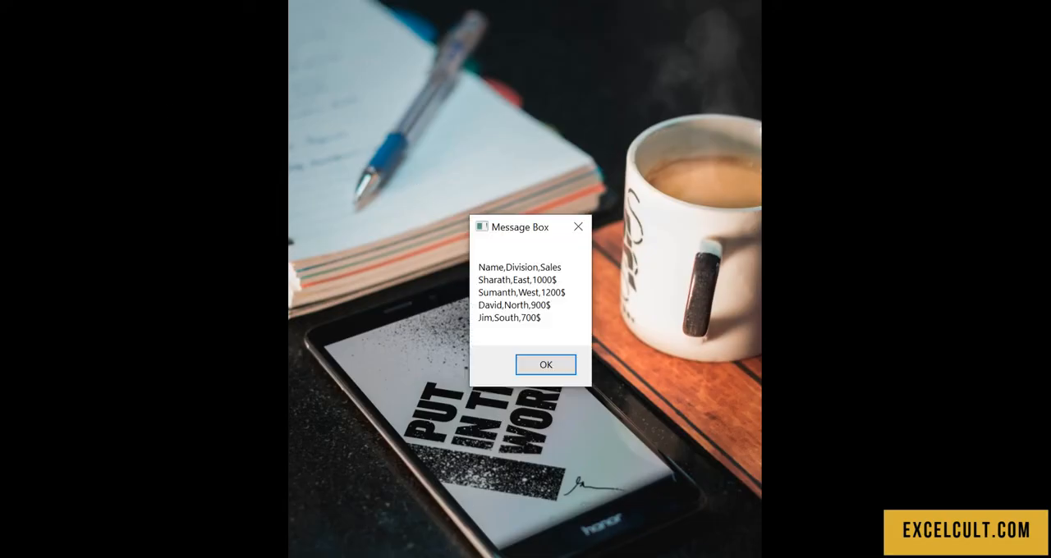
mouse_move(557, 370)
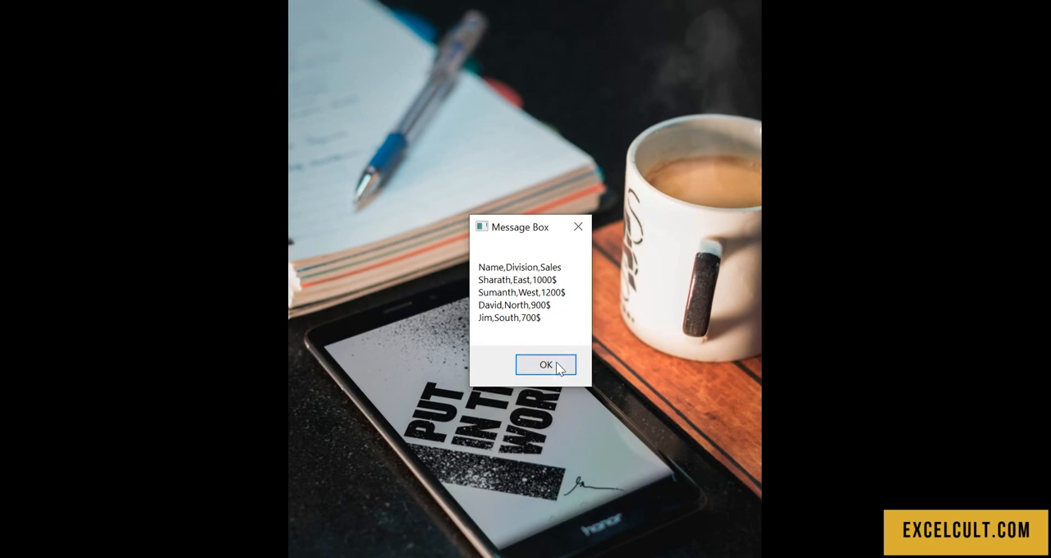
- Acknowledge the message box listing each employee's name, division and sales
click(545, 365)
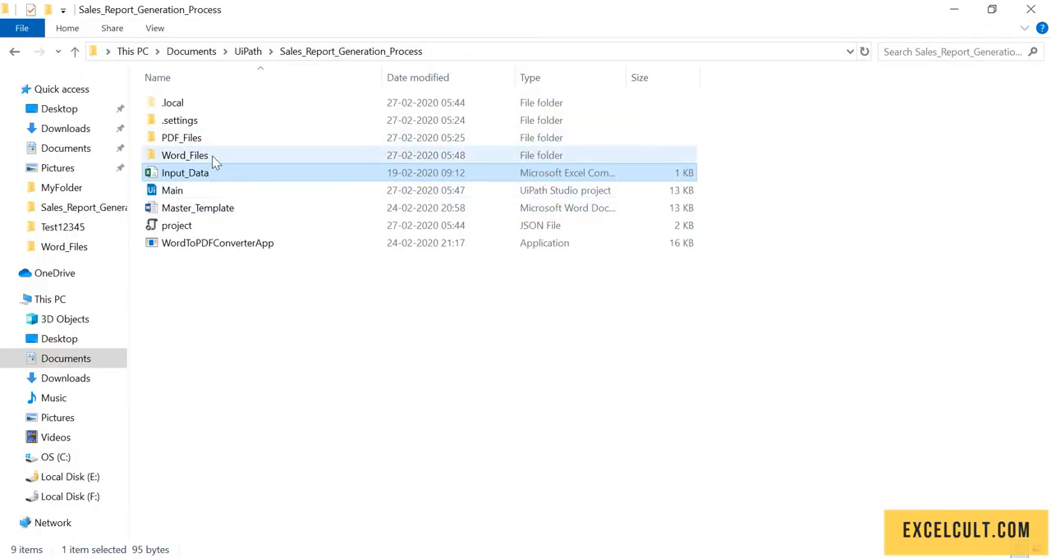
- From Word_Files, open David's, Jim's and Sharath's generated reports in Word
double_click(184, 154)
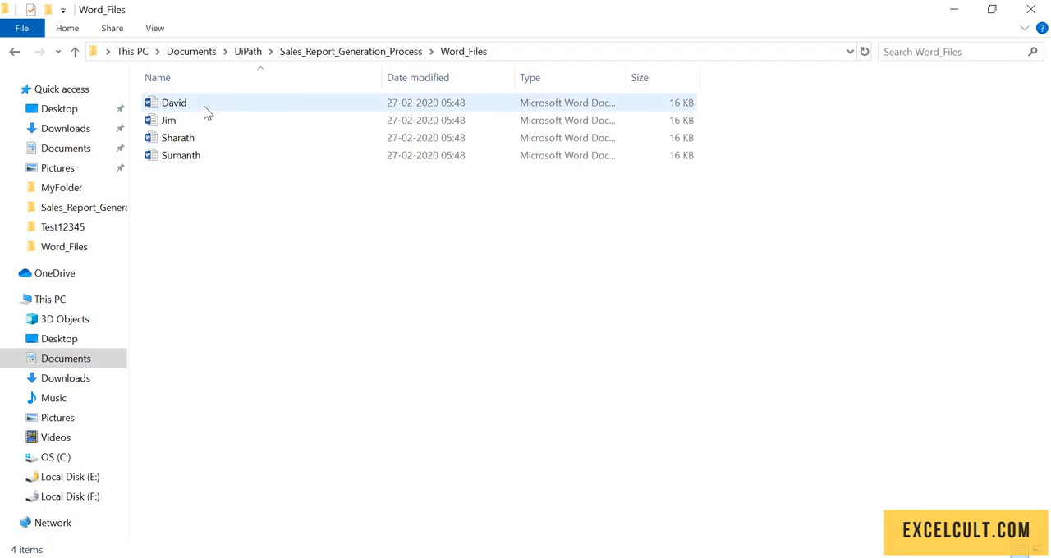
double_click(174, 102)
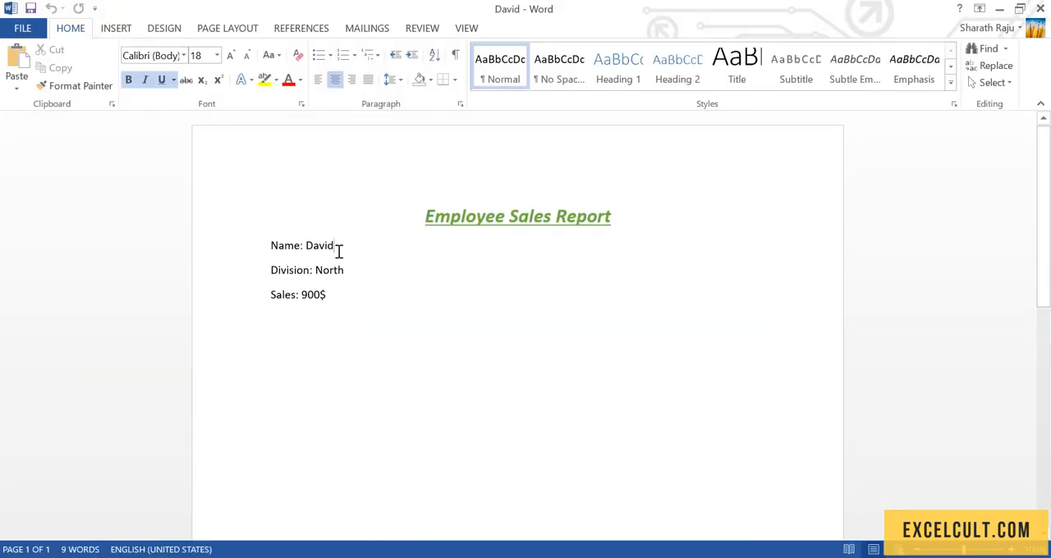
double_click(328, 270)
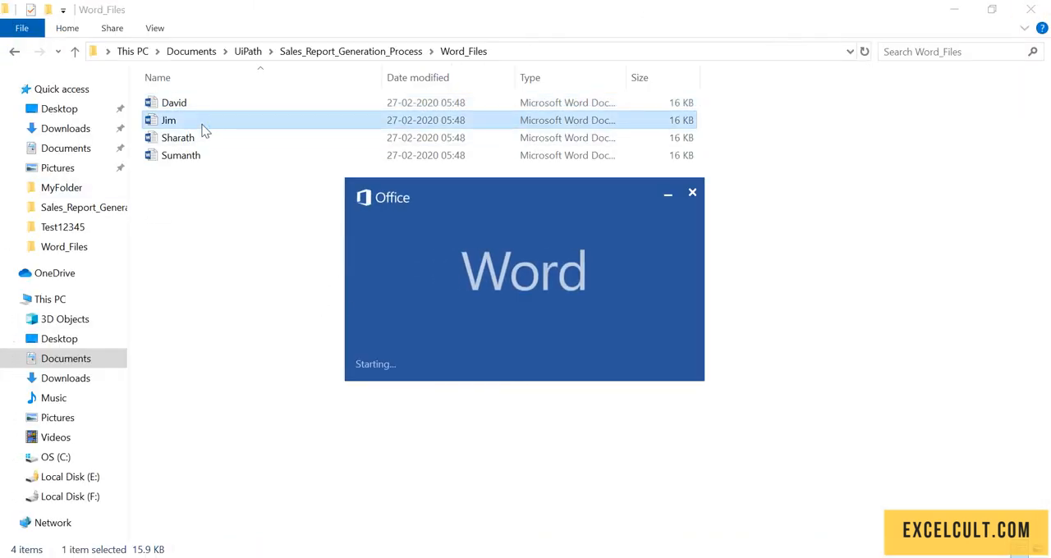
double_click(169, 120)
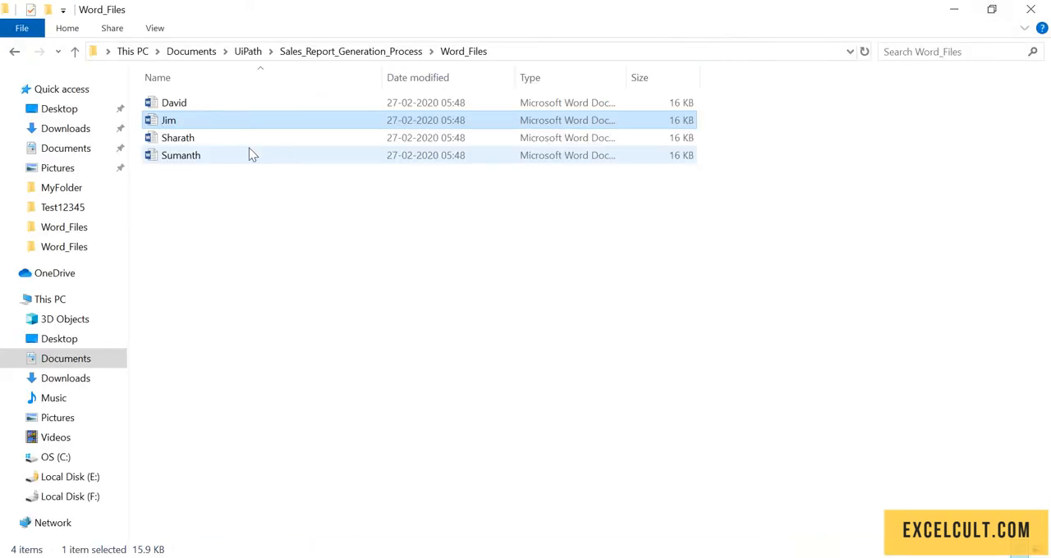
double_click(177, 138)
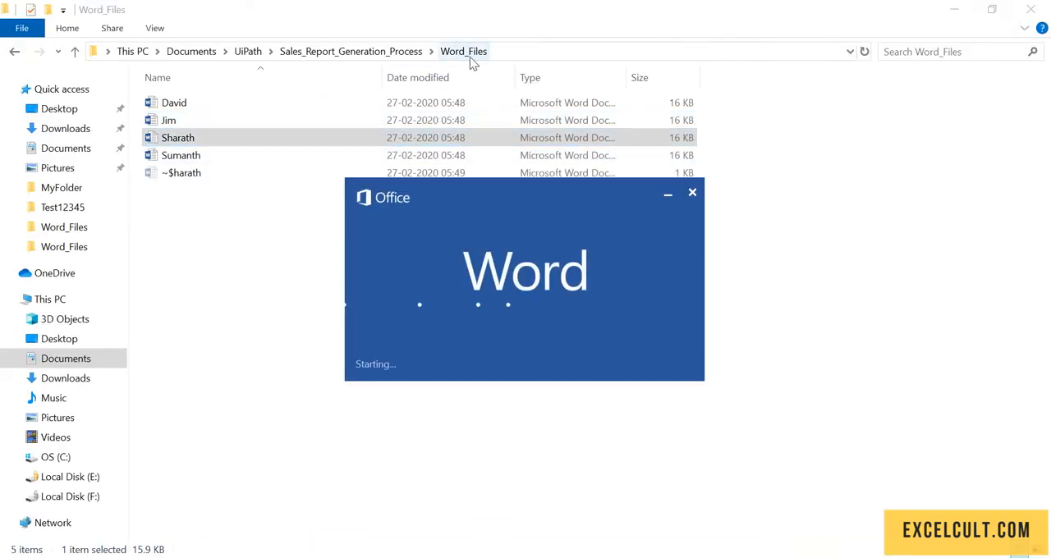